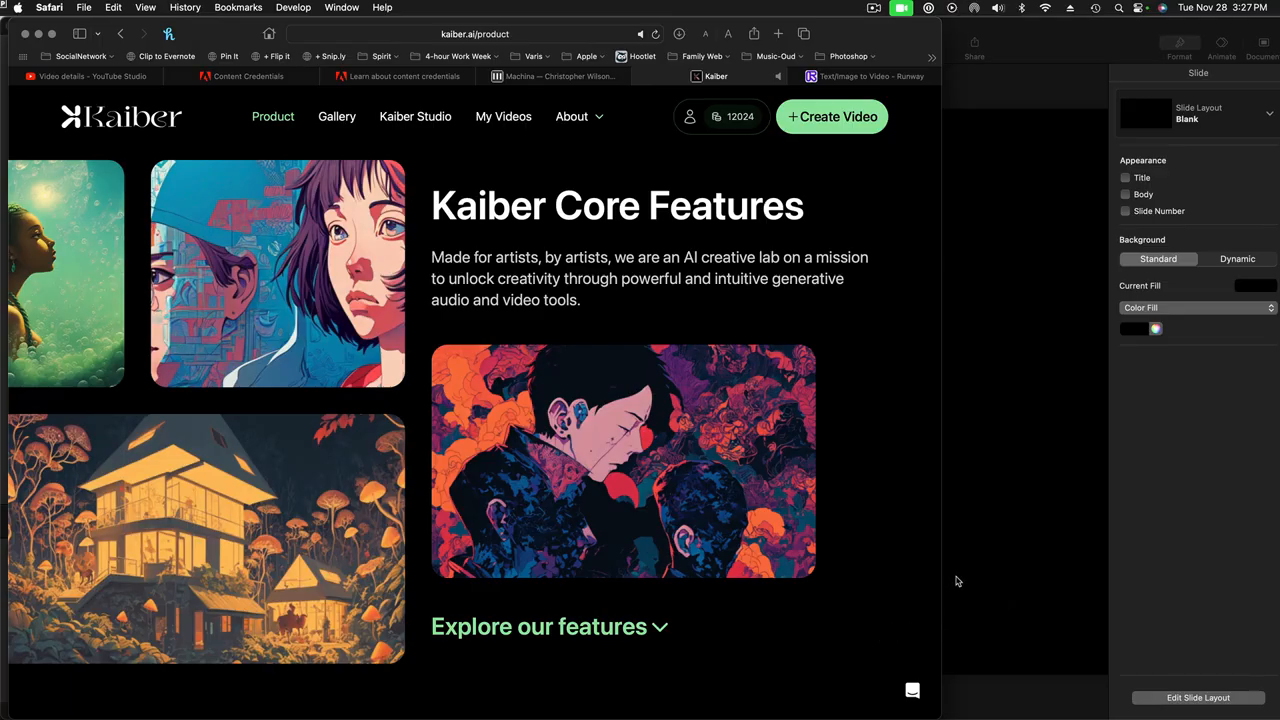
mouse_move(1004, 578)
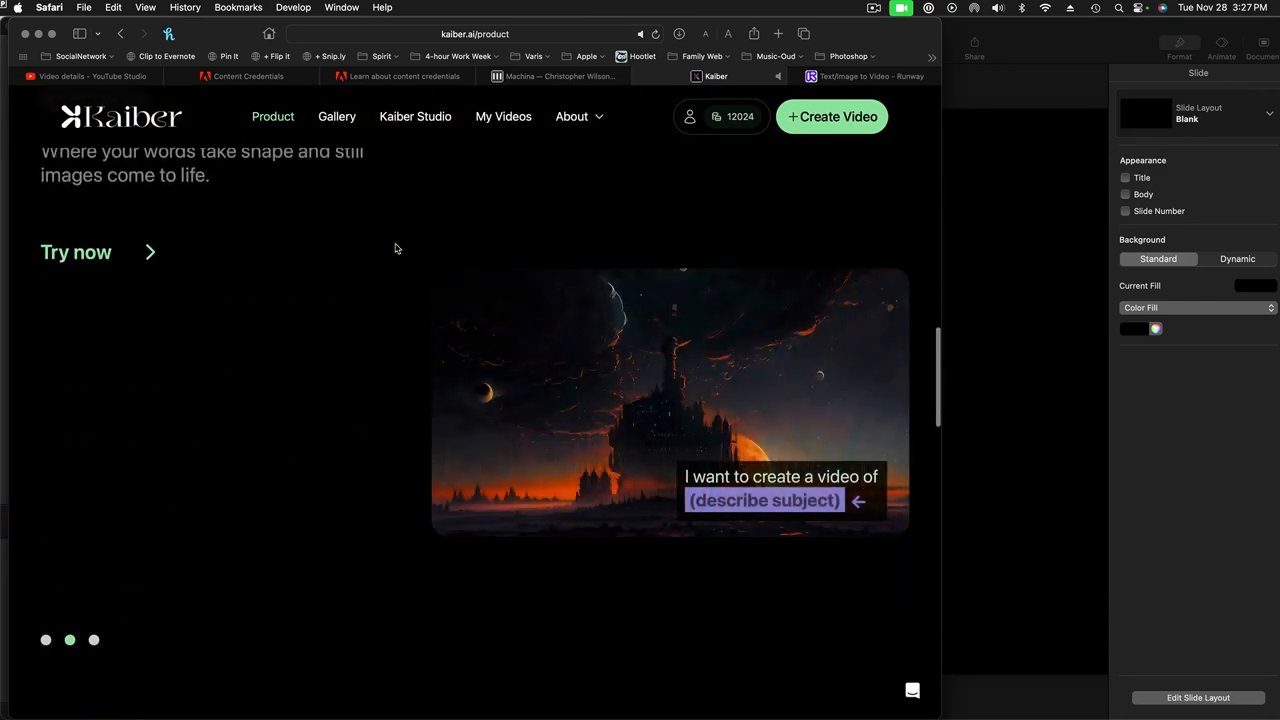
Start a new video via Create Video, reaching the Flipbook/Motion/Transform type page.
scroll("down", 3)
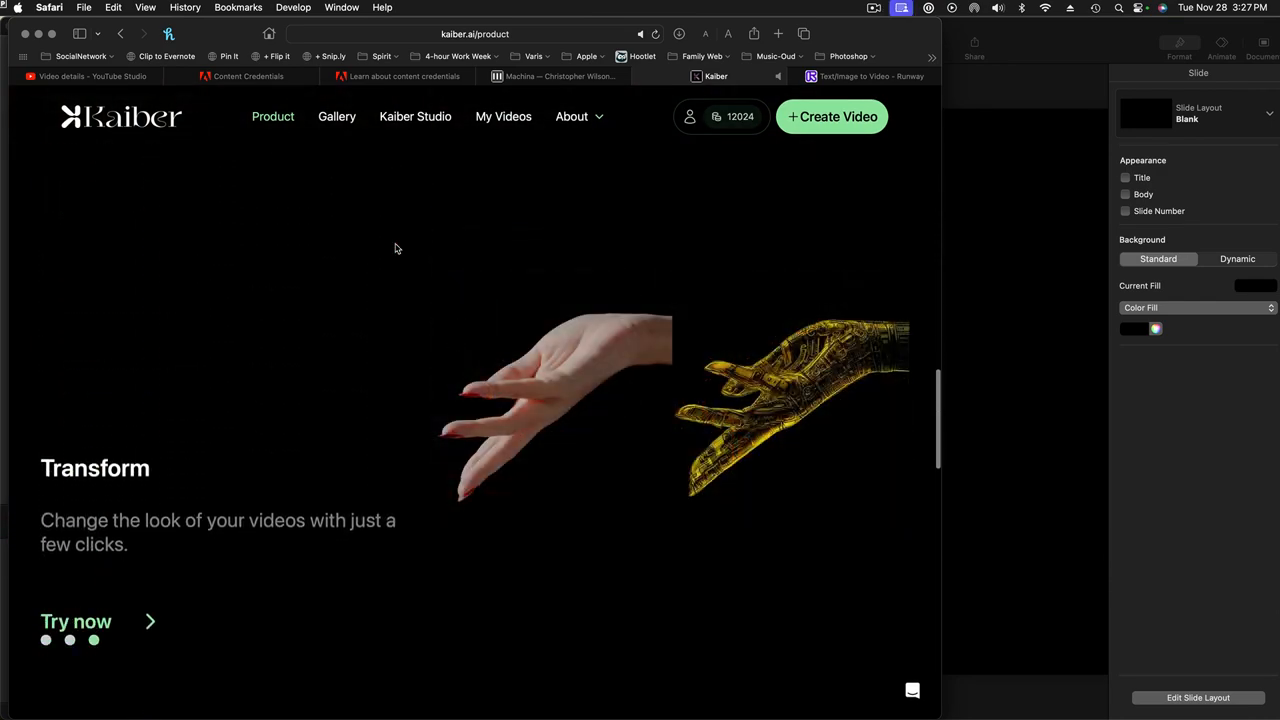
scroll("down", 3)
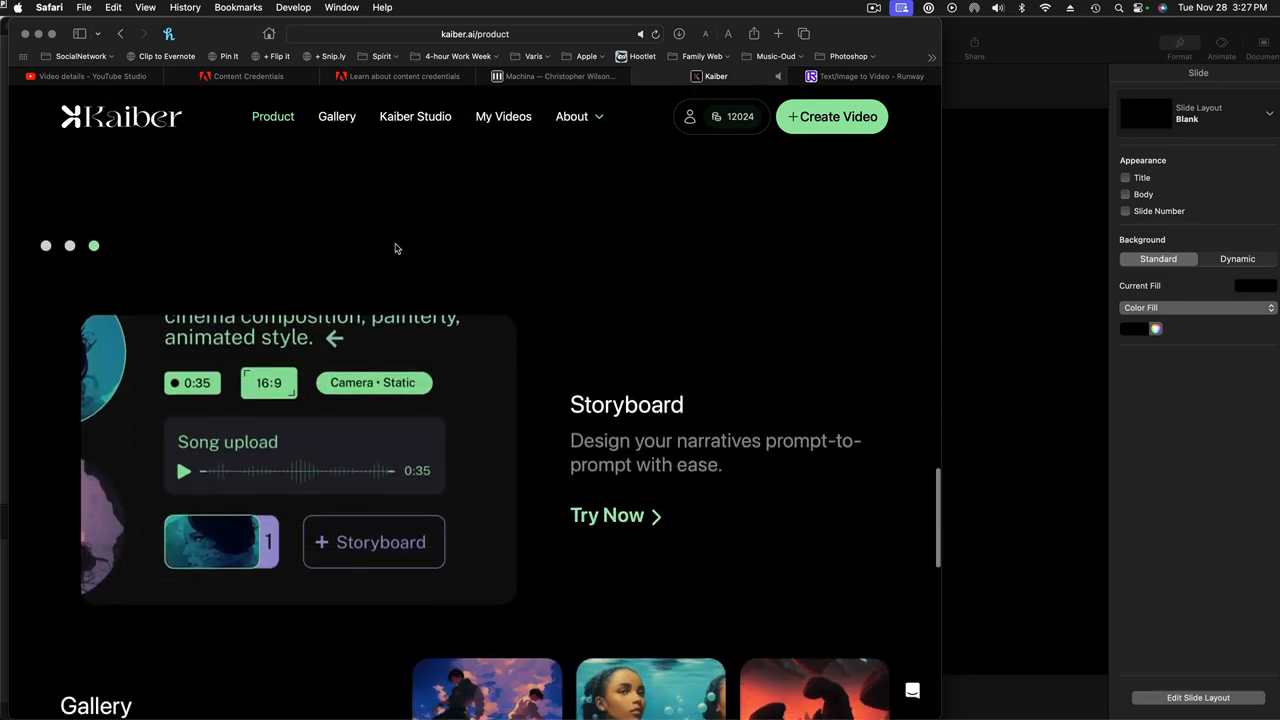
scroll("down", 3)
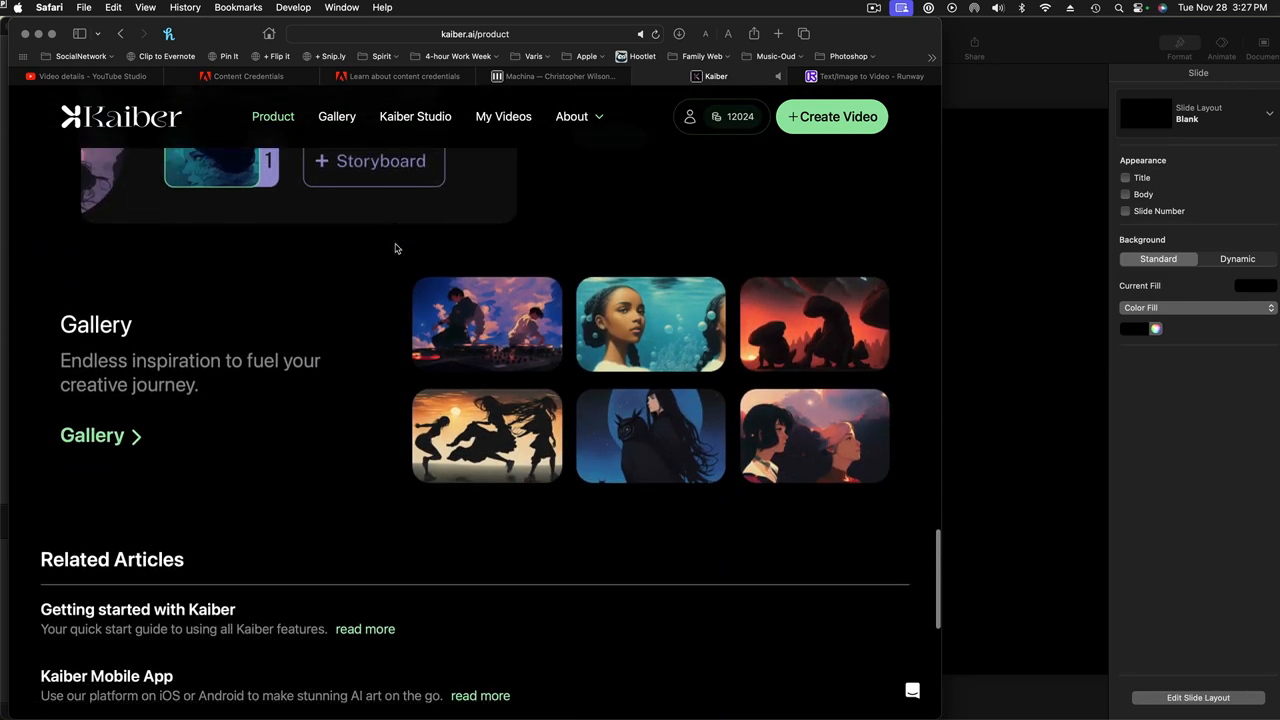
scroll("up", 3)
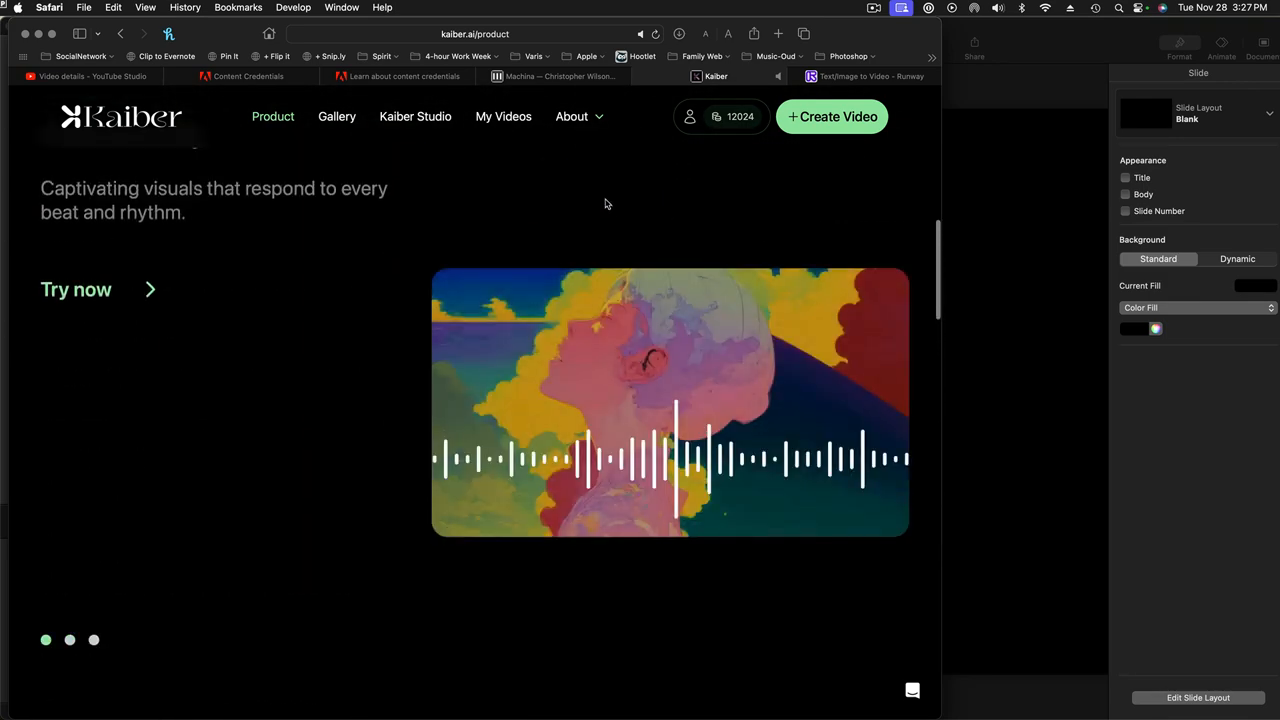
scroll("down", 3)
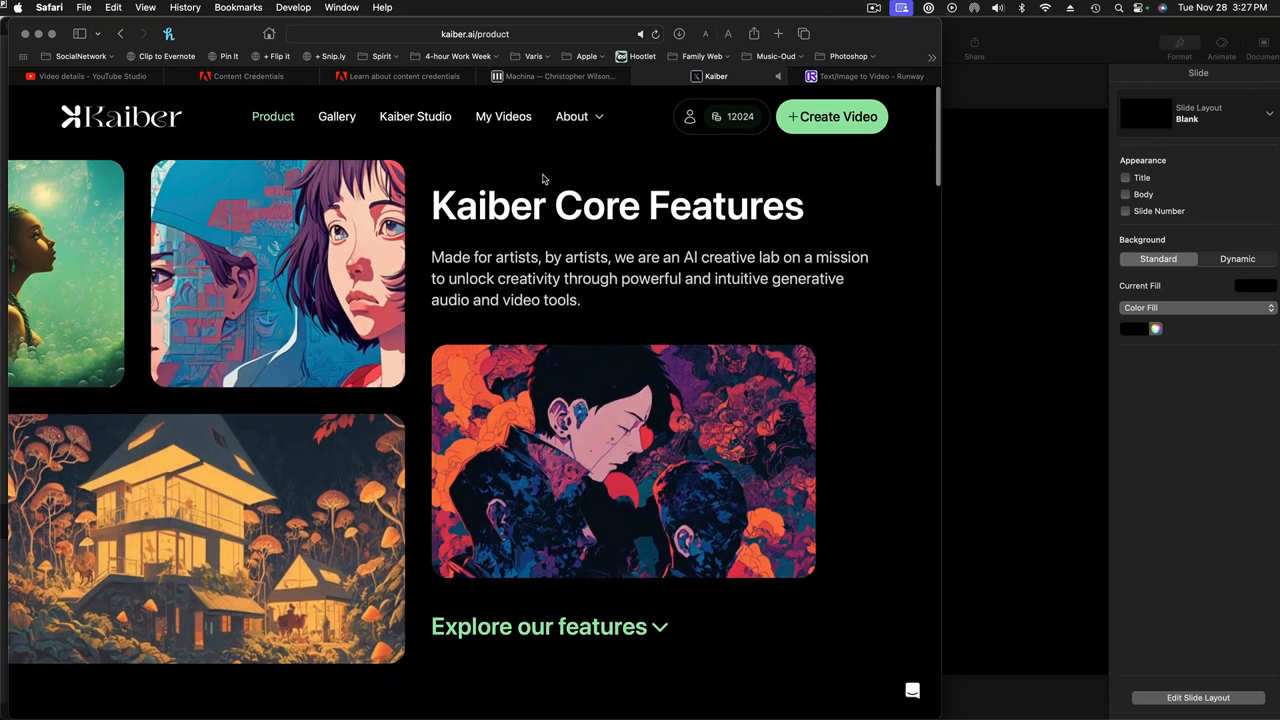
mouse_move(580, 184)
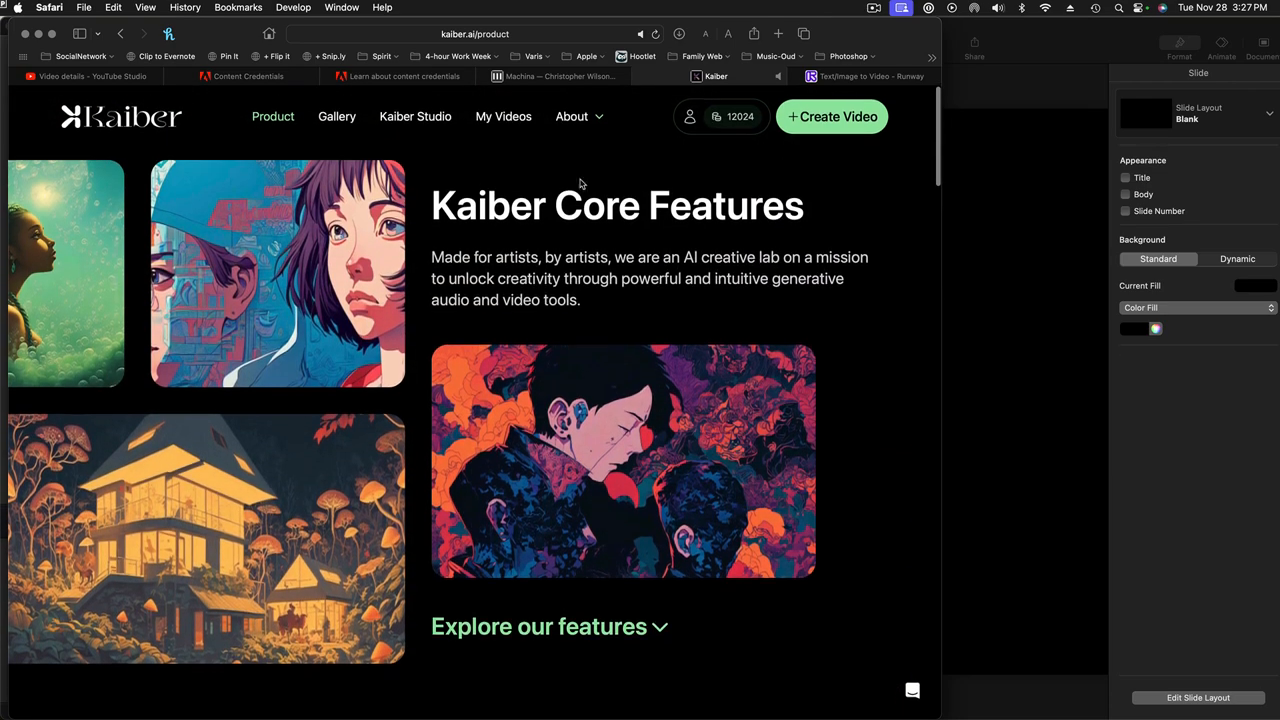
mouse_move(498, 169)
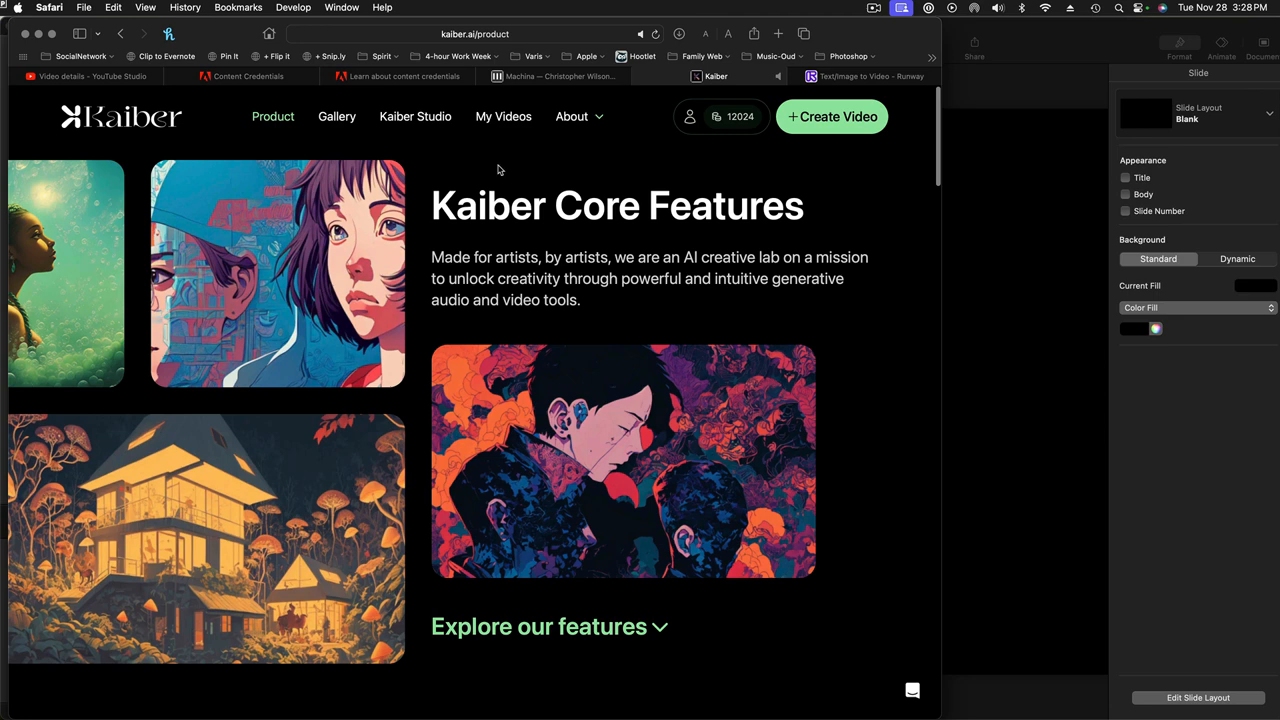
mouse_move(812, 193)
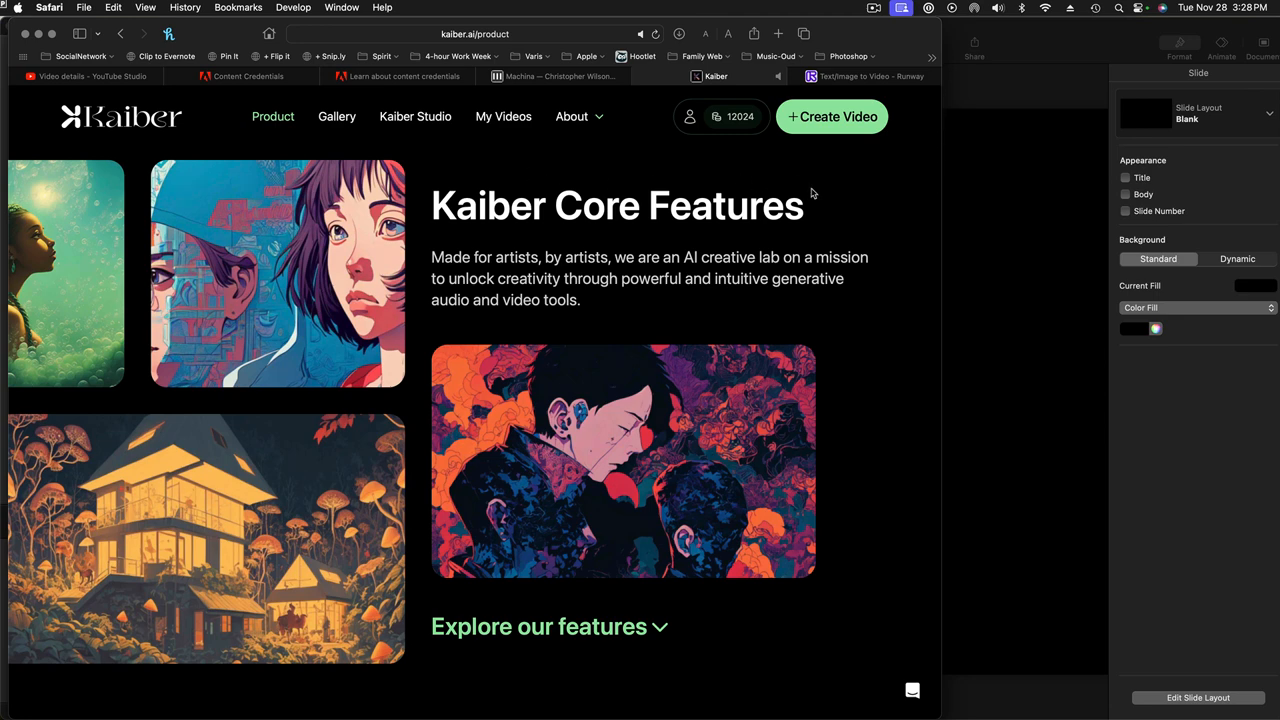
mouse_move(820, 201)
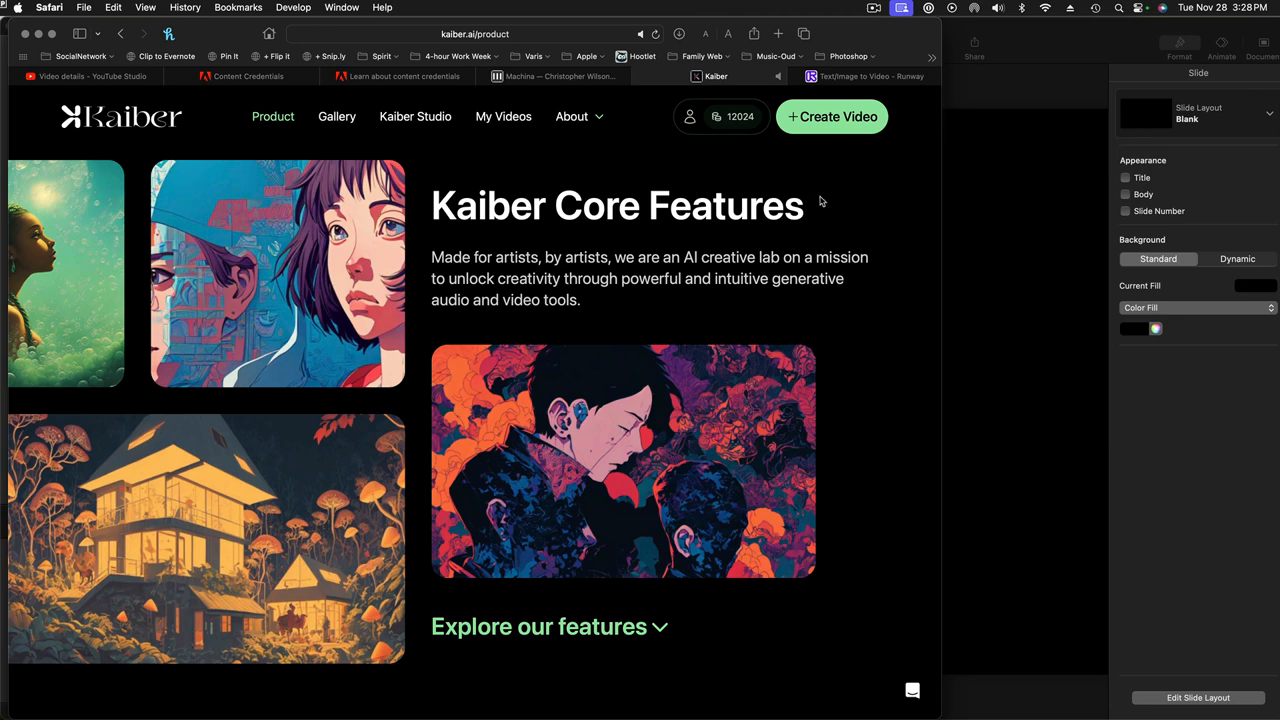
mouse_move(862, 203)
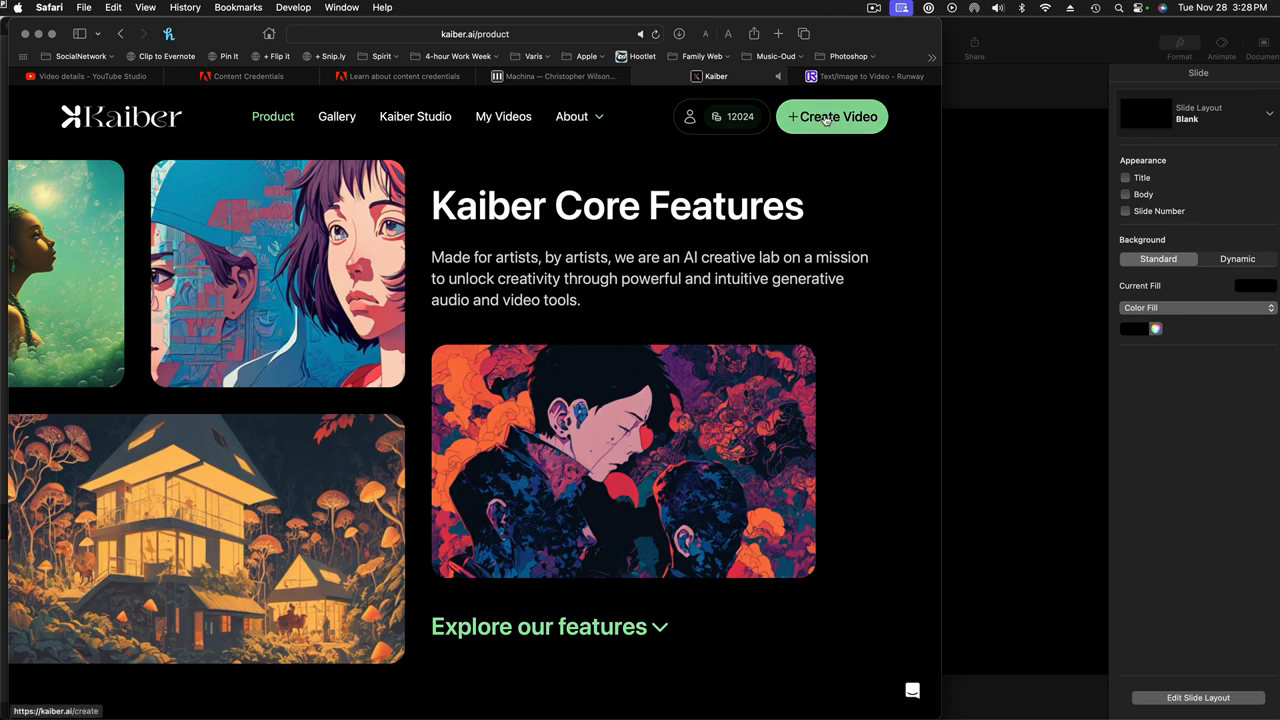
left_click(831, 116)
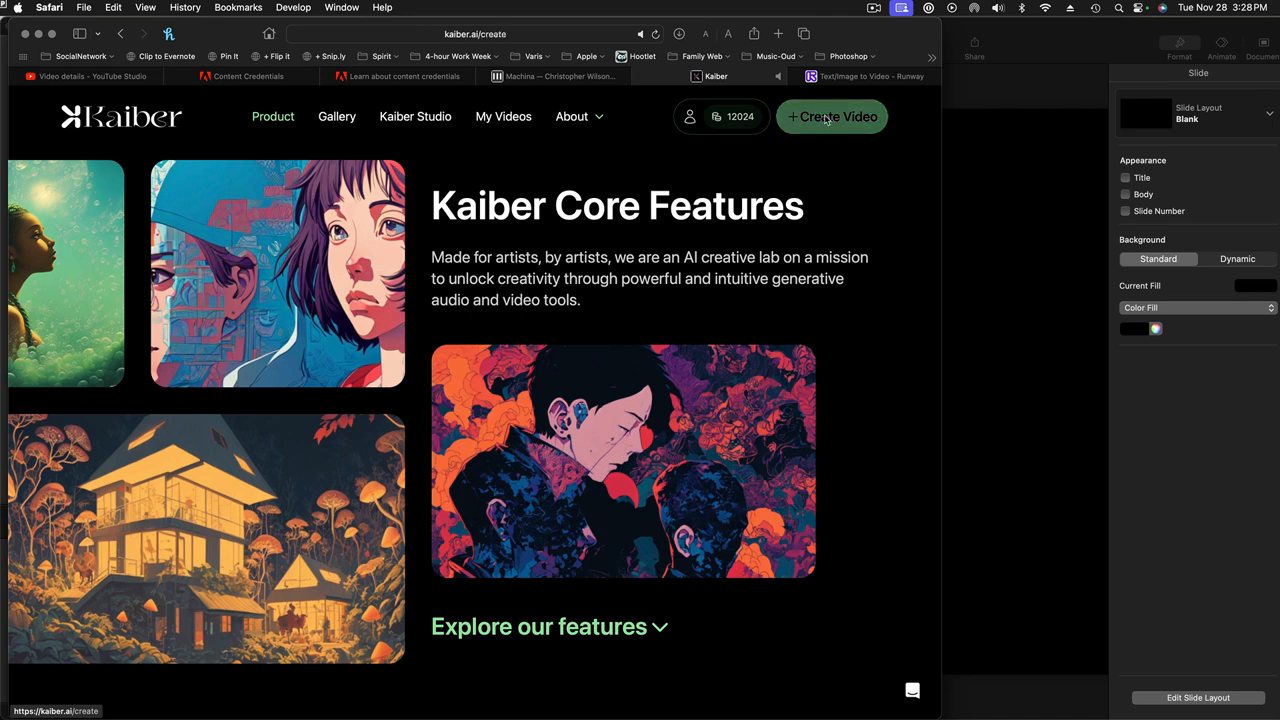
left_click(831, 116)
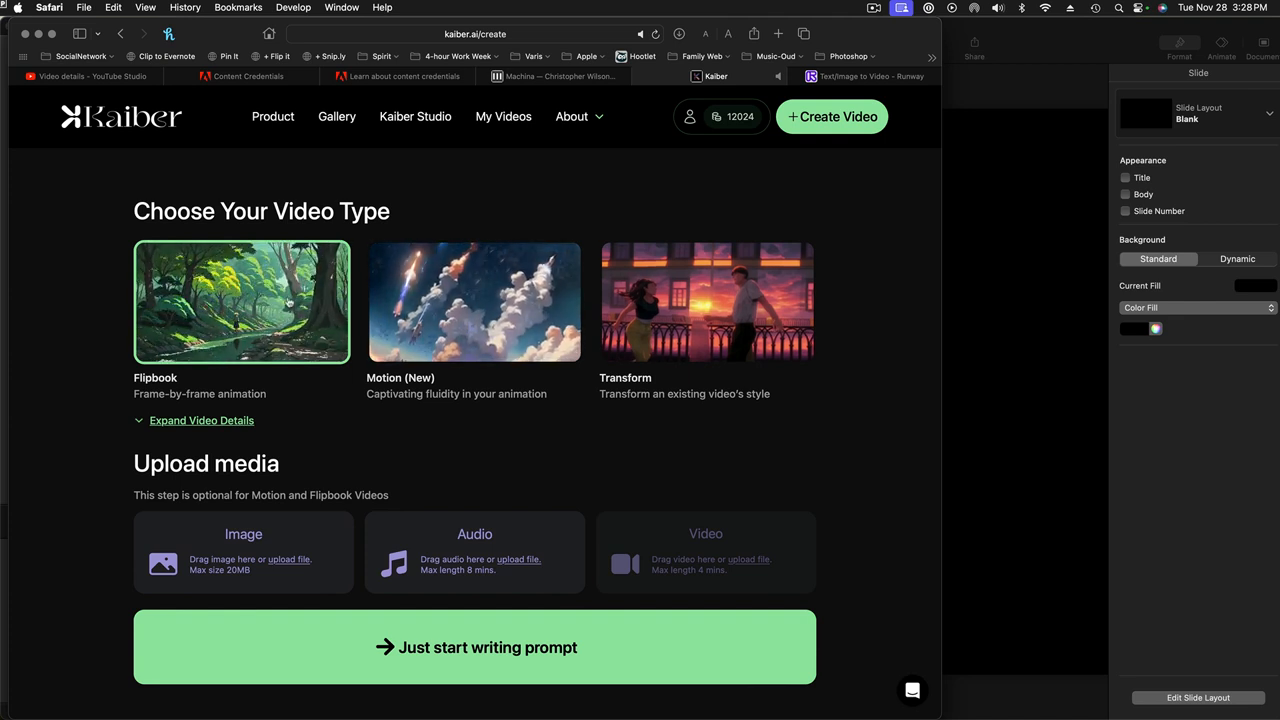
mouse_move(308, 408)
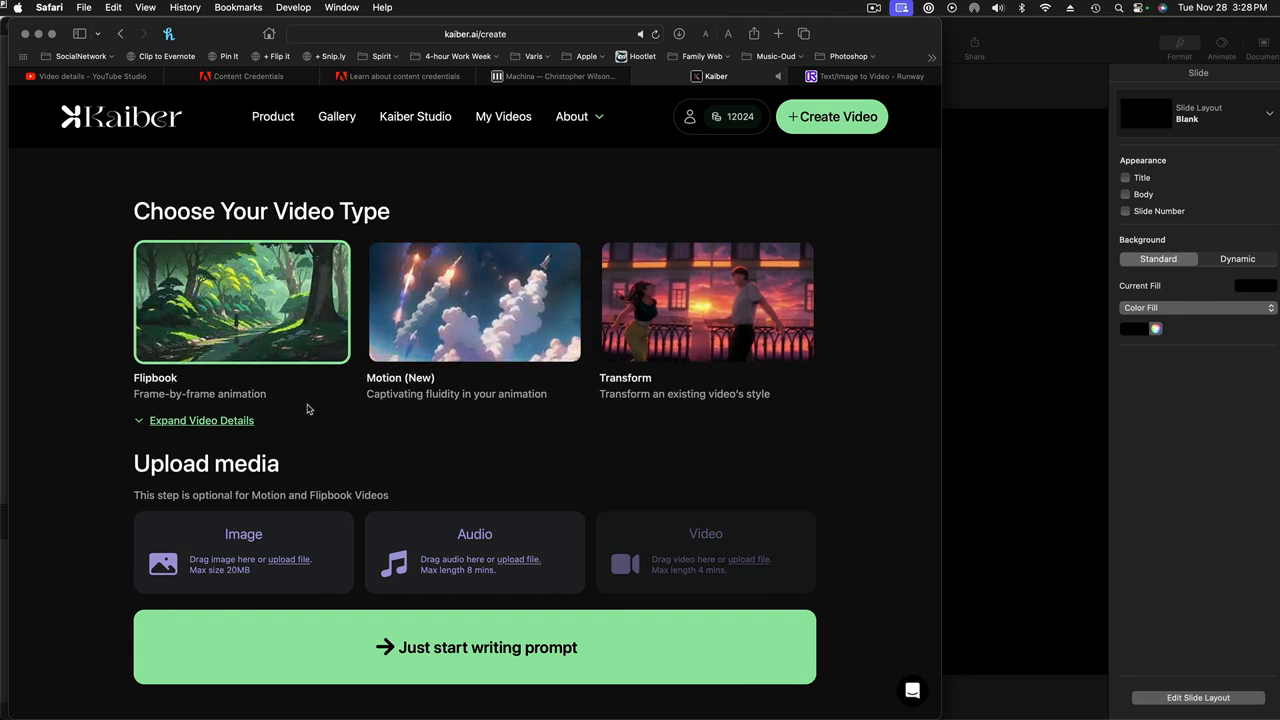
mouse_move(148, 144)
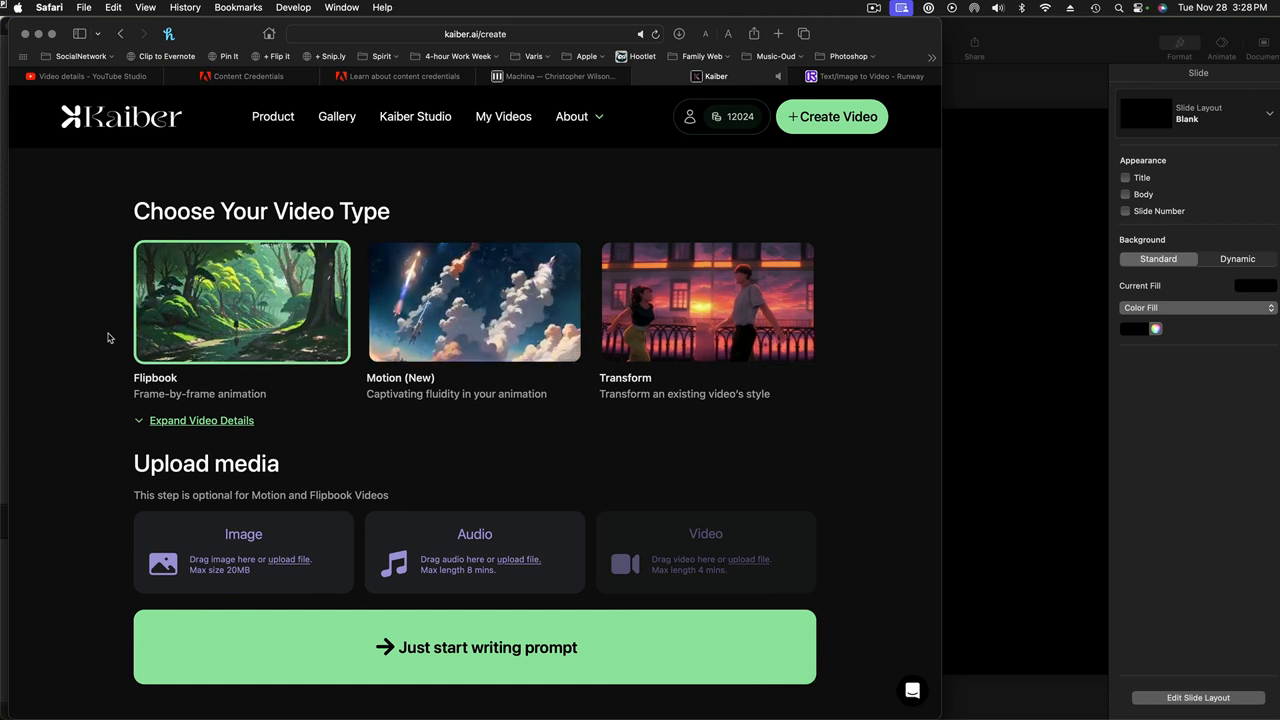
mouse_move(267, 538)
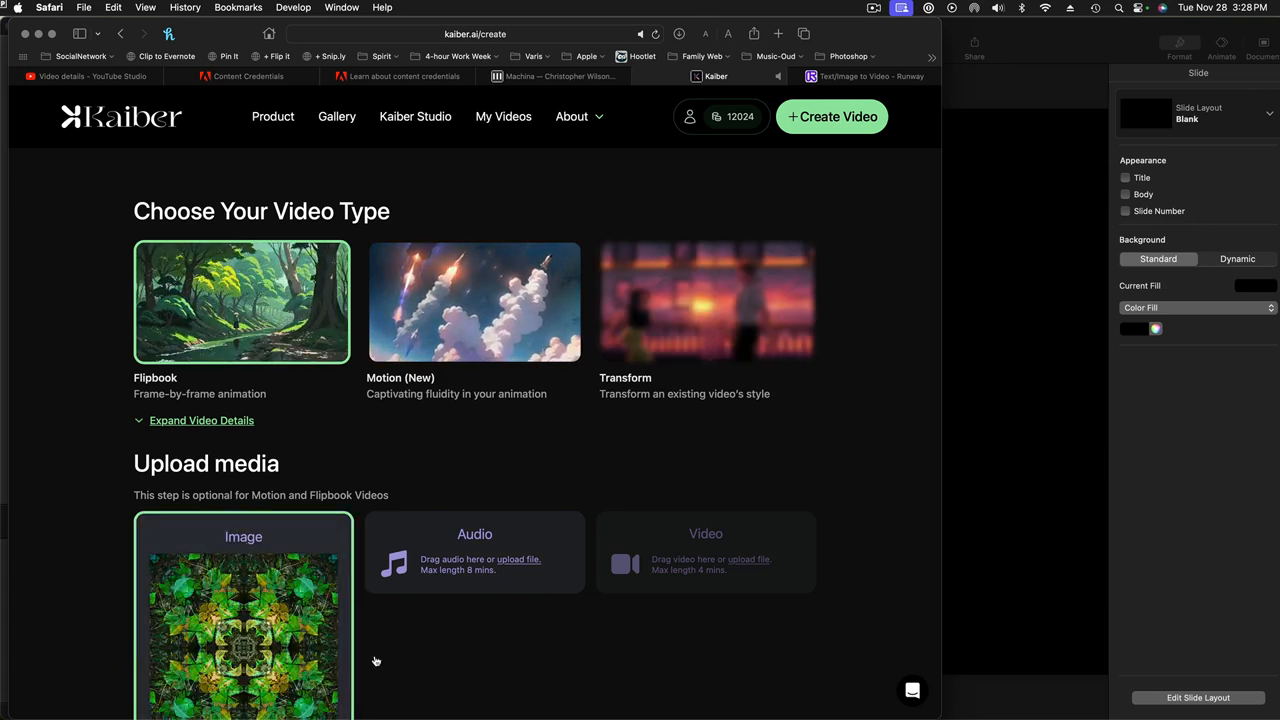
Scroll down past the uploaded green leaf mandala image toward the prompt step.
scroll("down", 3)
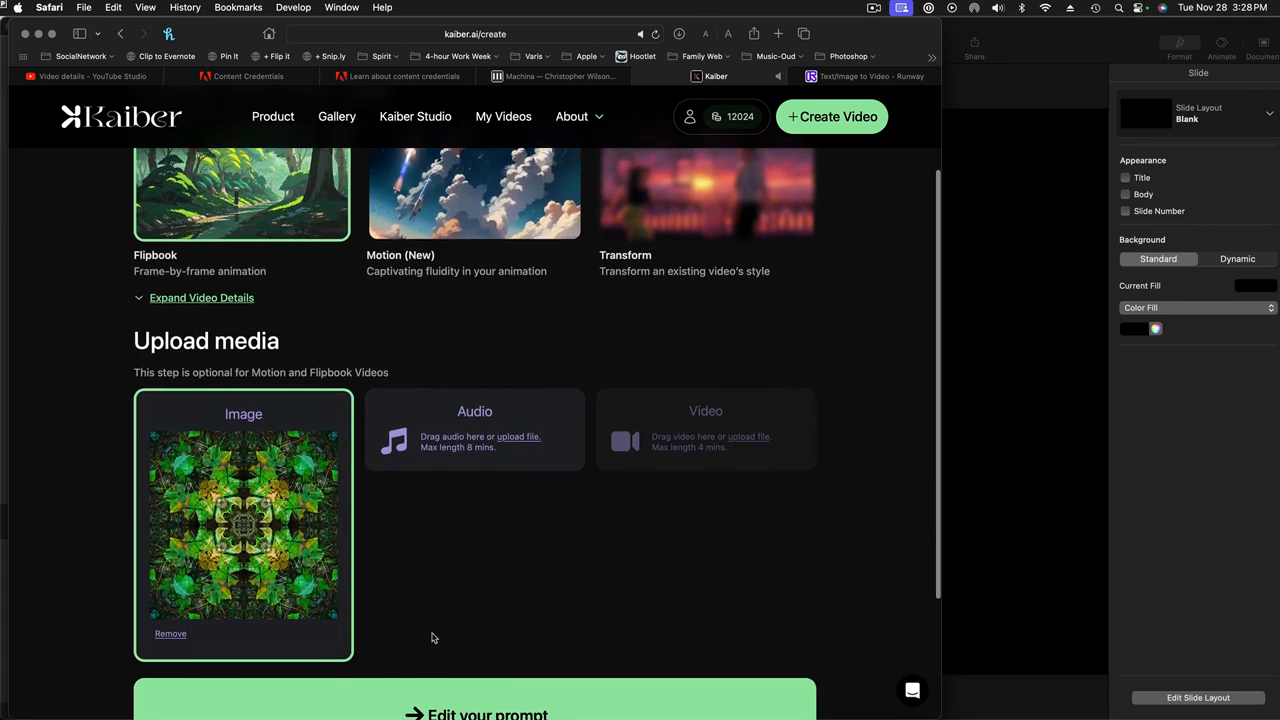
scroll("down", 3)
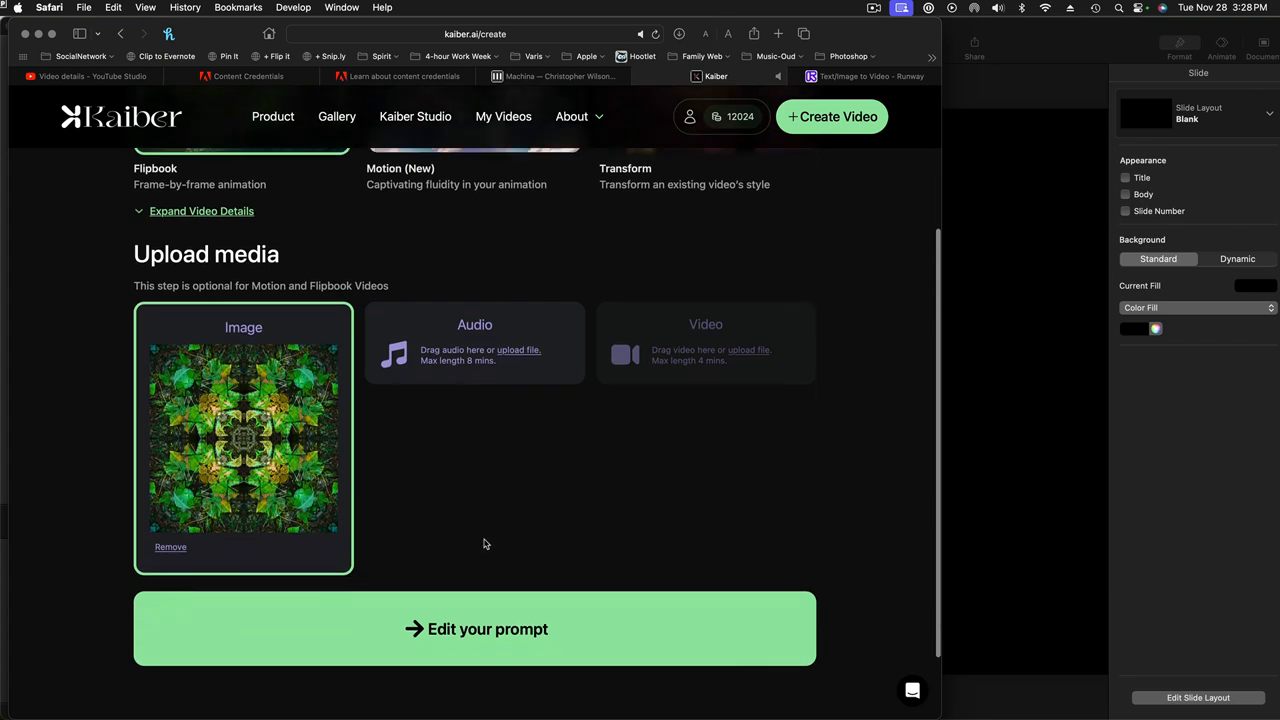
scroll("down", 3)
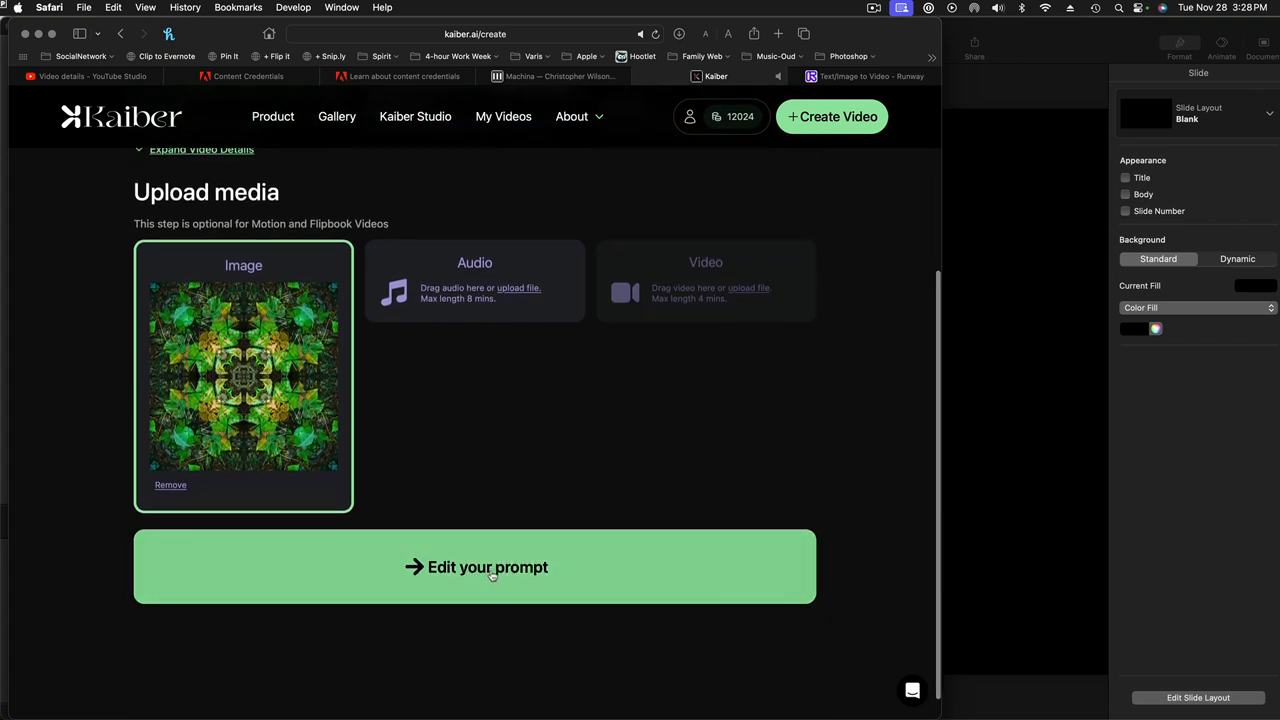
mouse_move(457, 580)
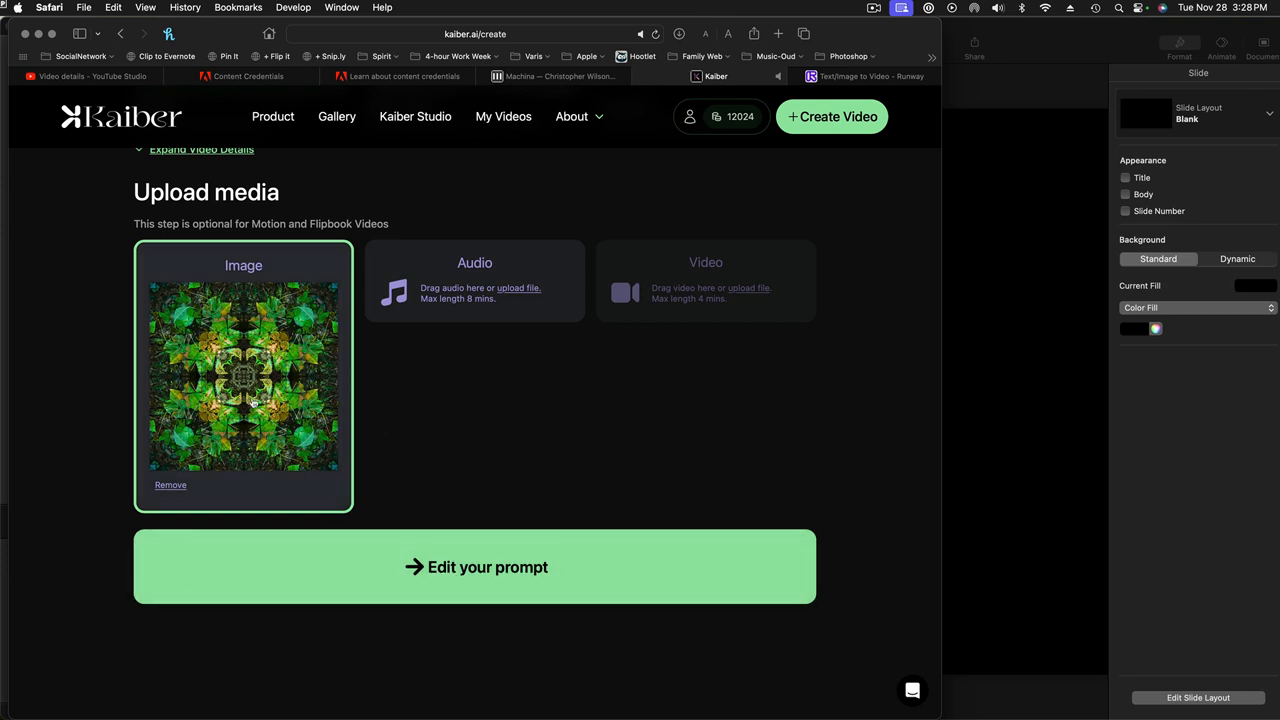
mouse_move(459, 589)
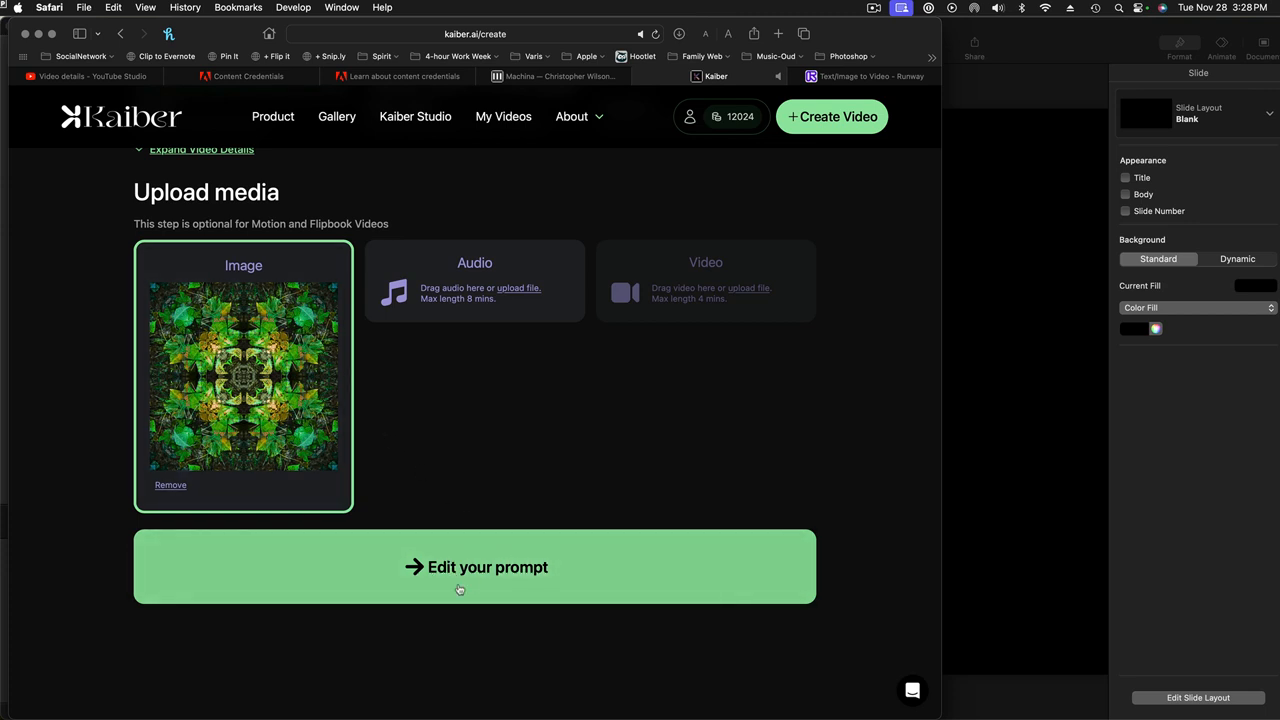
mouse_move(475, 572)
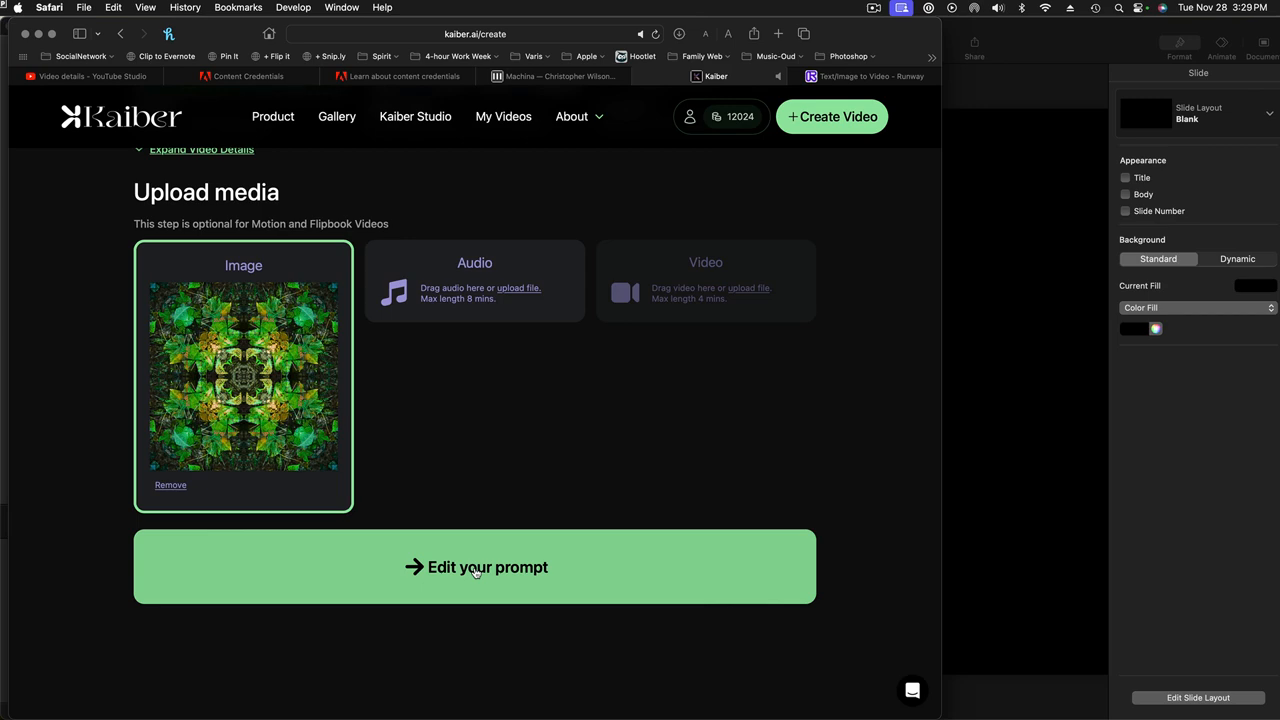
Describe the subject: green leaves unfolding outward in a mandala pattern, straight-down perspective.
left_click(475, 567)
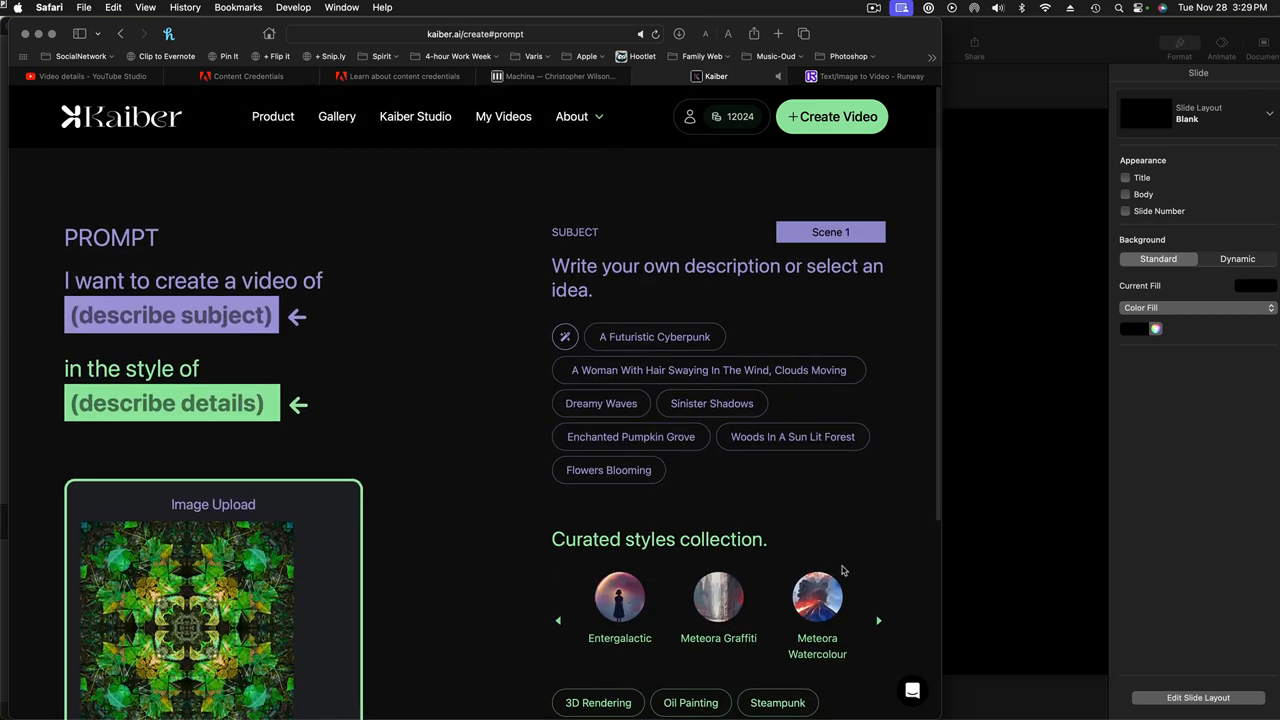
mouse_move(598, 458)
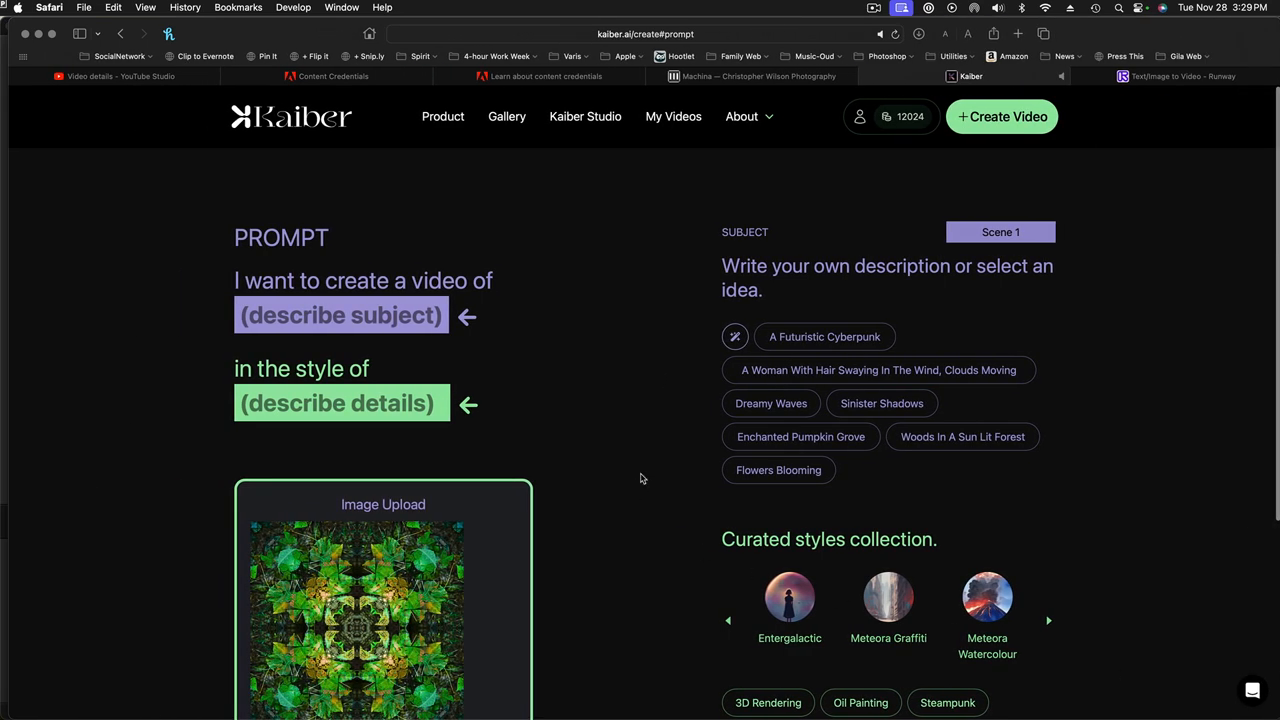
mouse_move(302, 293)
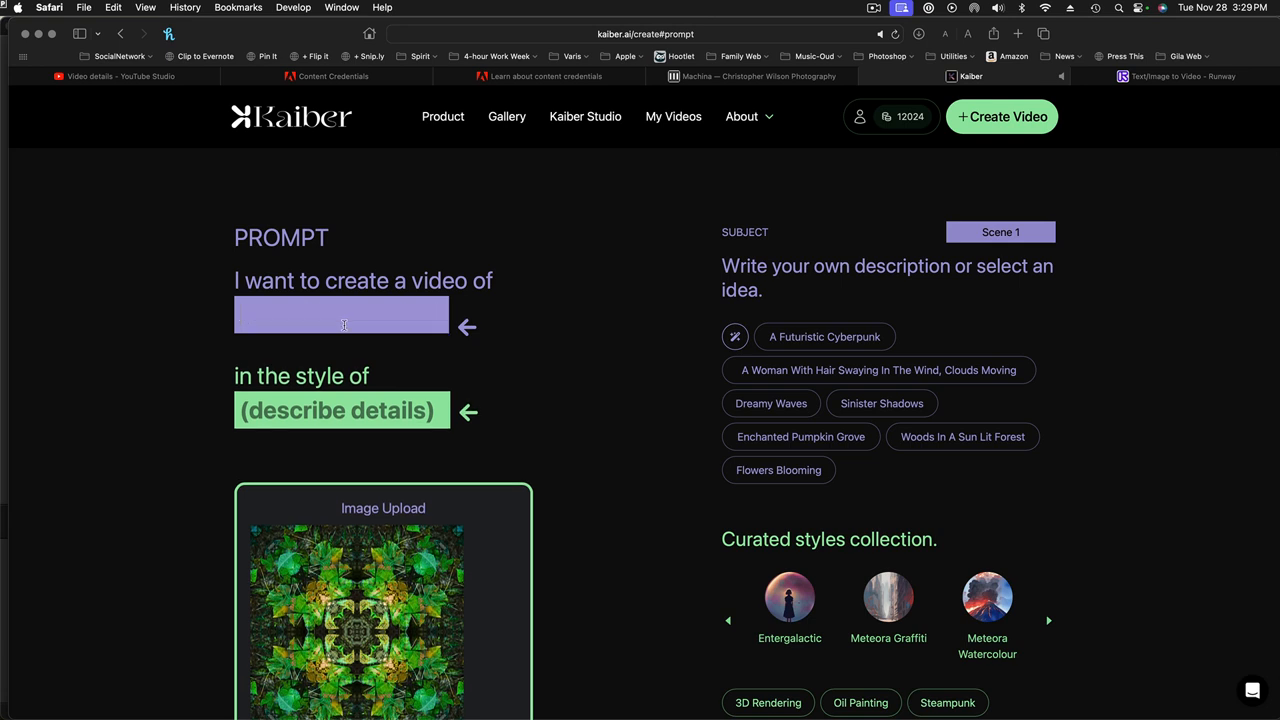
type("green leaves unfolding outward, in a mandala pattern, with a straight down perspective, evenly lit.")
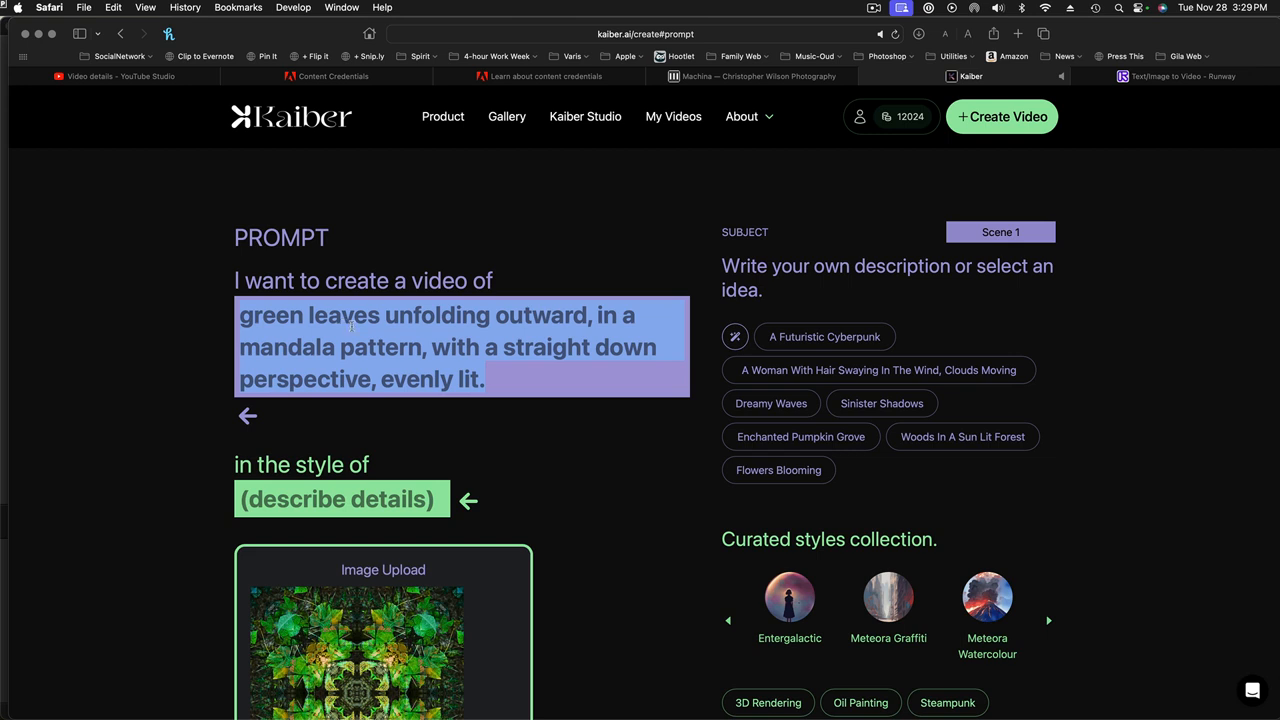
mouse_move(557, 446)
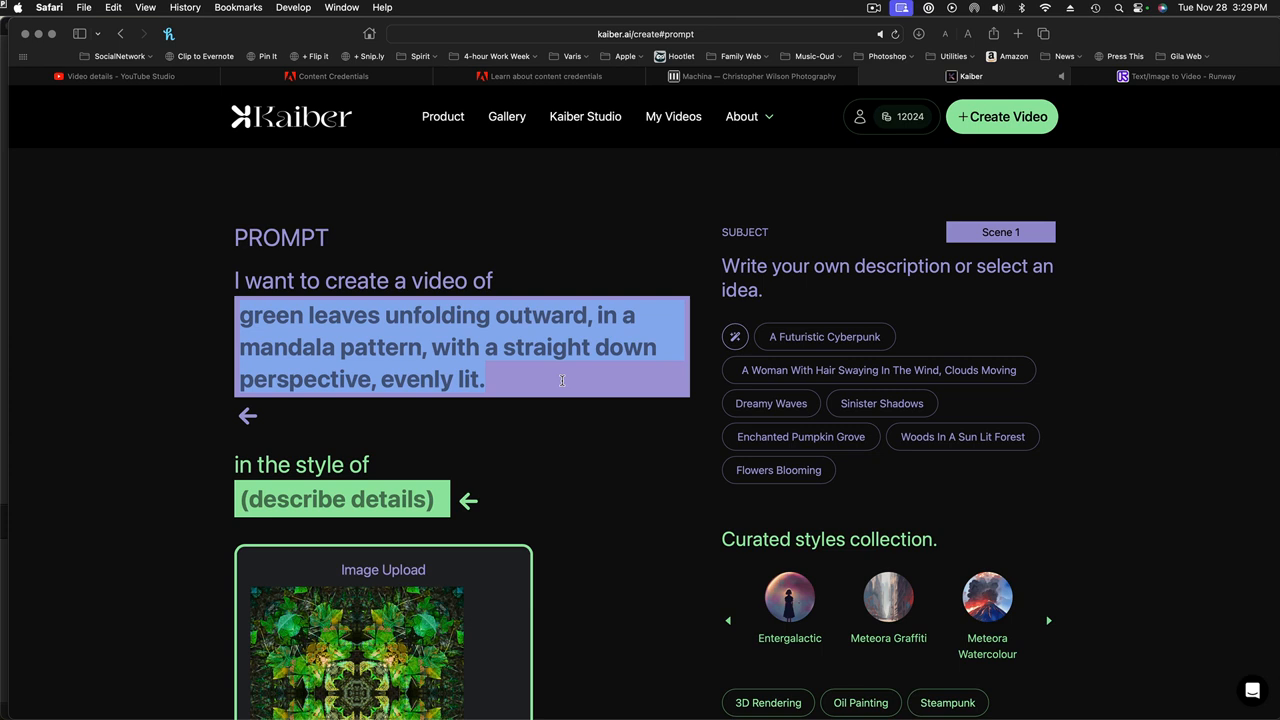
mouse_move(609, 393)
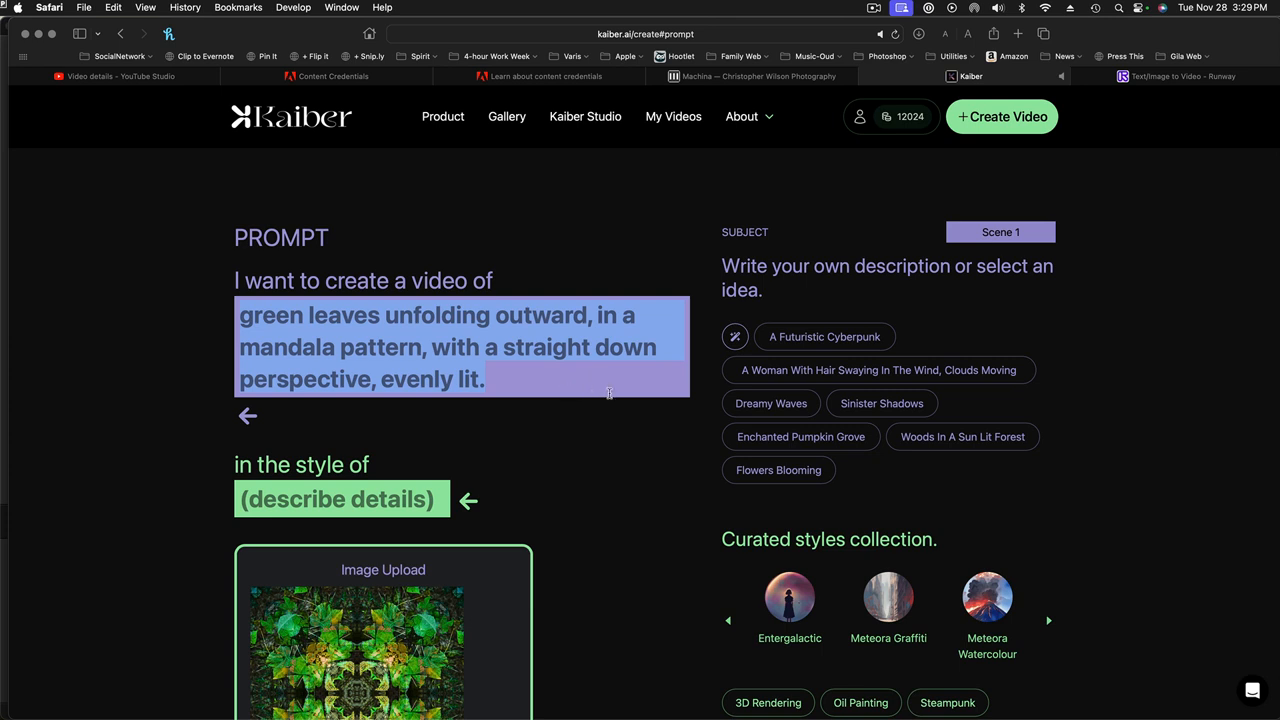
mouse_move(538, 468)
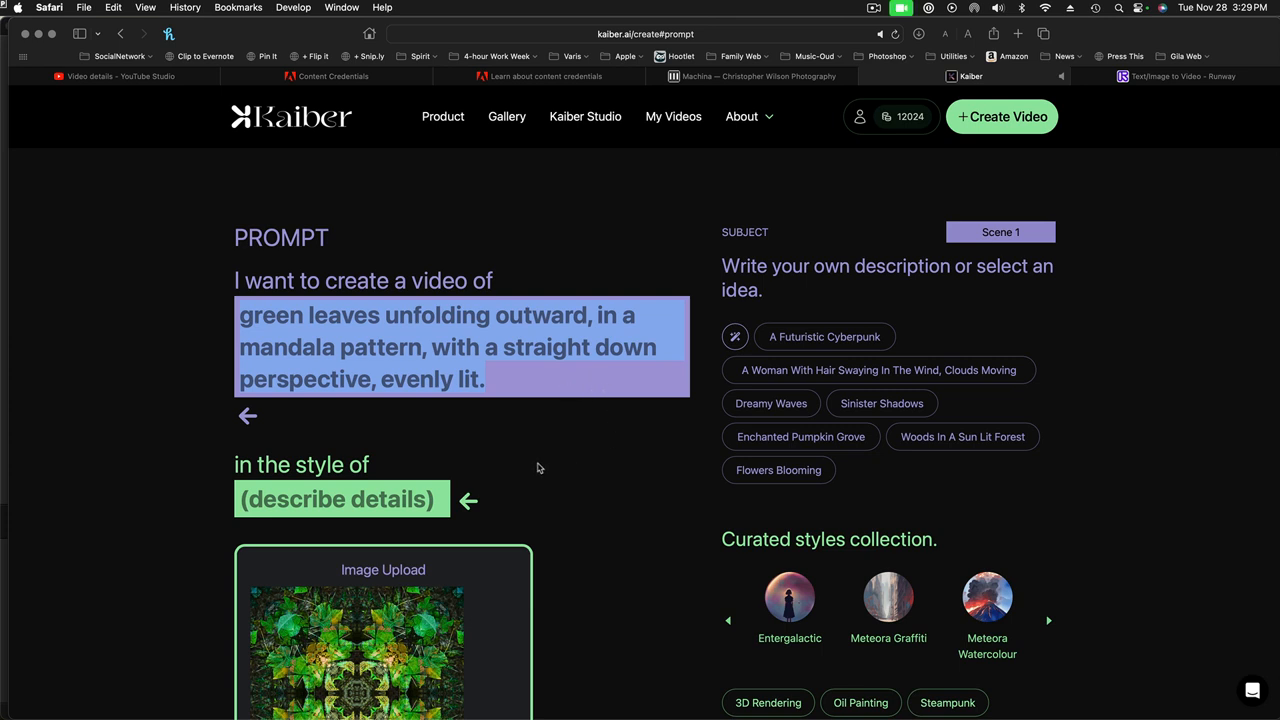
Try Watercolour and 3D Rendering presets, then settle on the Photo-Realistic style preset.
scroll("down", 3)
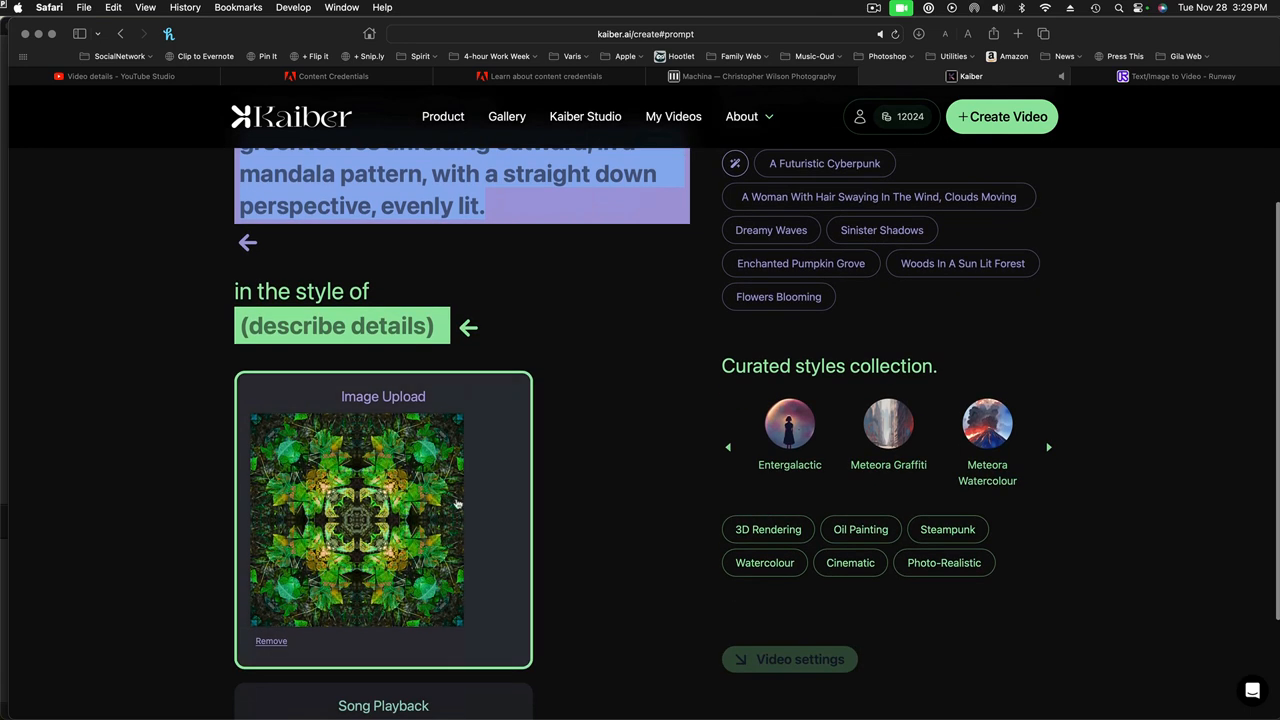
mouse_move(378, 475)
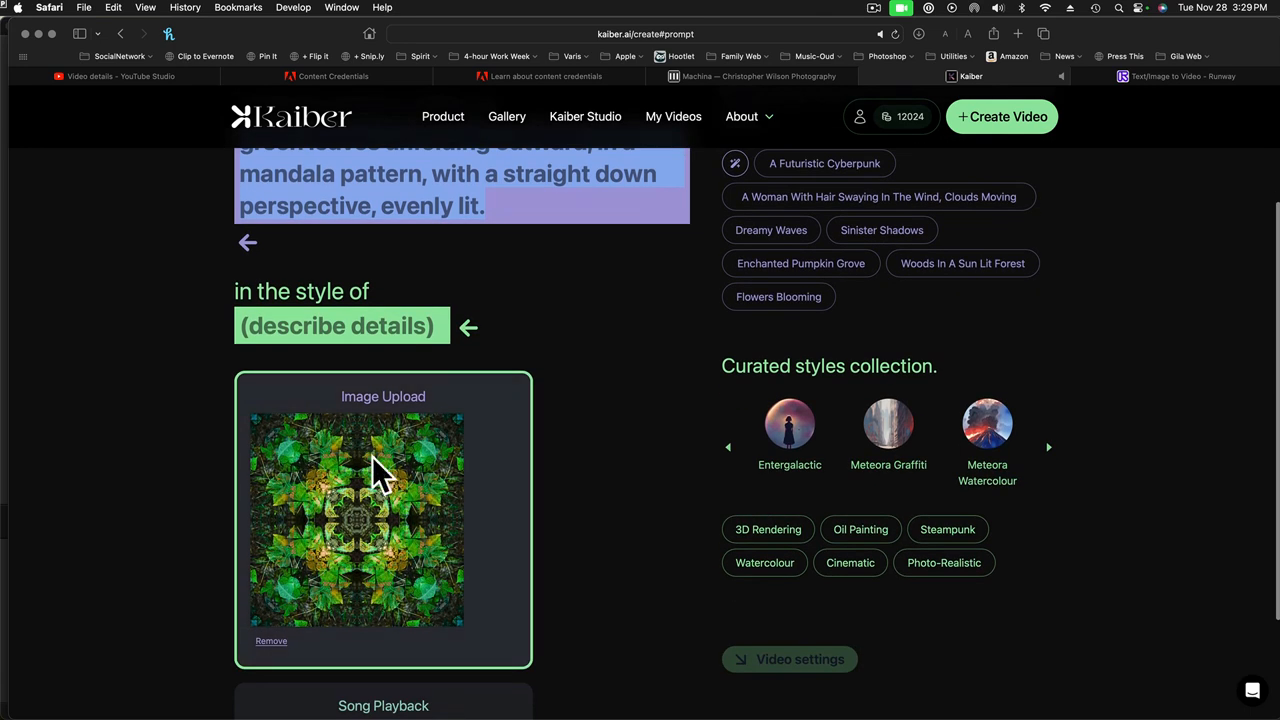
scroll("up", 3)
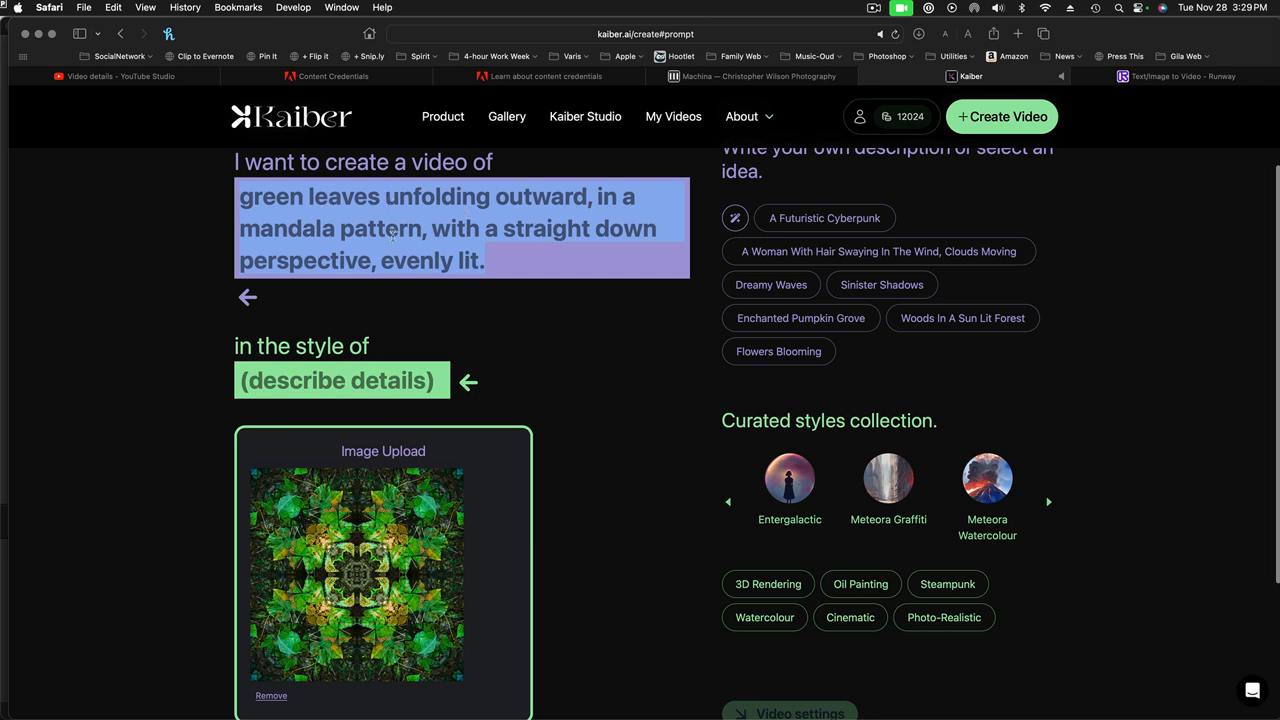
mouse_move(535, 368)
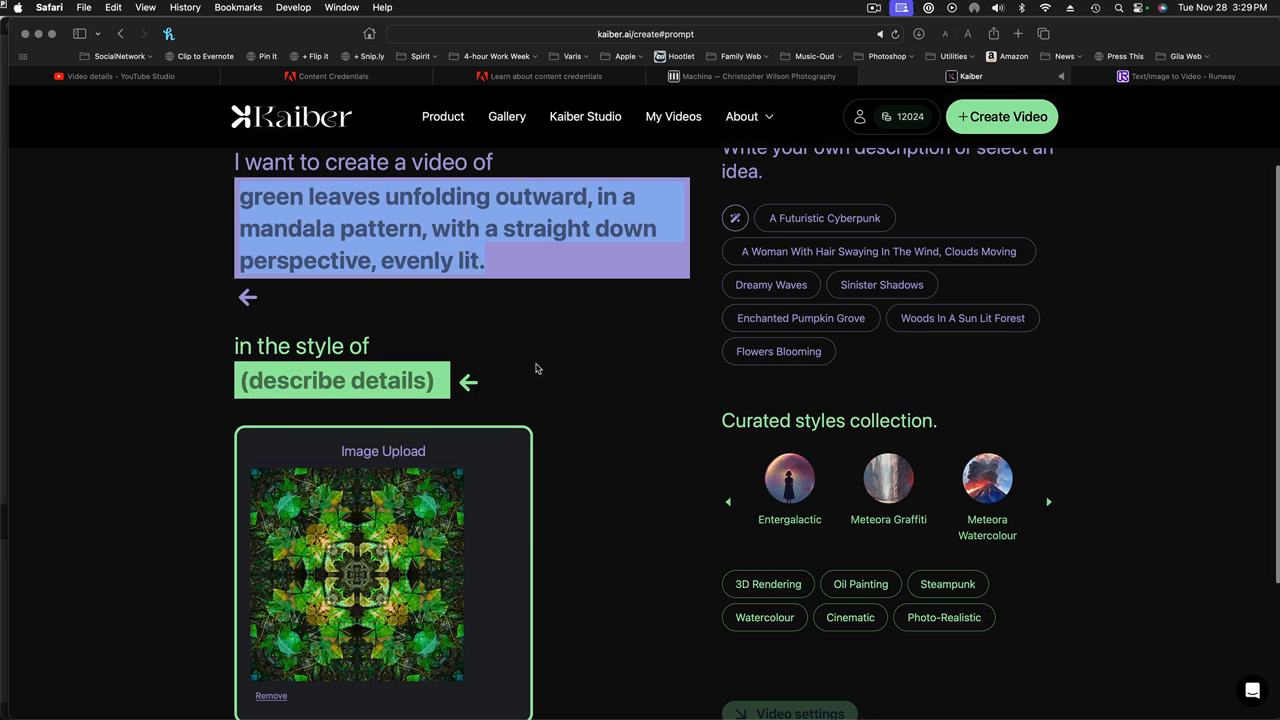
mouse_move(536, 358)
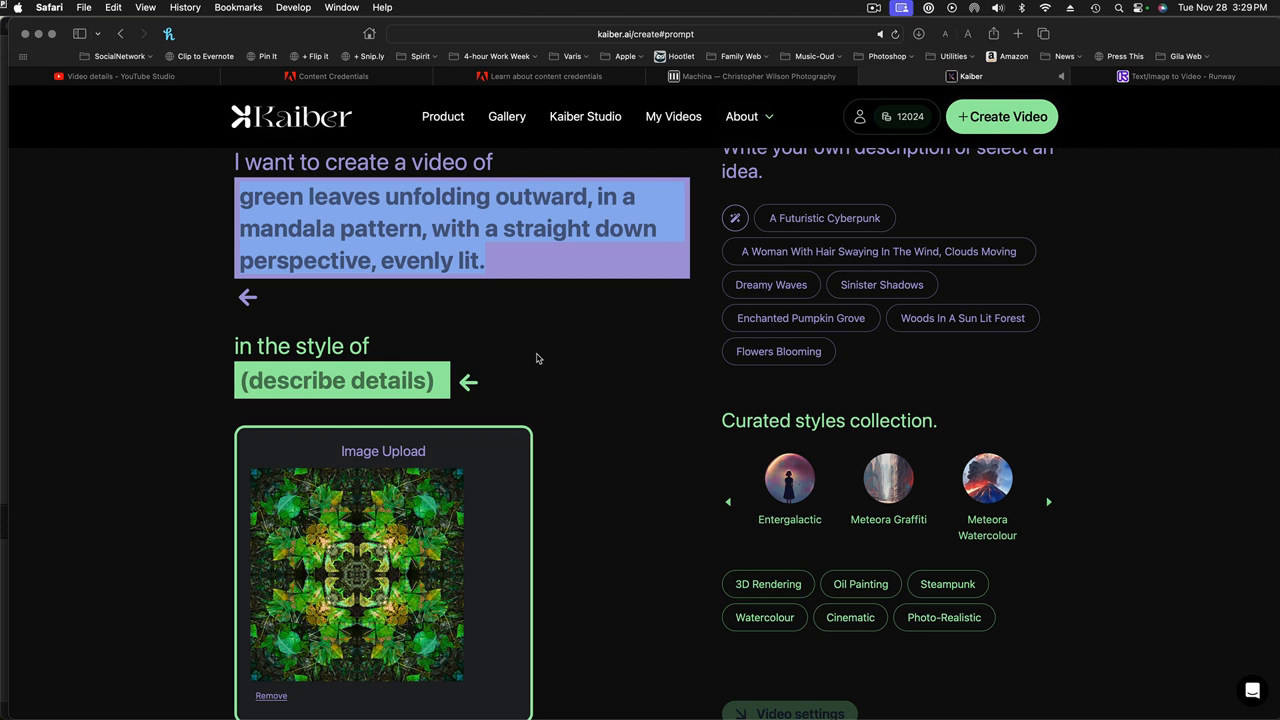
mouse_move(375, 358)
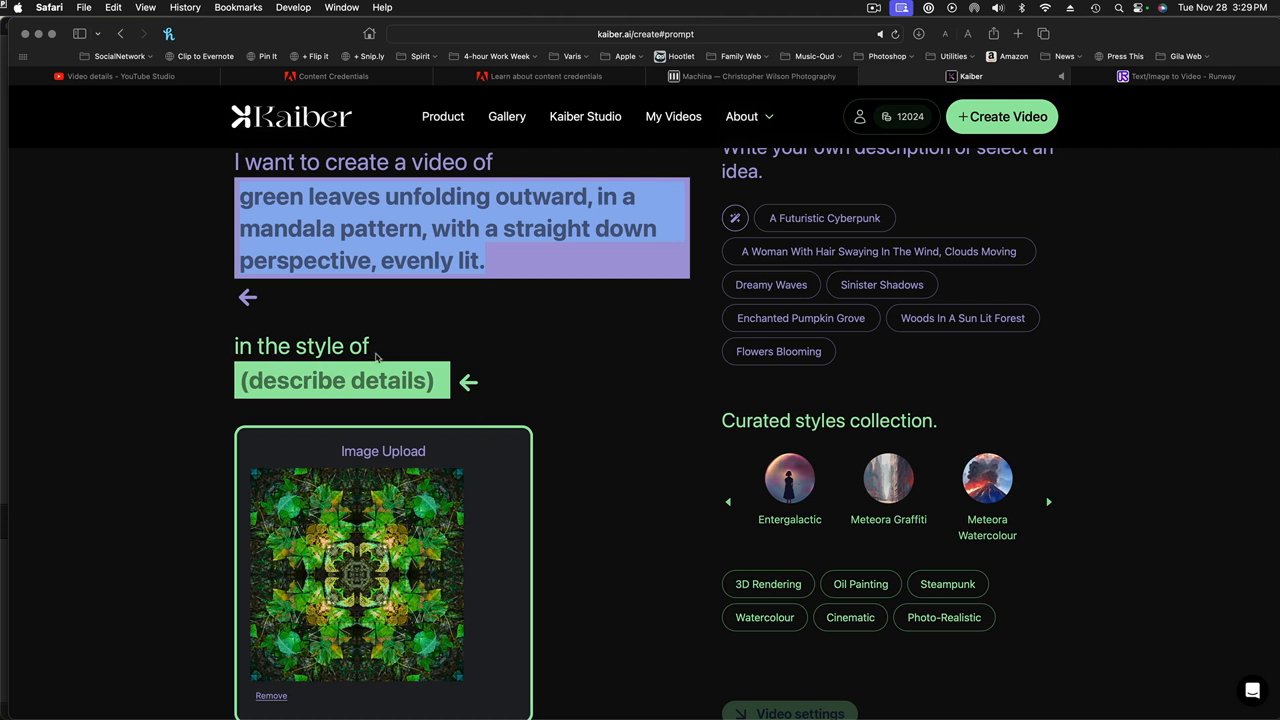
mouse_move(475, 388)
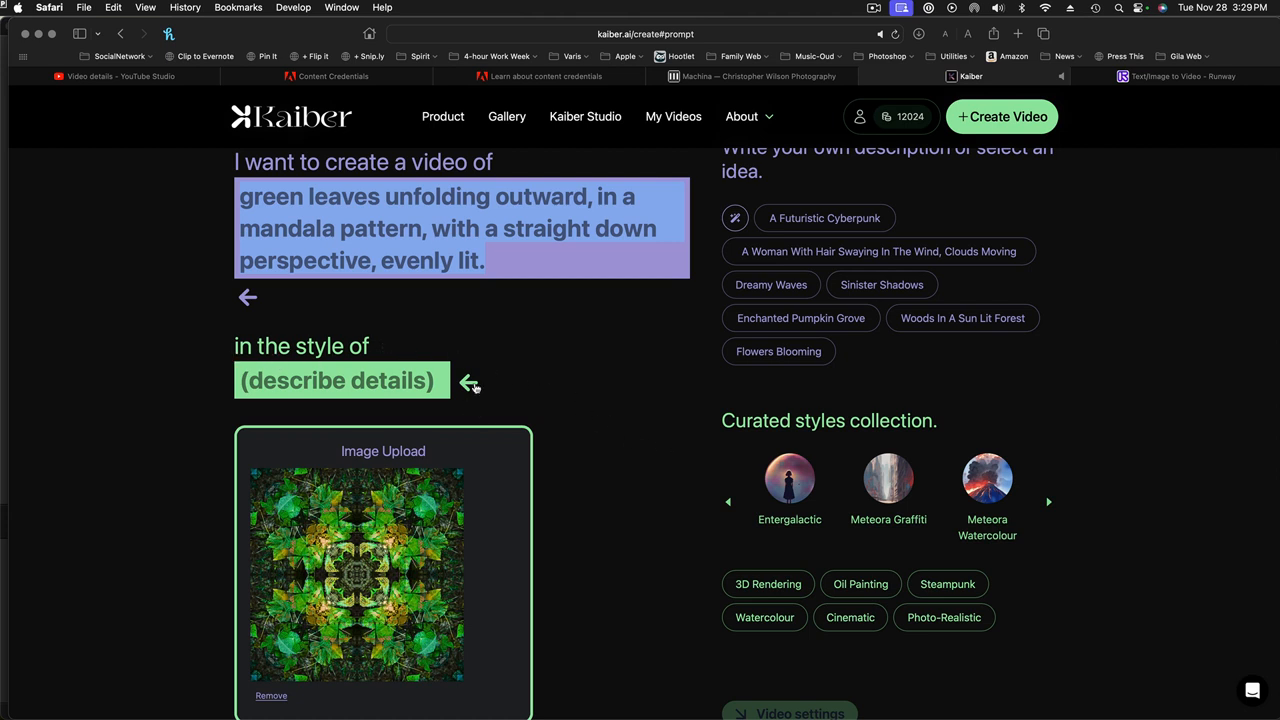
mouse_move(633, 548)
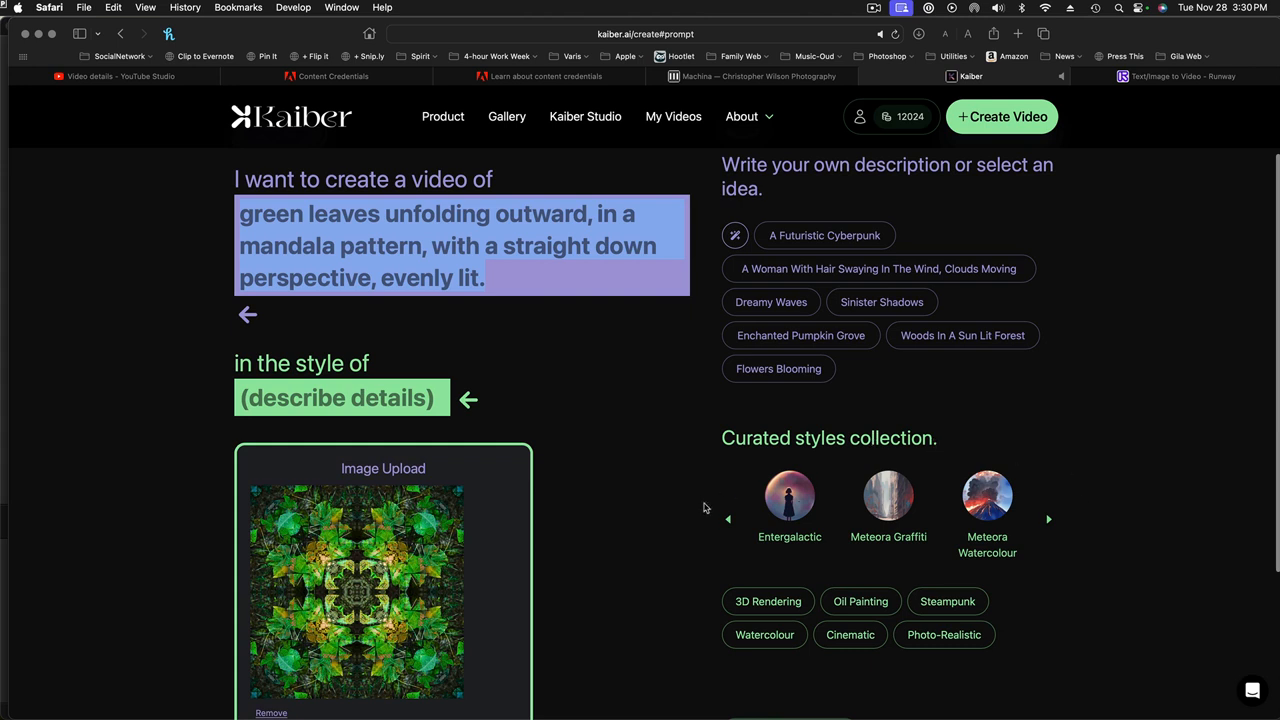
mouse_move(789, 495)
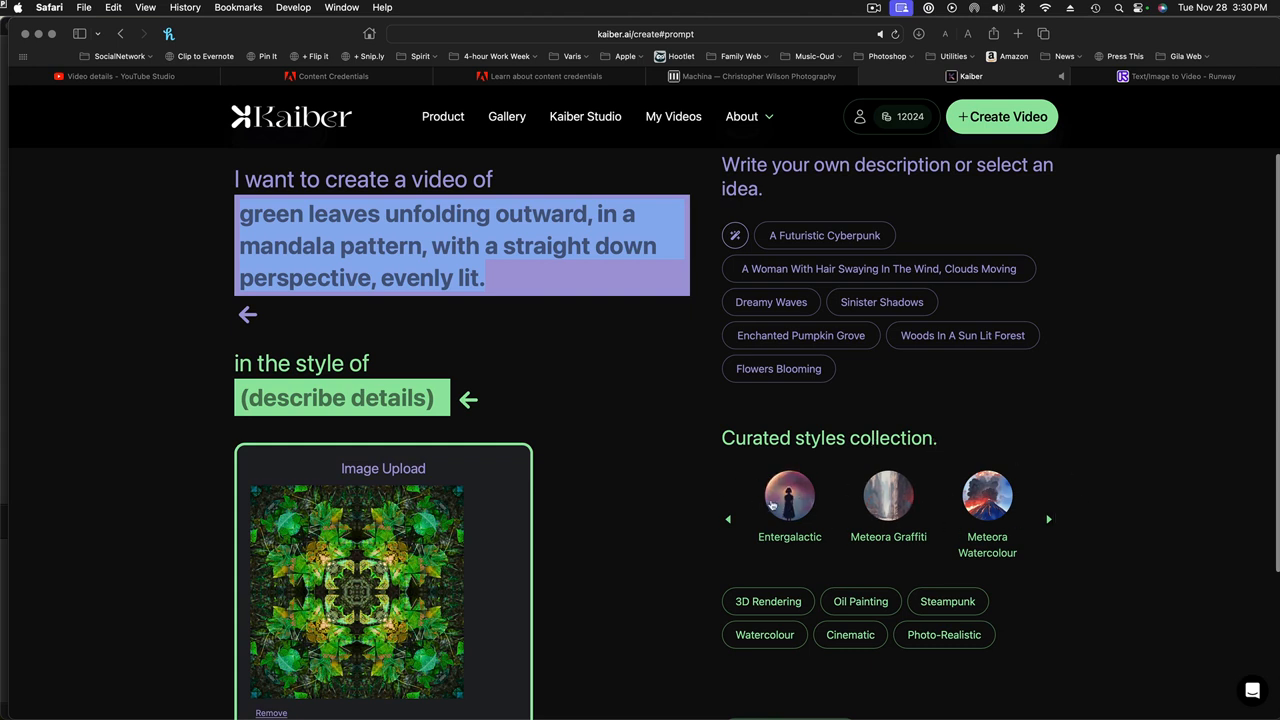
mouse_move(670, 558)
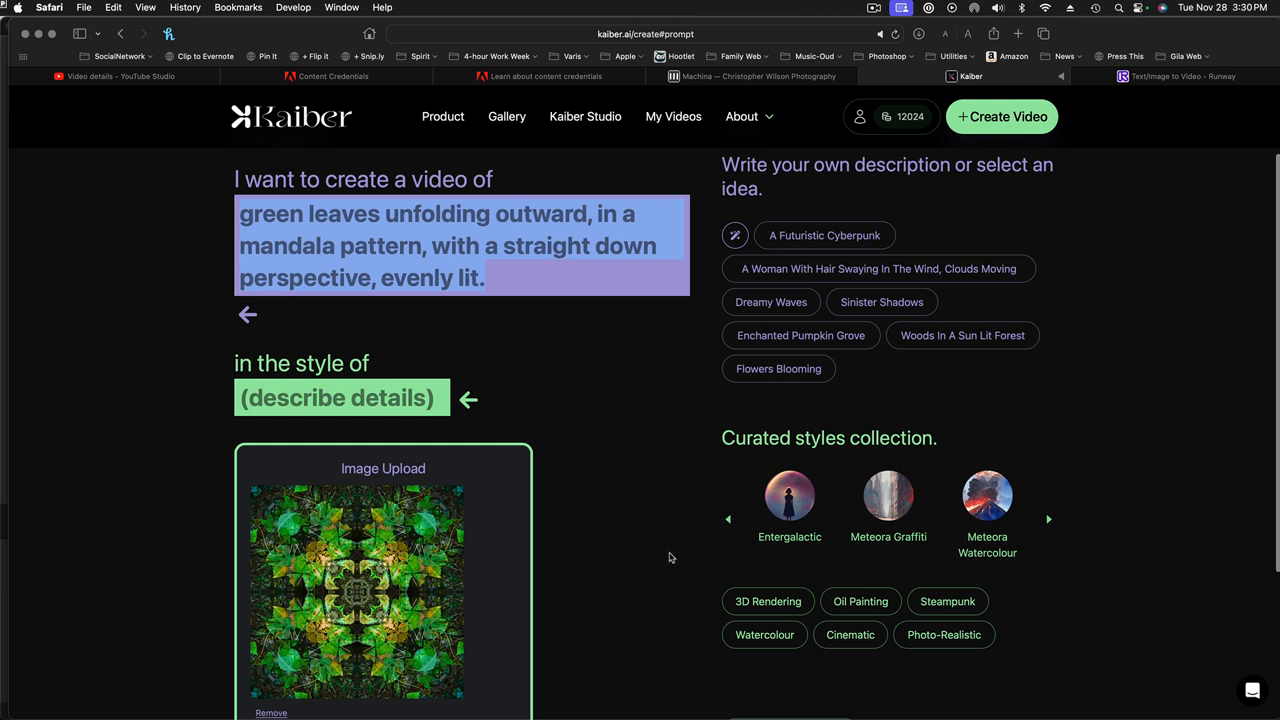
mouse_move(633, 508)
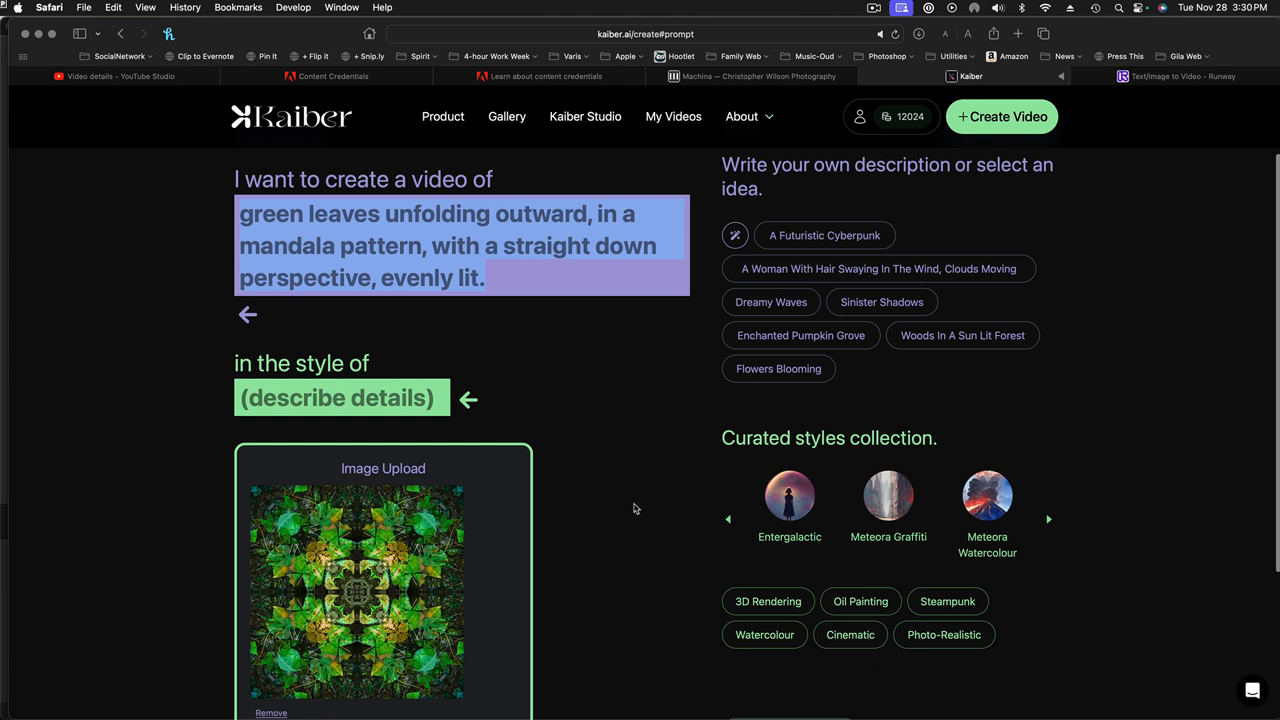
mouse_move(665, 541)
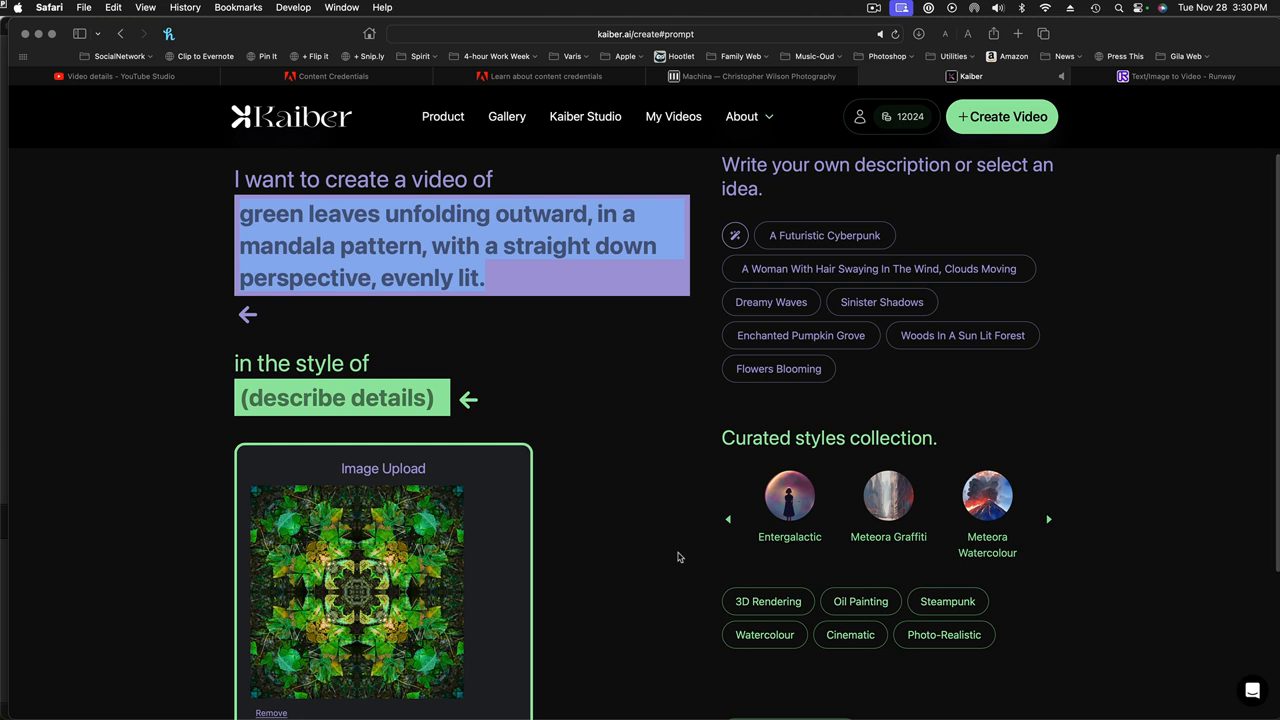
mouse_move(952, 557)
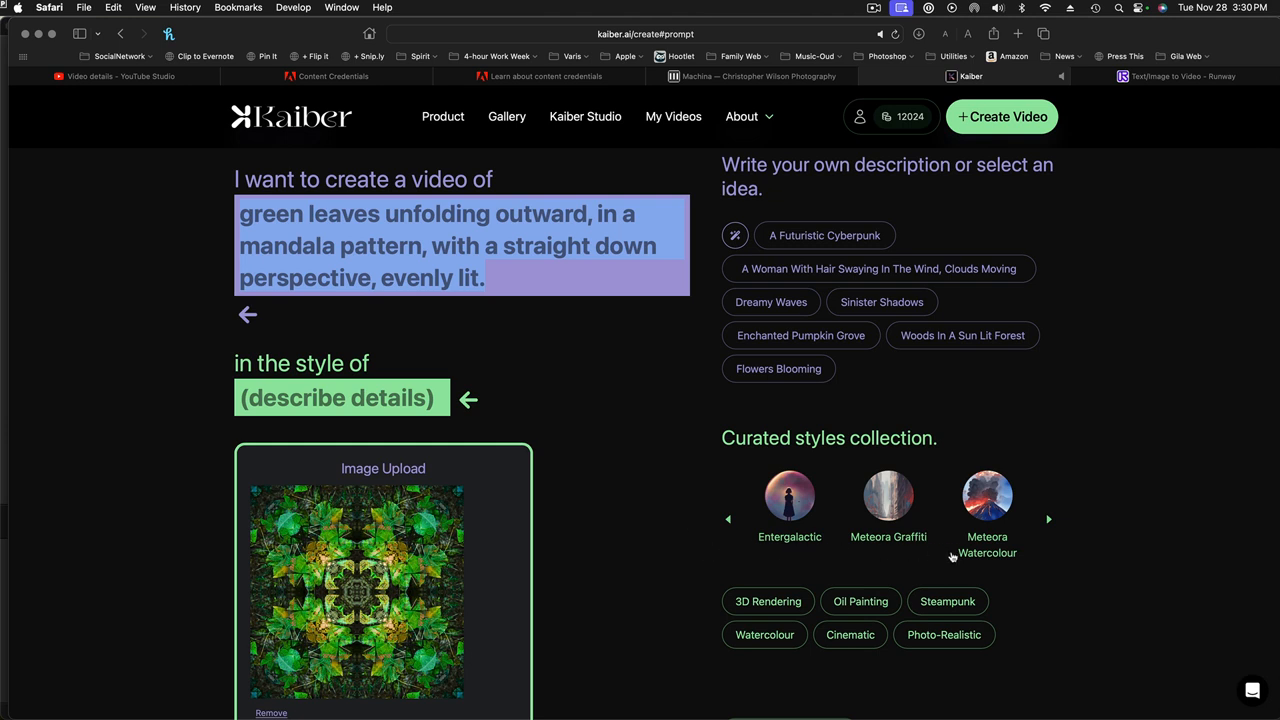
left_click(764, 634)
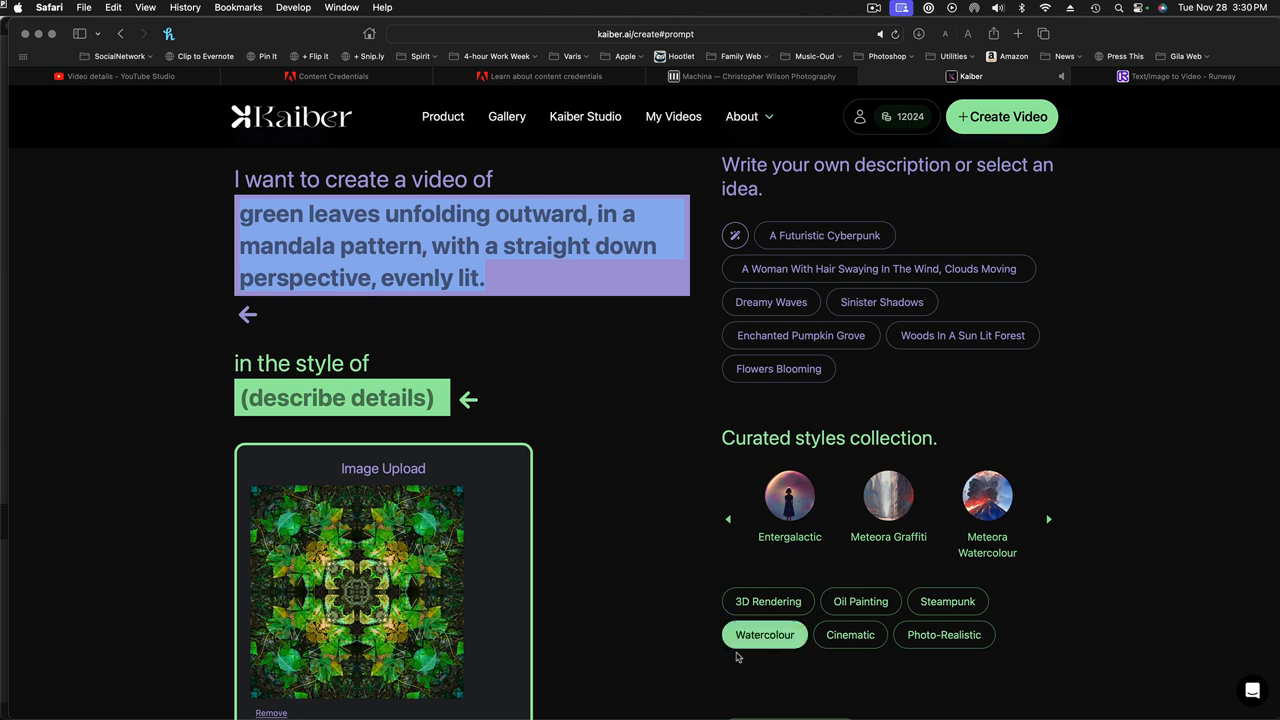
left_click(767, 601)
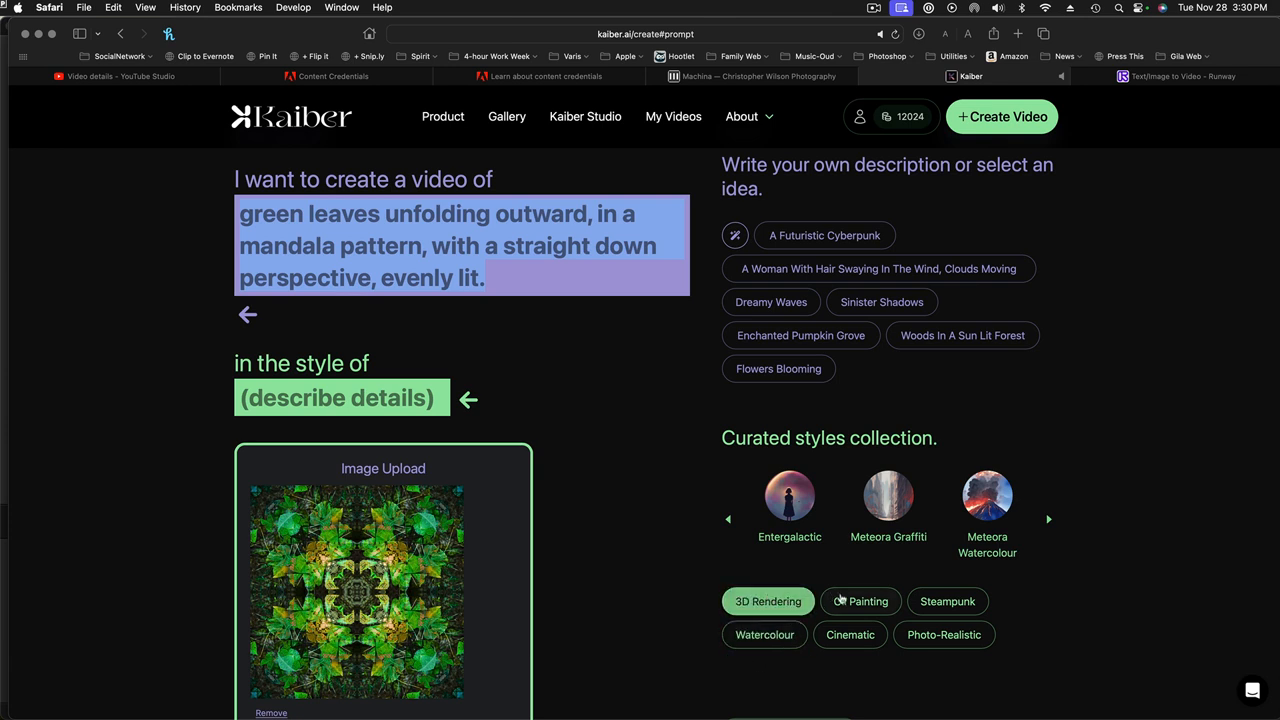
left_click(943, 634)
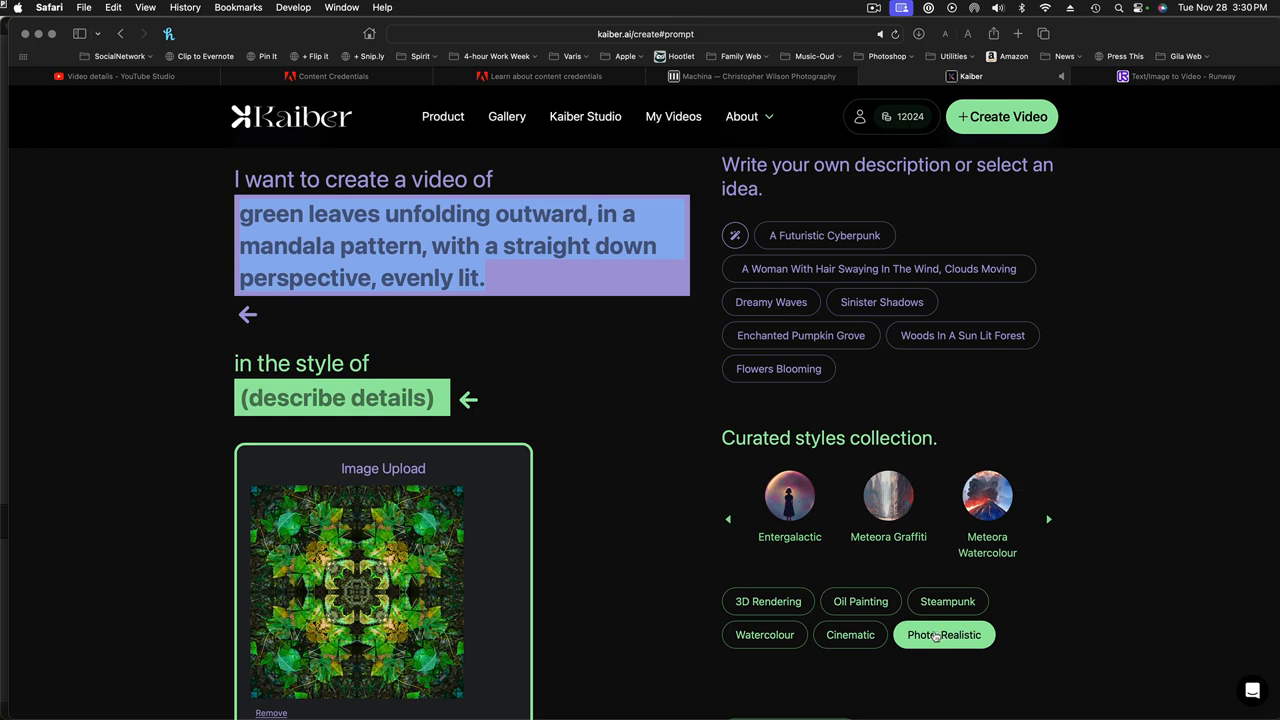
left_click(944, 634)
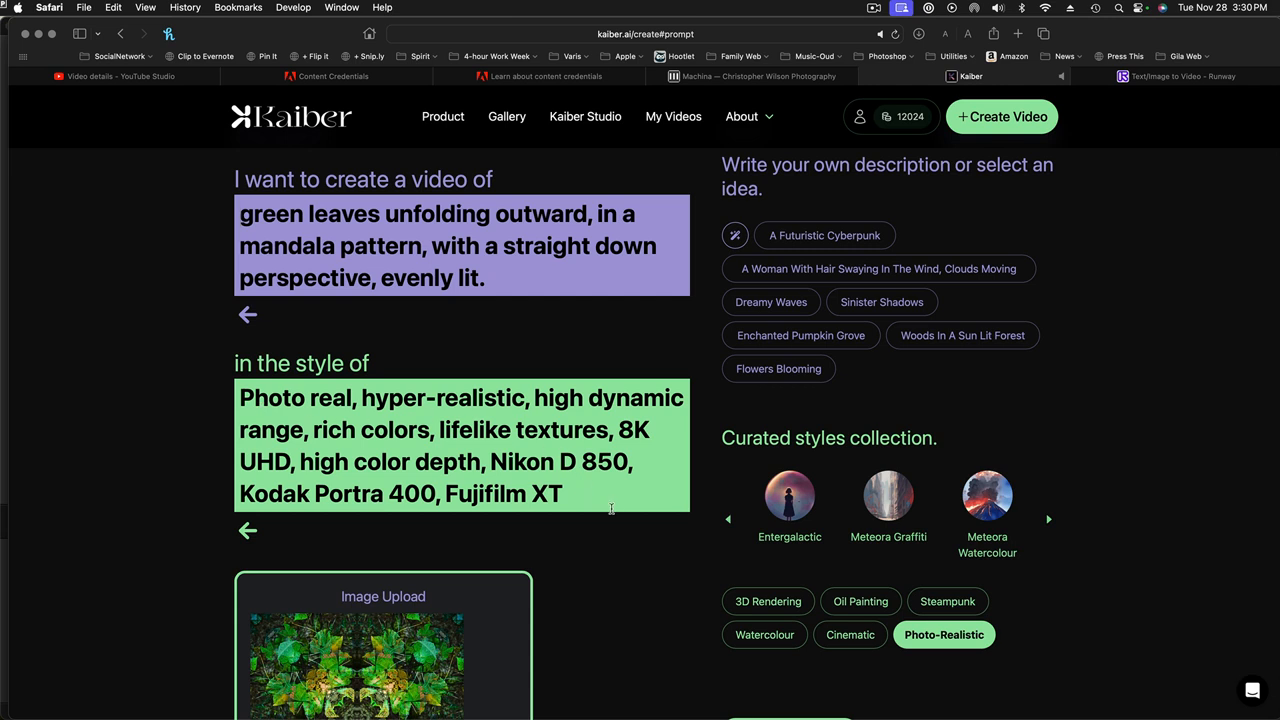
mouse_move(624, 535)
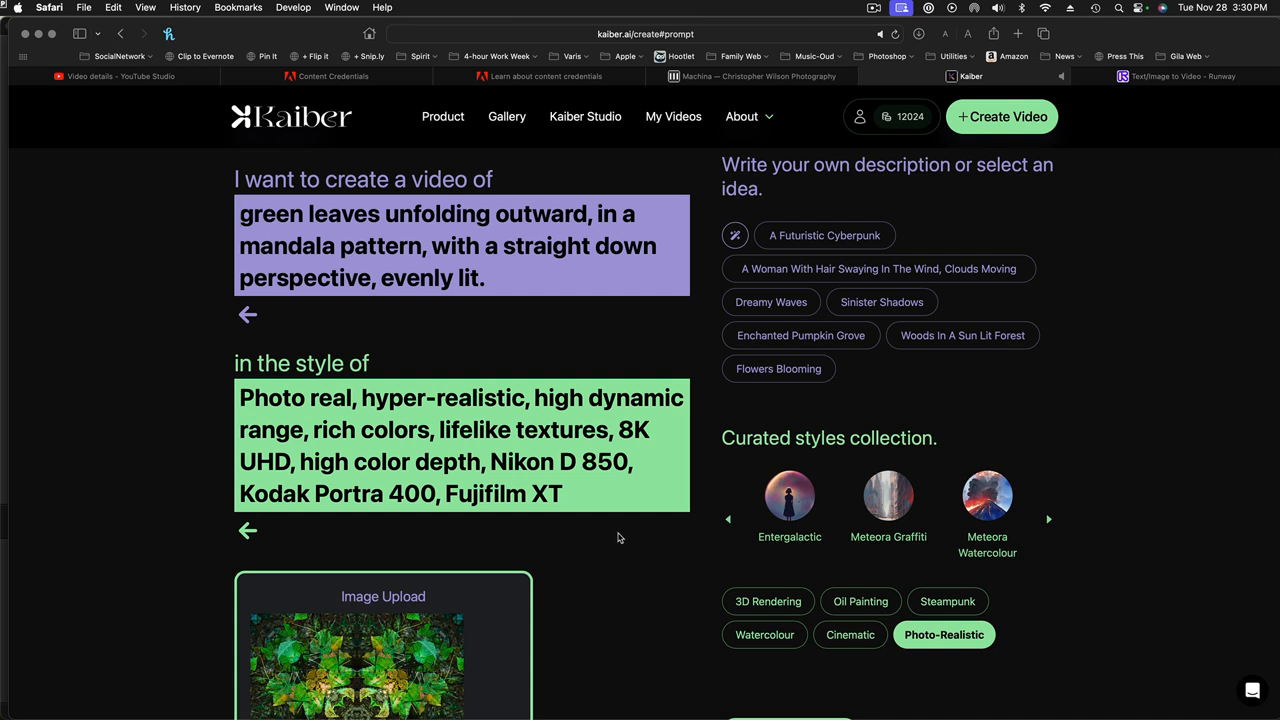
Proceed to the Video settings page showing 8 s duration and evolve 4.
scroll("down", 3)
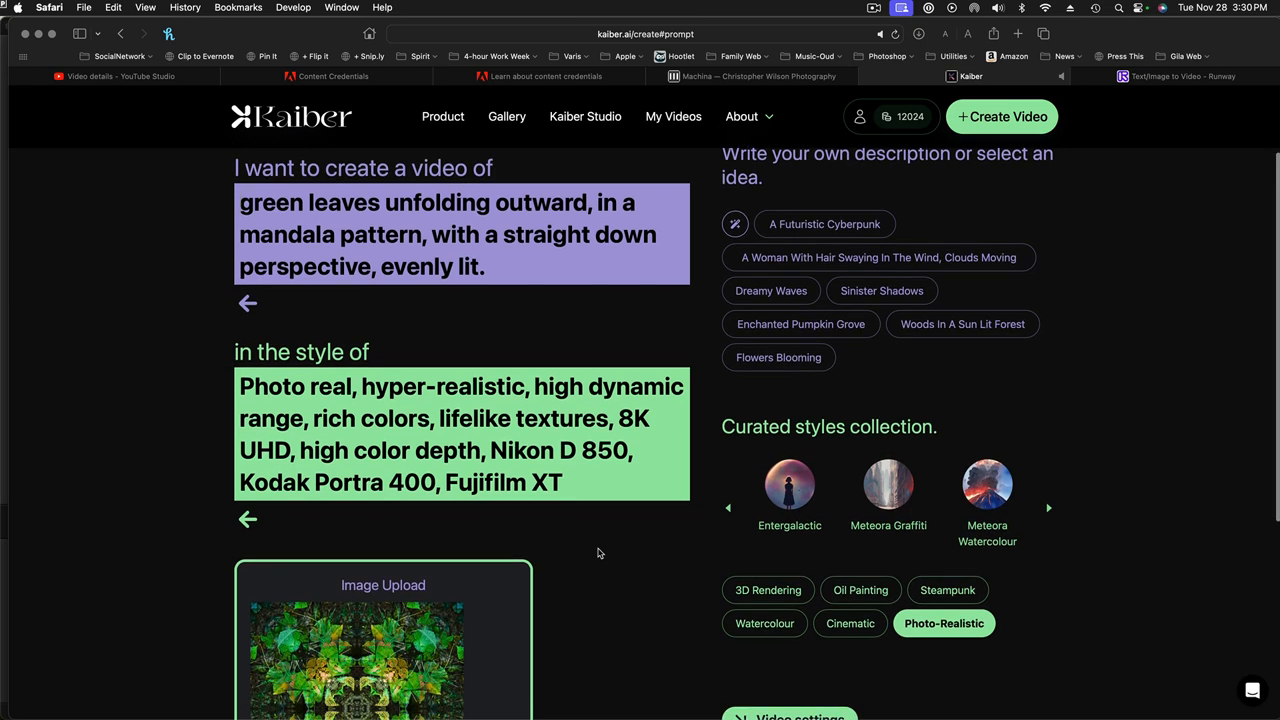
scroll("down", 3)
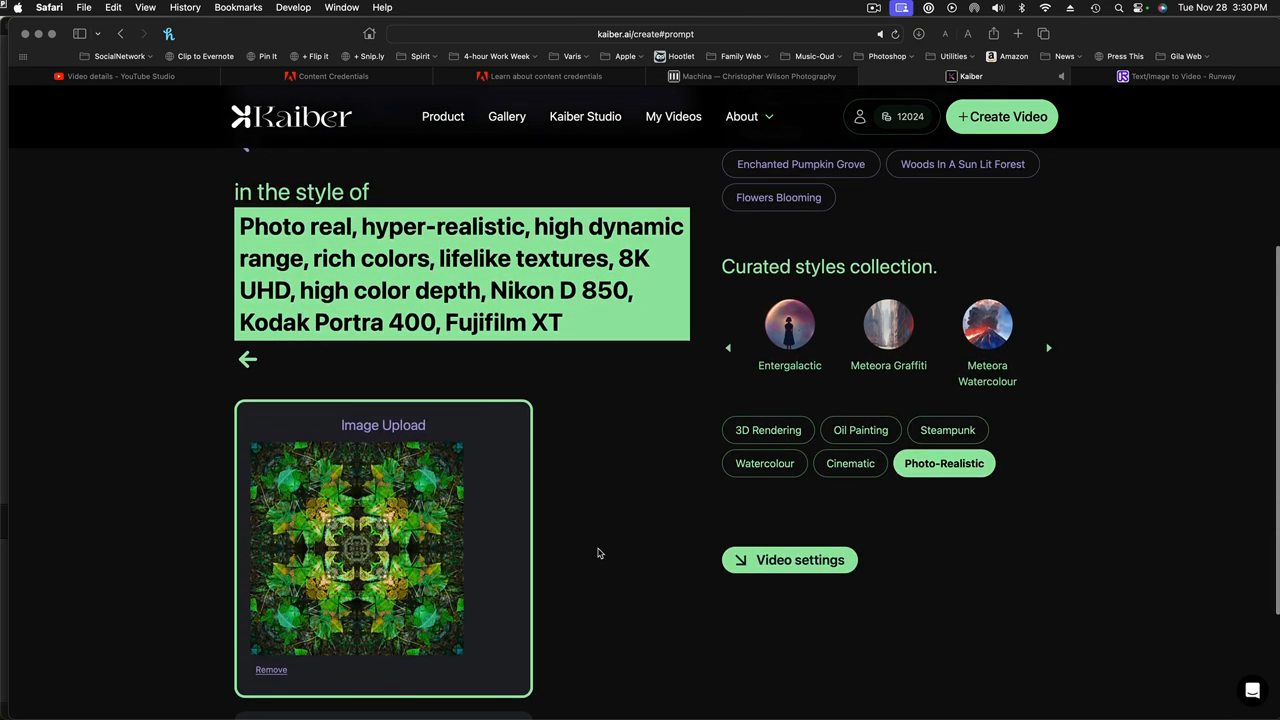
scroll("down", 3)
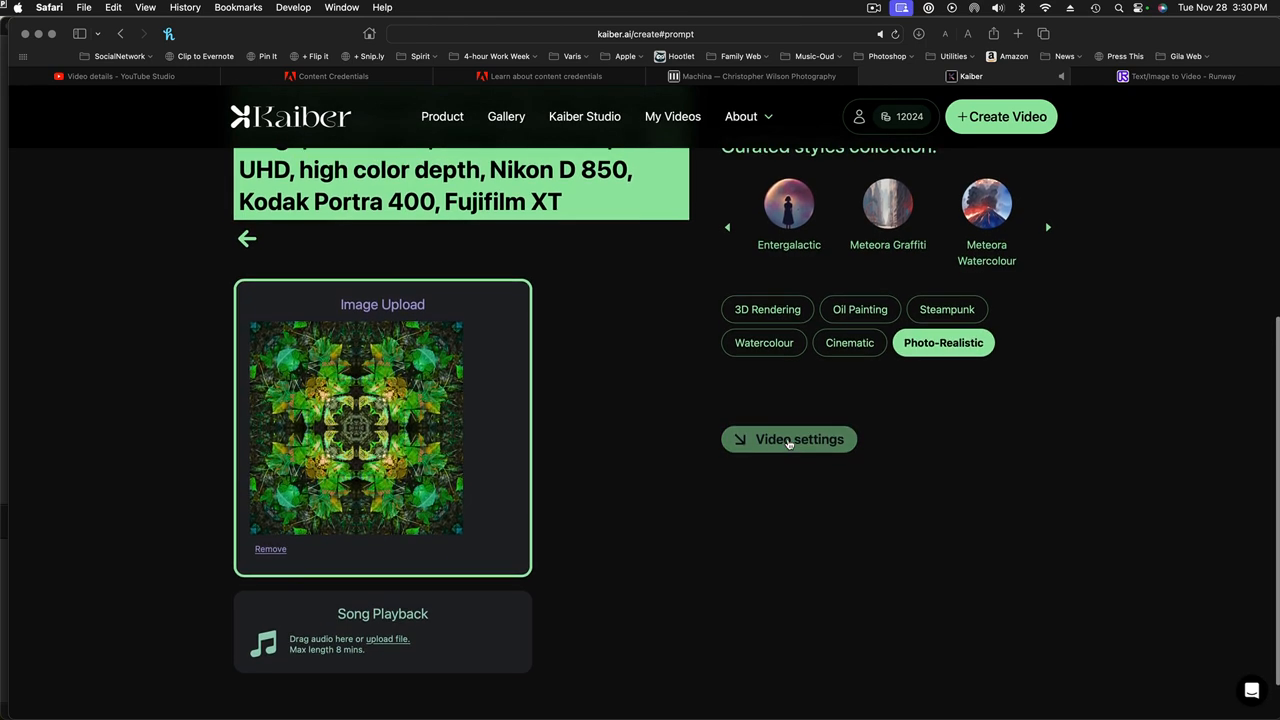
left_click(799, 439)
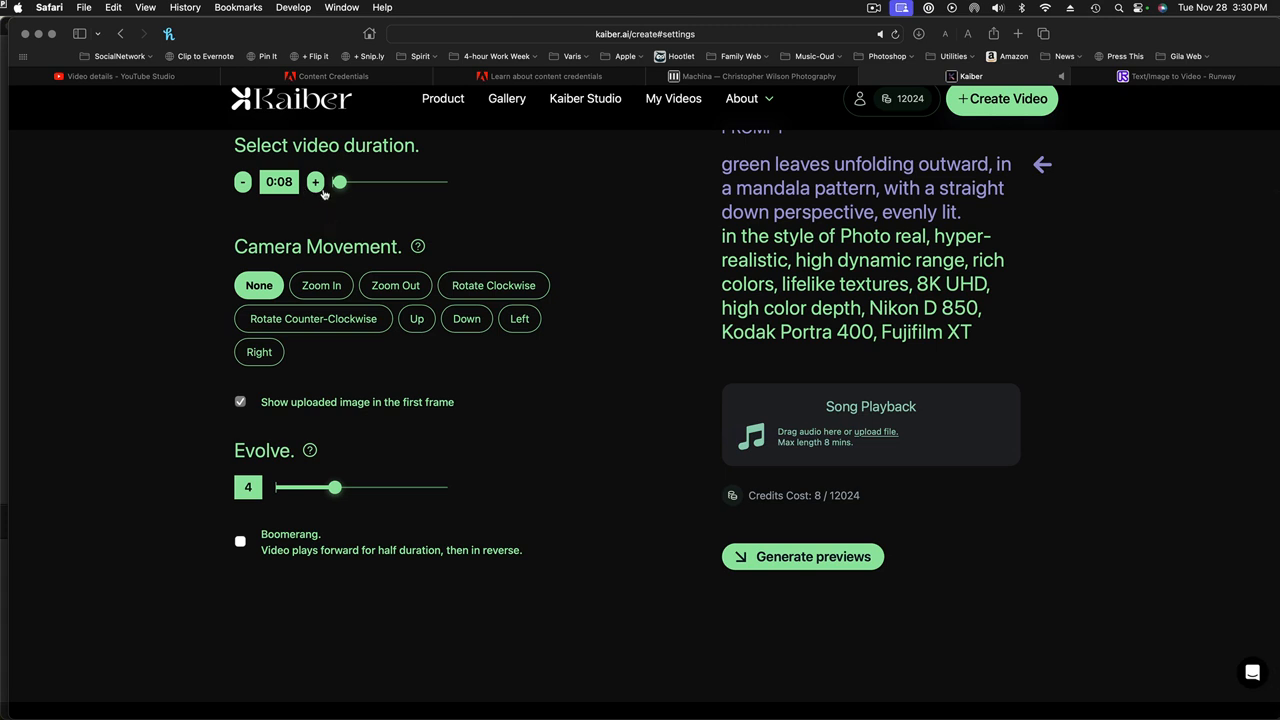
mouse_move(287, 194)
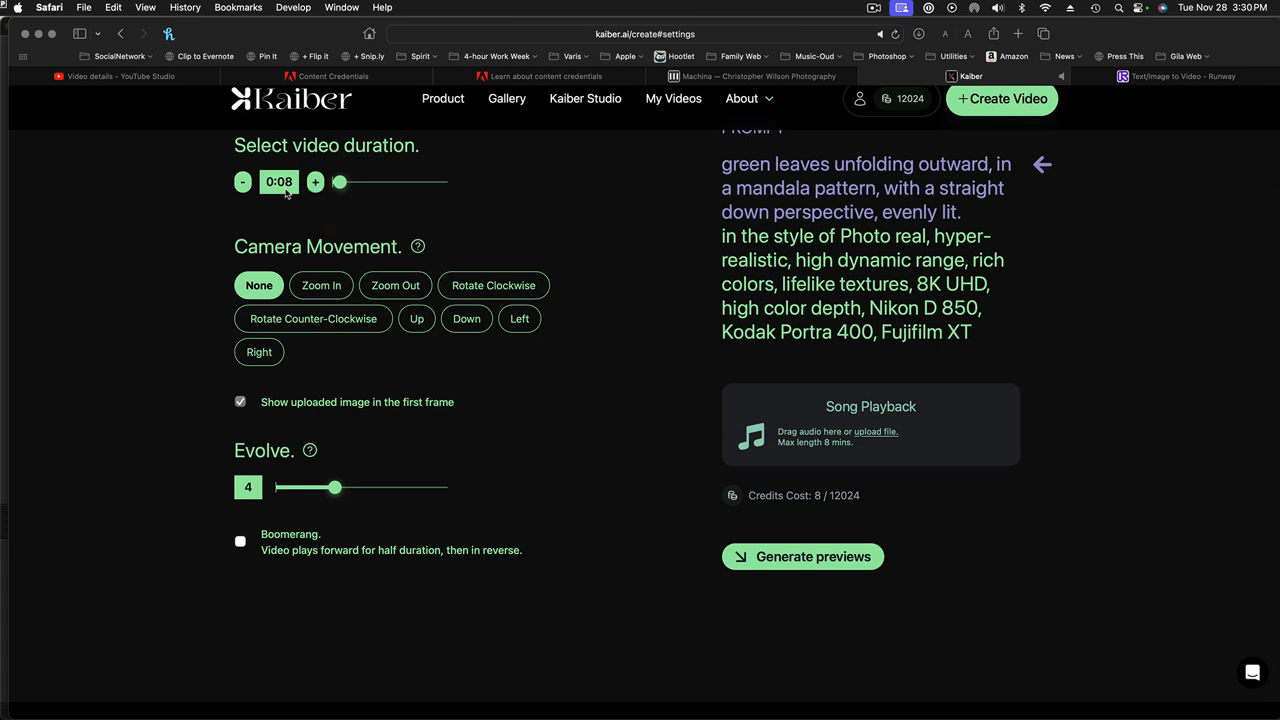
Lengthen the clip to 0:12 and choose Zoom In with Rotate Clockwise camera movement.
left_click(315, 182)
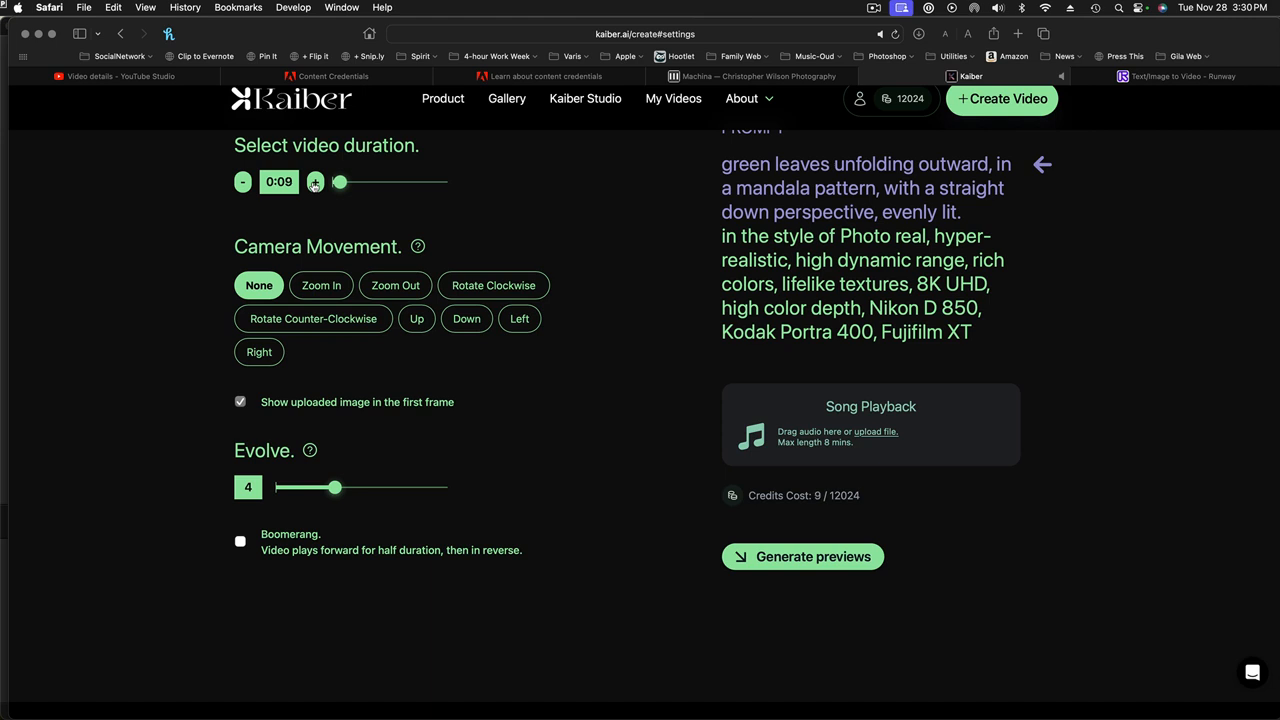
left_click(315, 181)
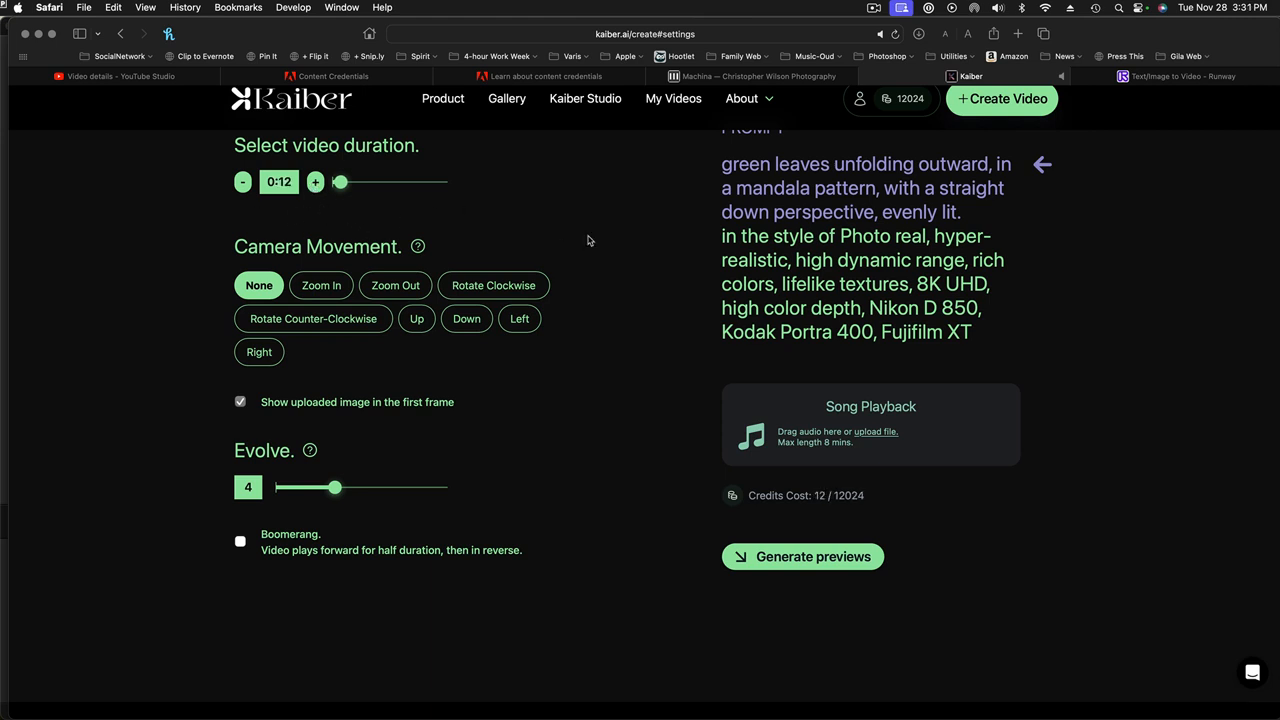
mouse_move(313, 318)
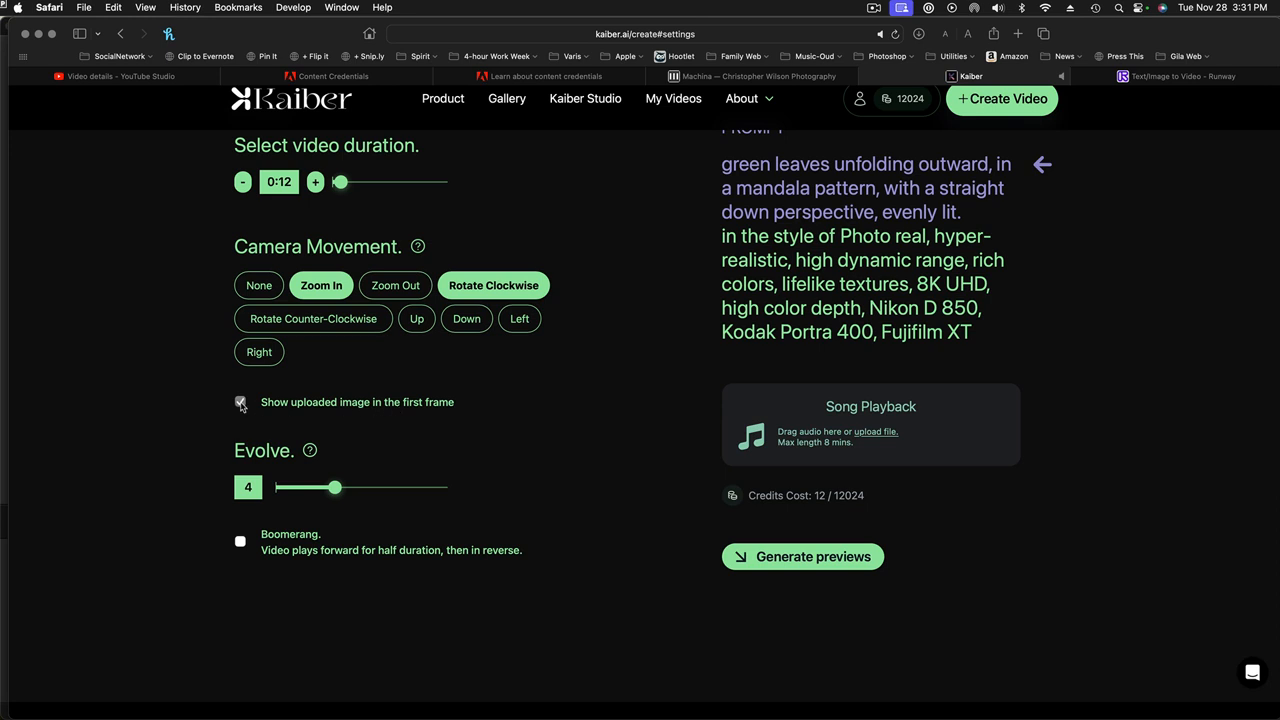
left_click(240, 401)
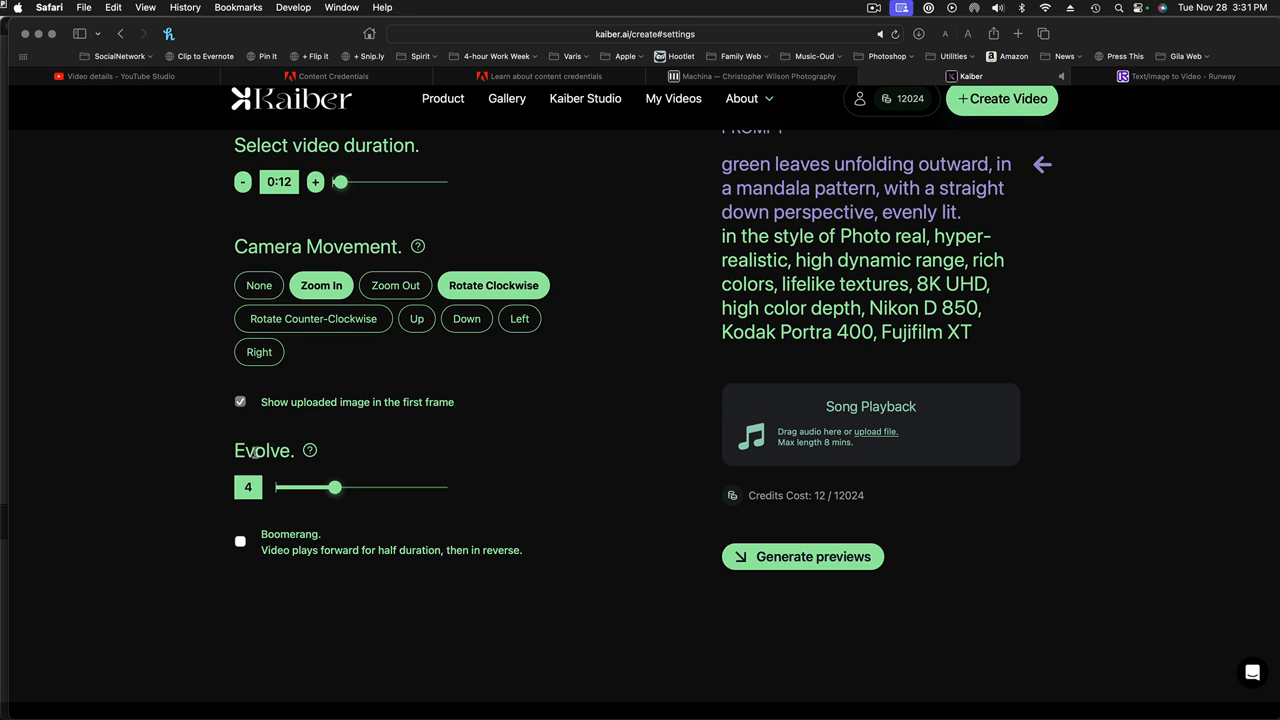
mouse_move(310, 450)
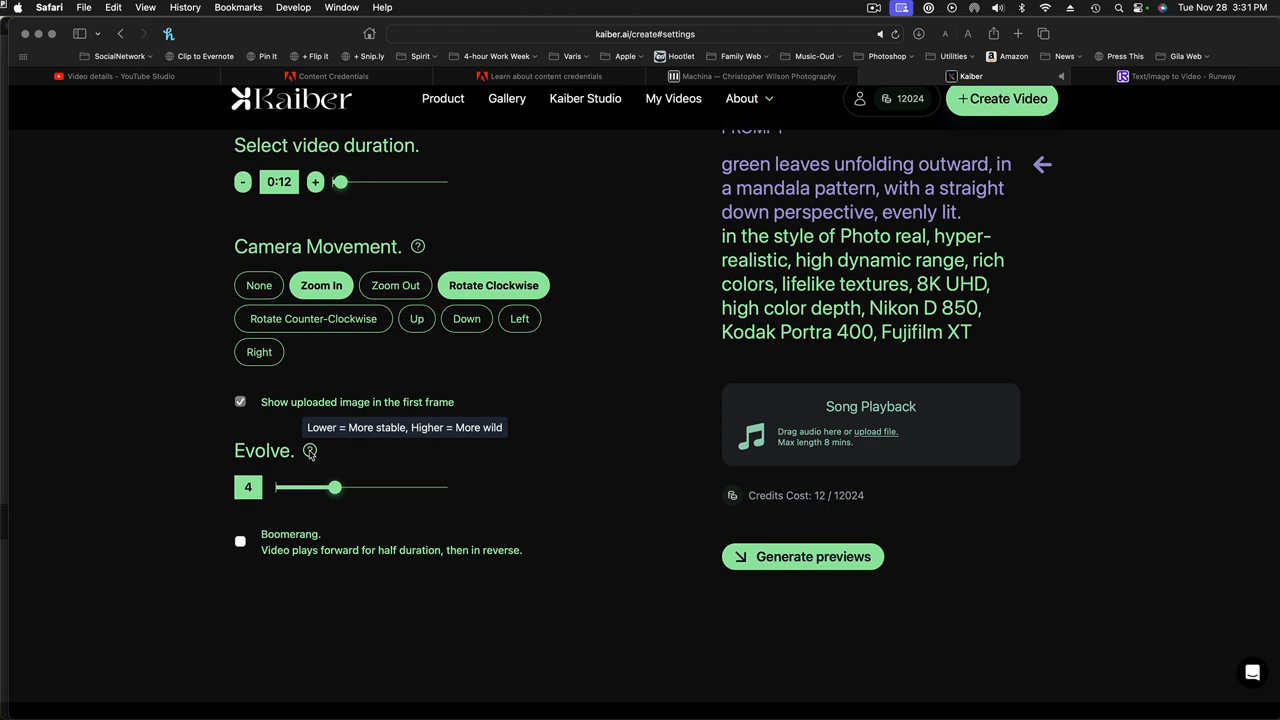
Slide Evolve to 10, then 1, then settle on 5, leaving Boomerang off.
left_click_drag(335, 487, 440, 487)
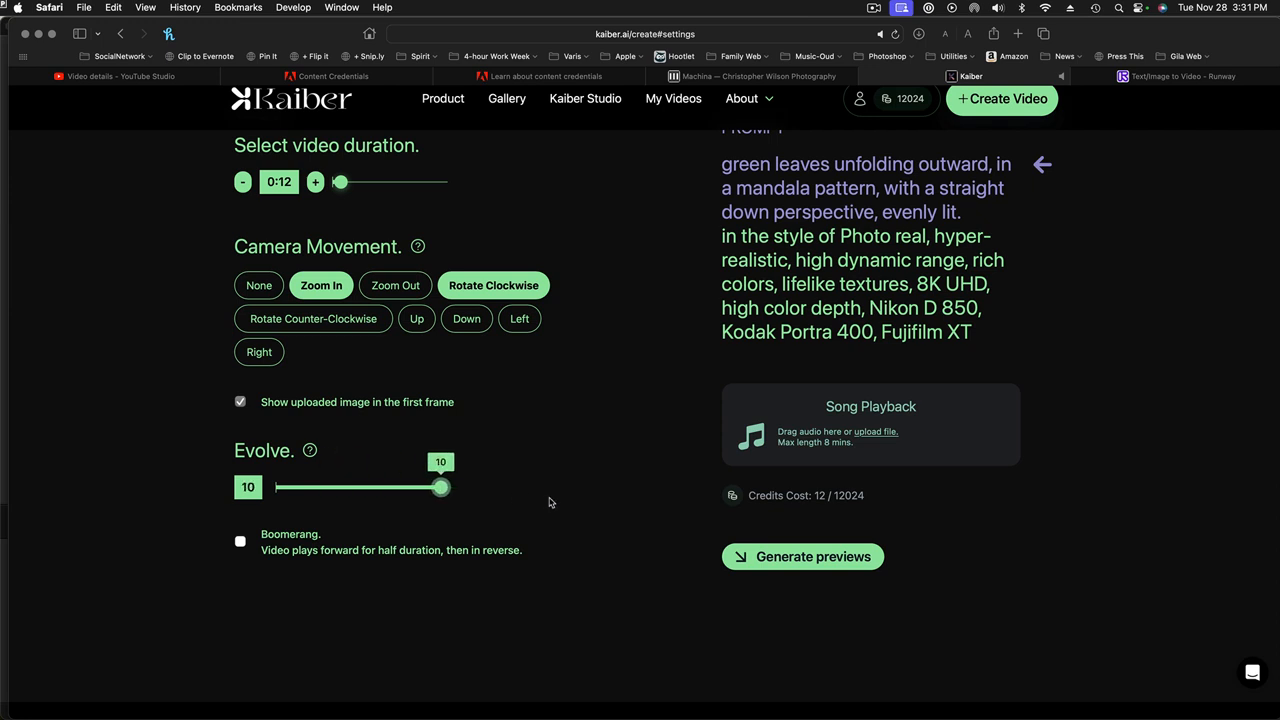
left_click_drag(440, 487, 281, 487)
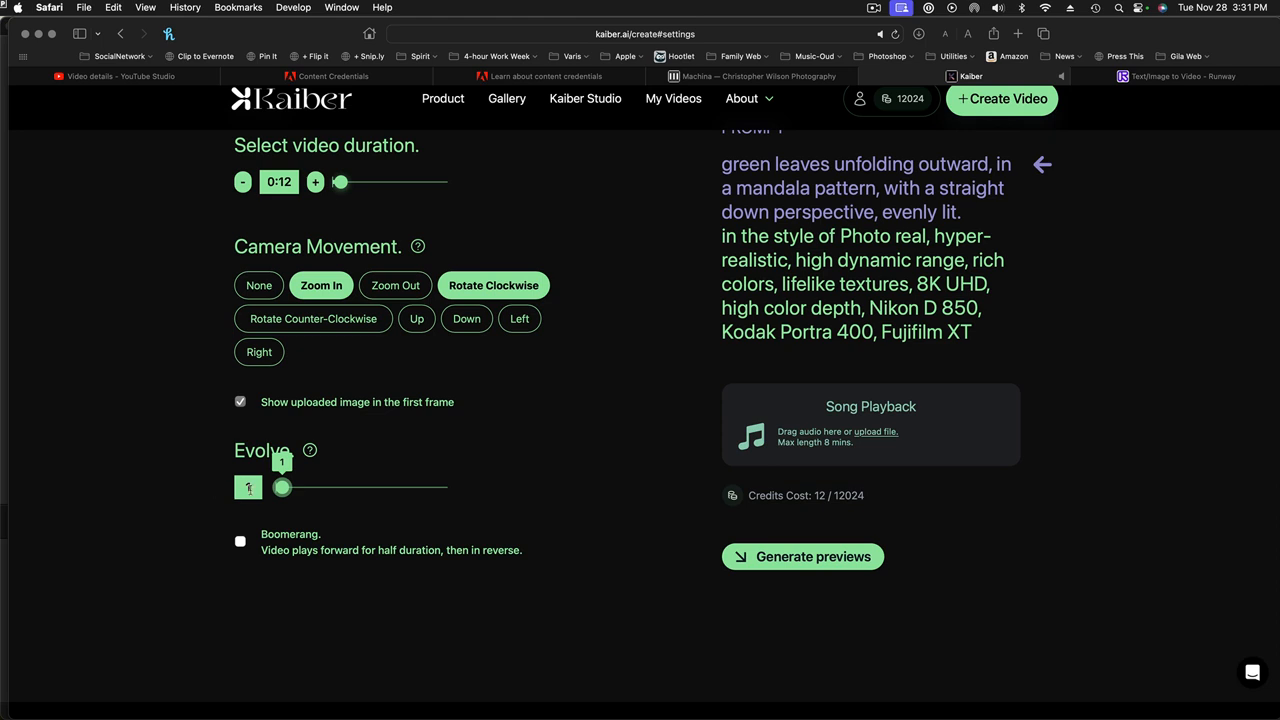
left_click_drag(282, 487, 352, 487)
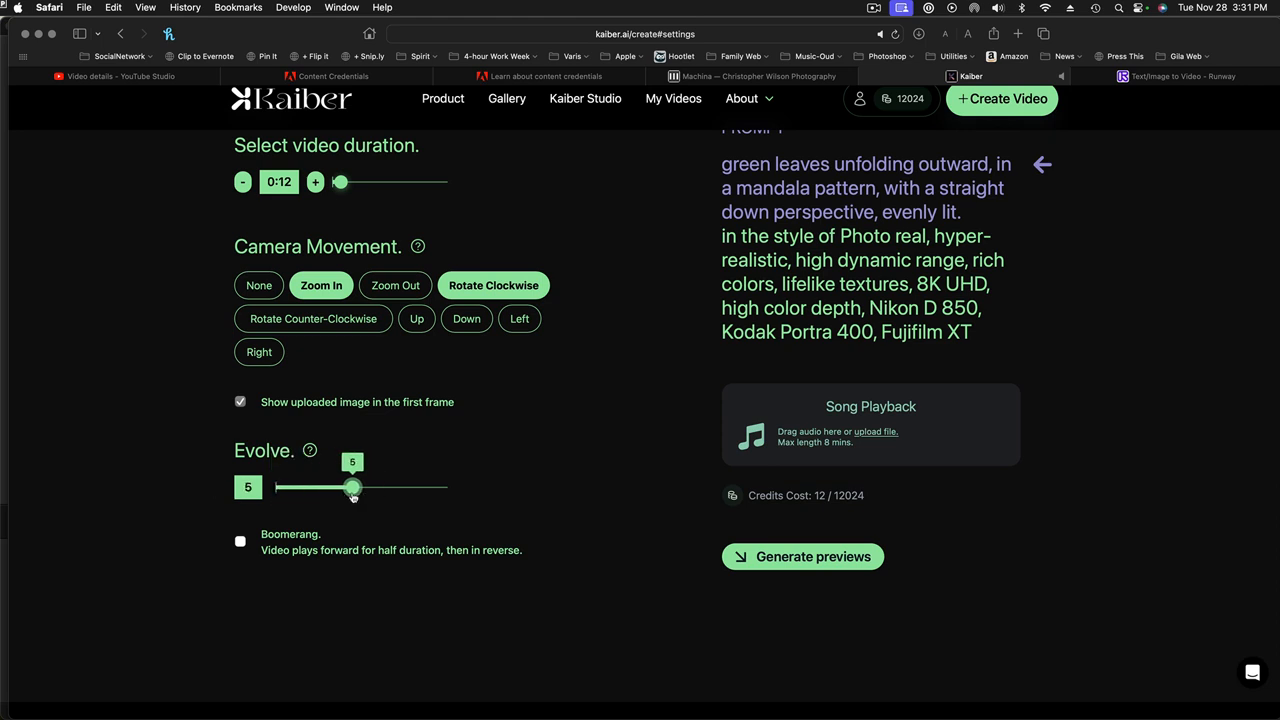
mouse_move(547, 491)
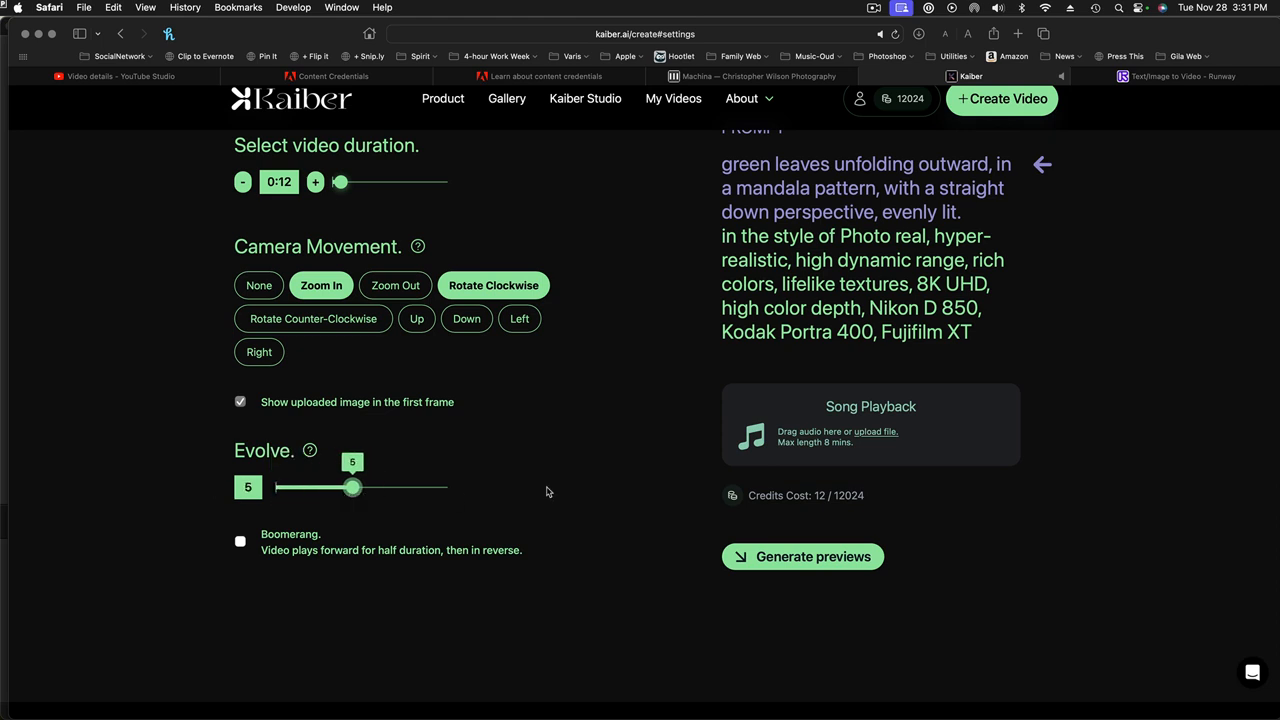
mouse_move(283, 540)
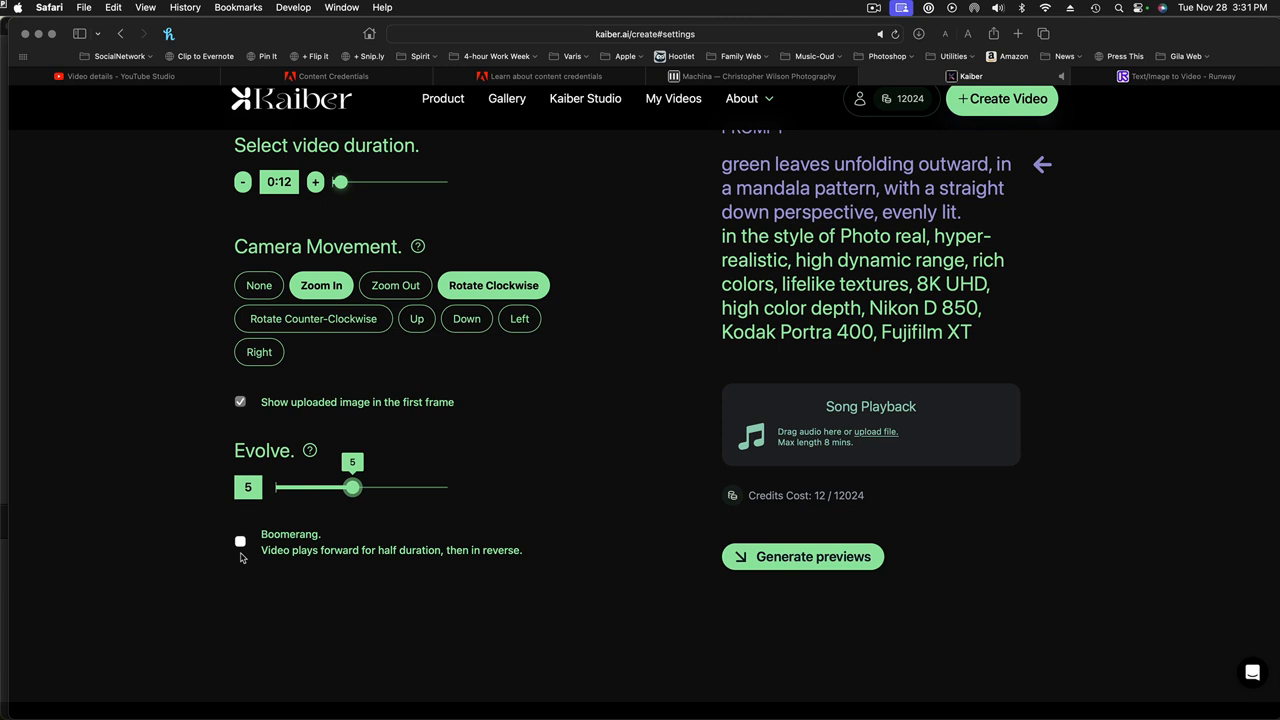
mouse_move(538, 529)
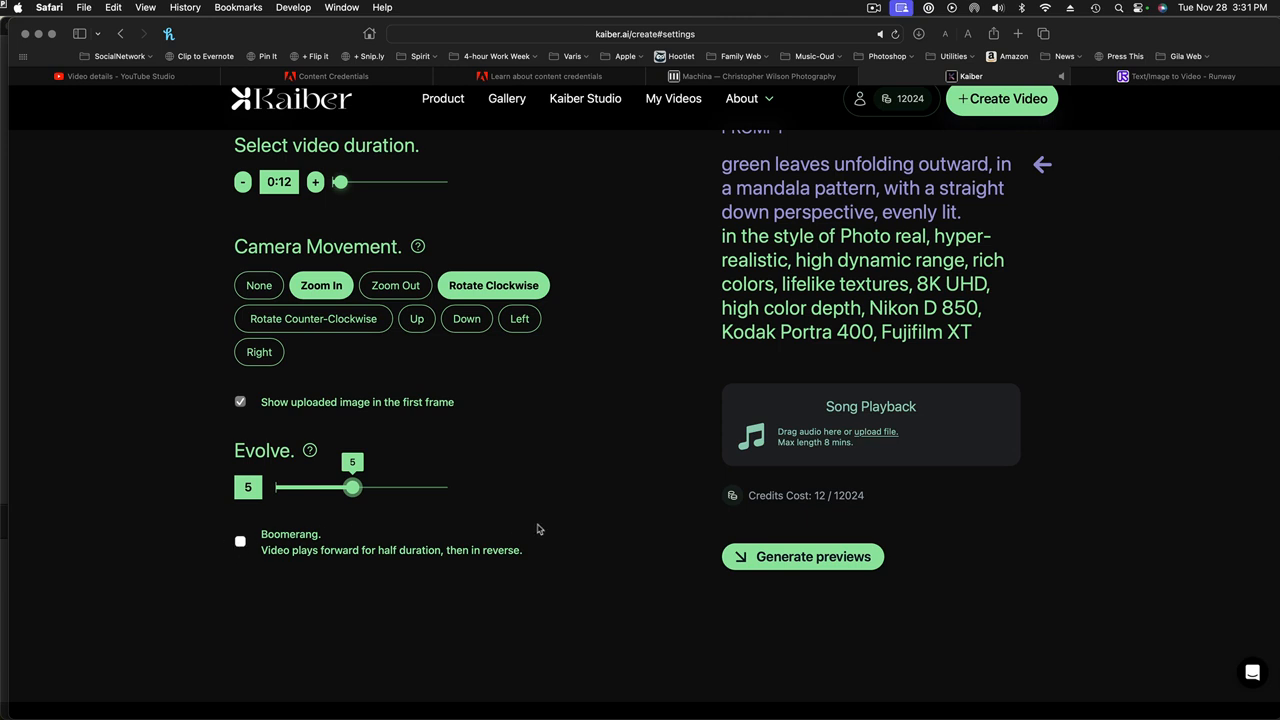
mouse_move(658, 514)
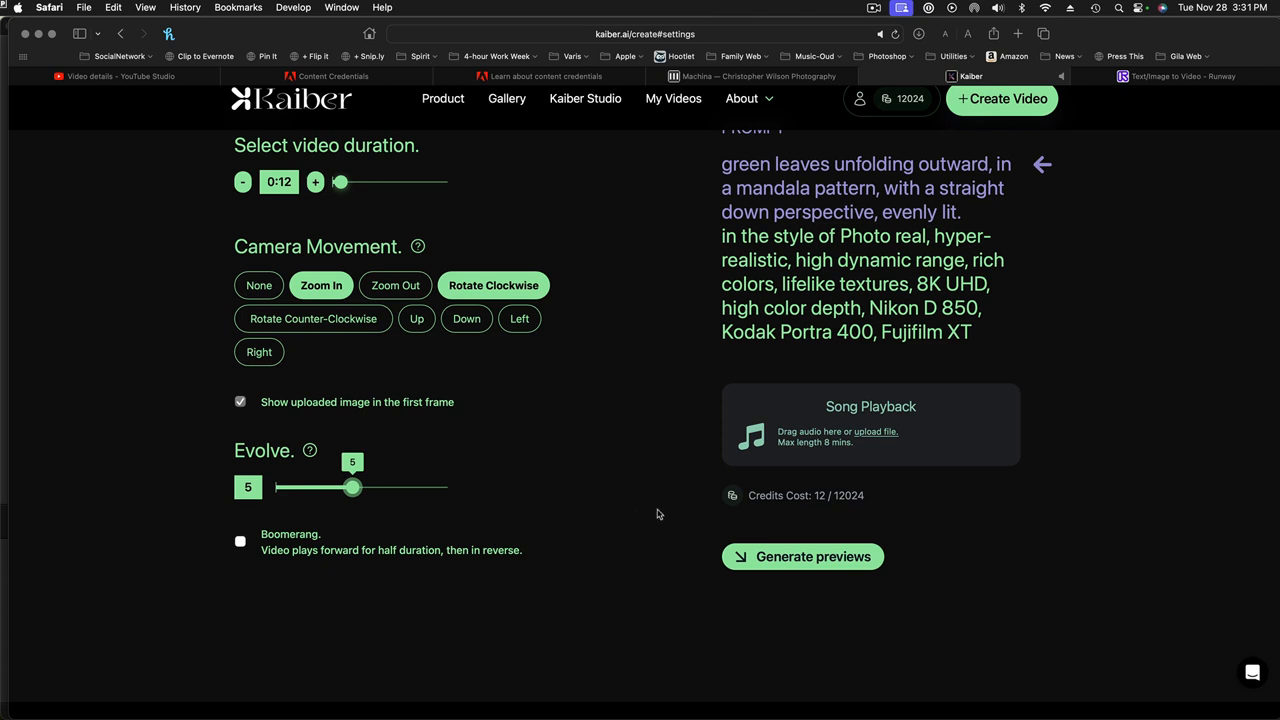
mouse_move(826, 509)
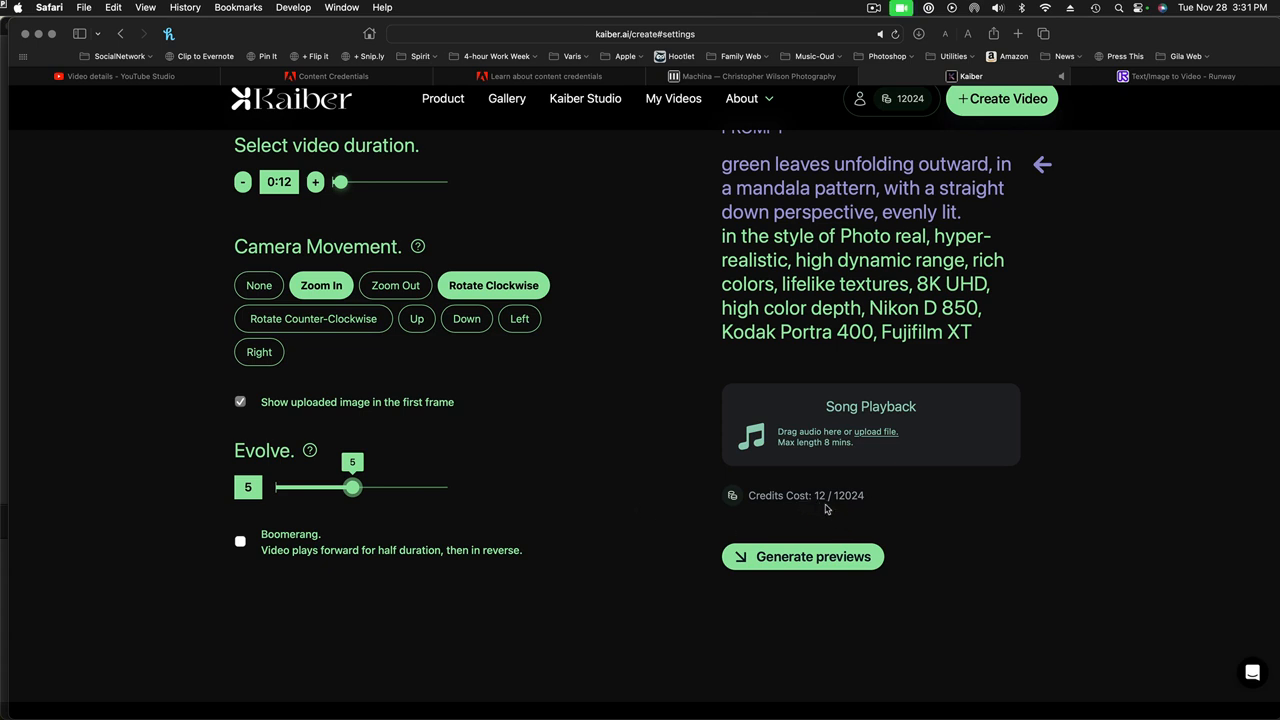
mouse_move(615, 486)
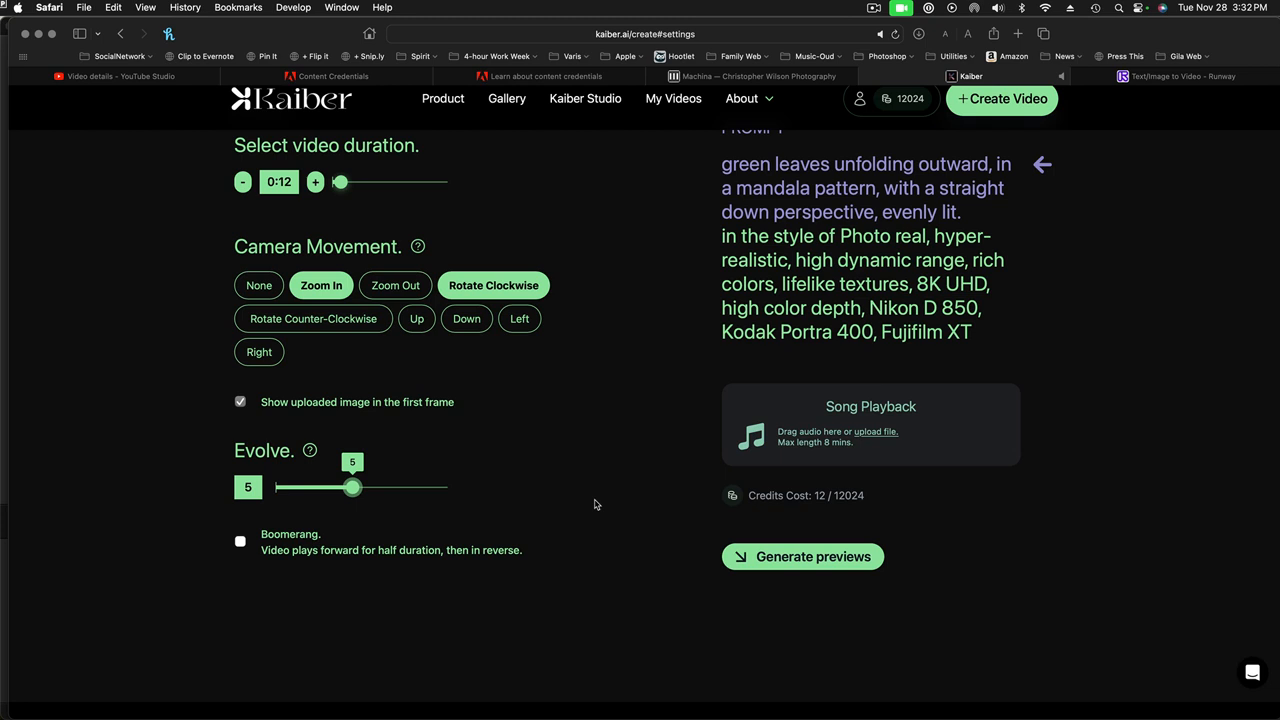
mouse_move(603, 507)
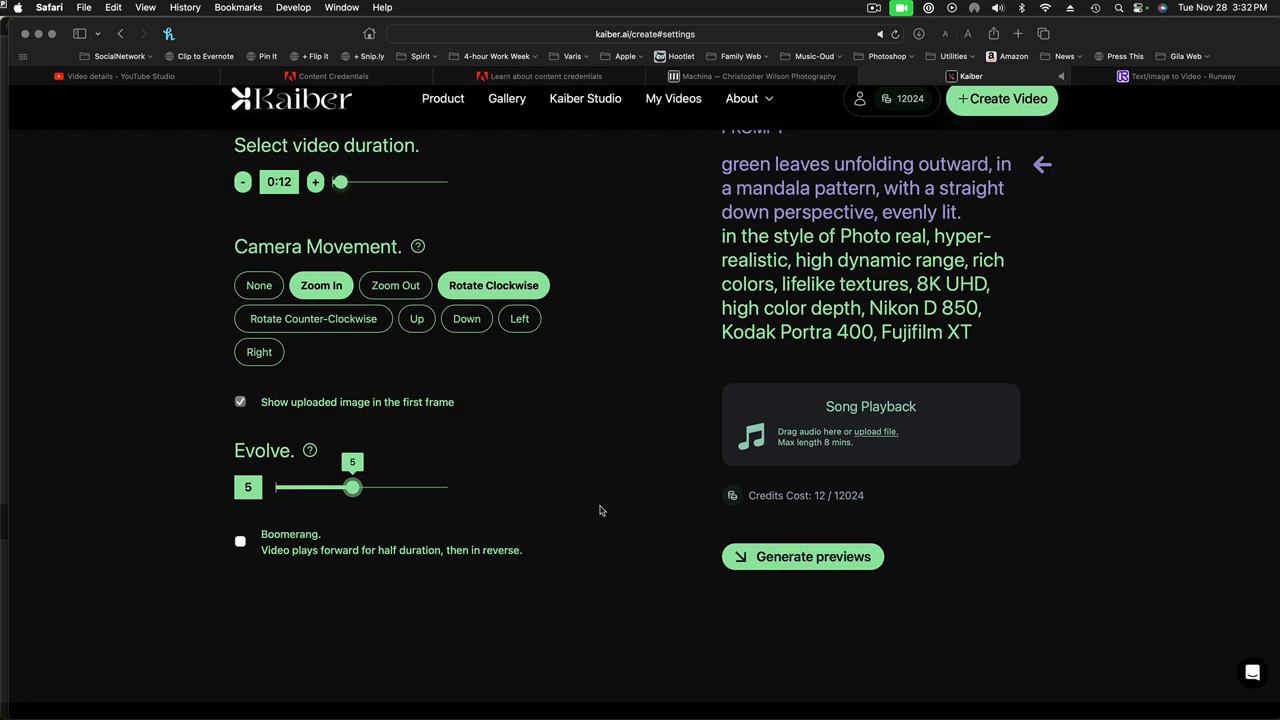
mouse_move(755, 510)
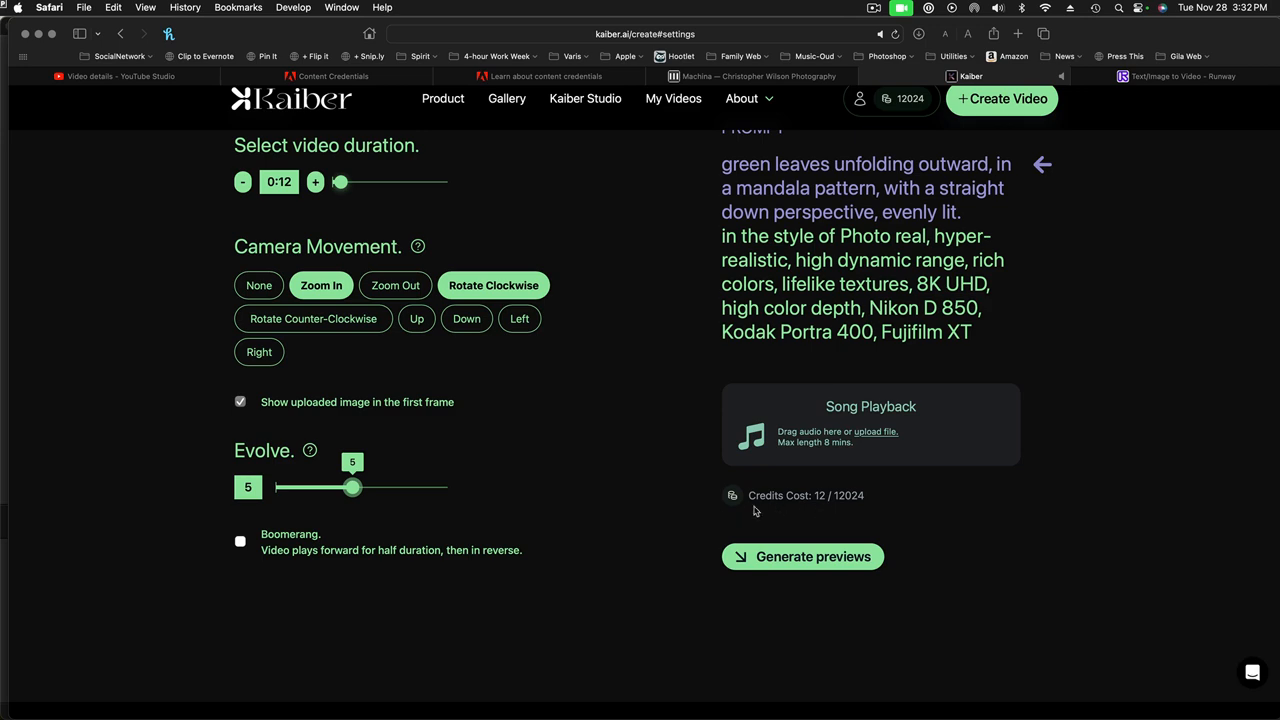
scroll("up", 3)
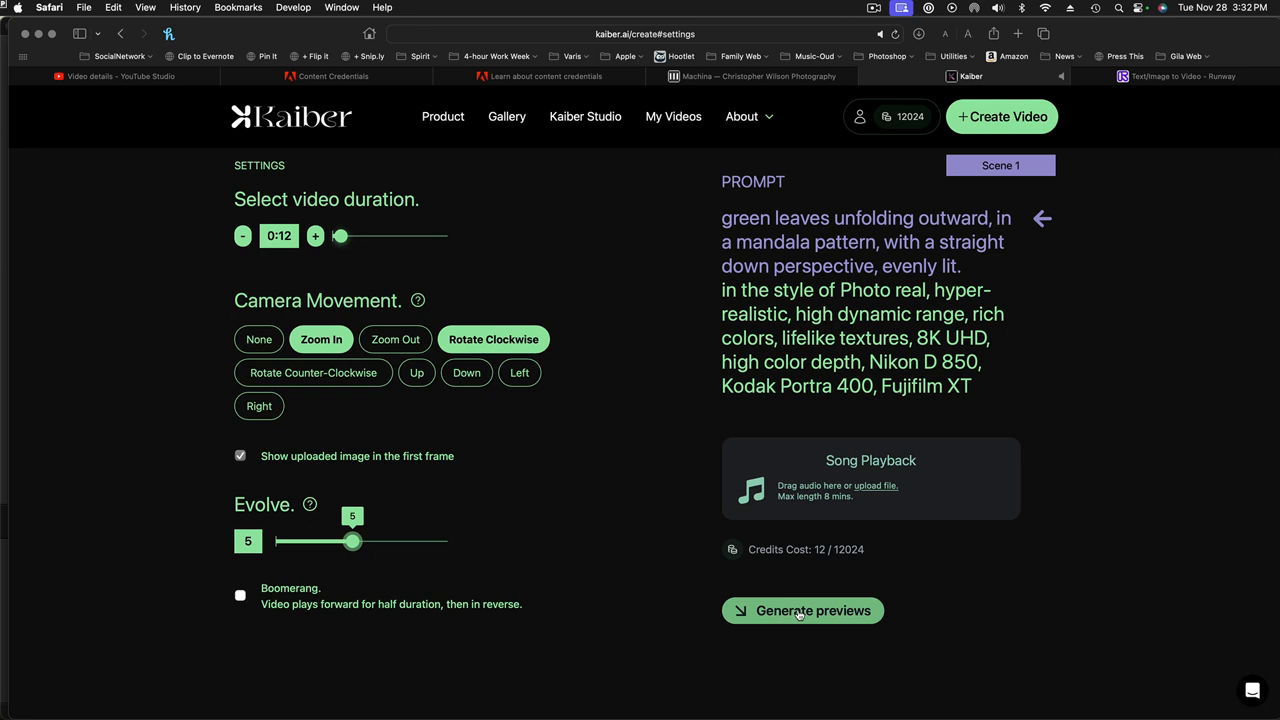
Generate the four preview frames for the 12-second mandala clip.
left_click(802, 610)
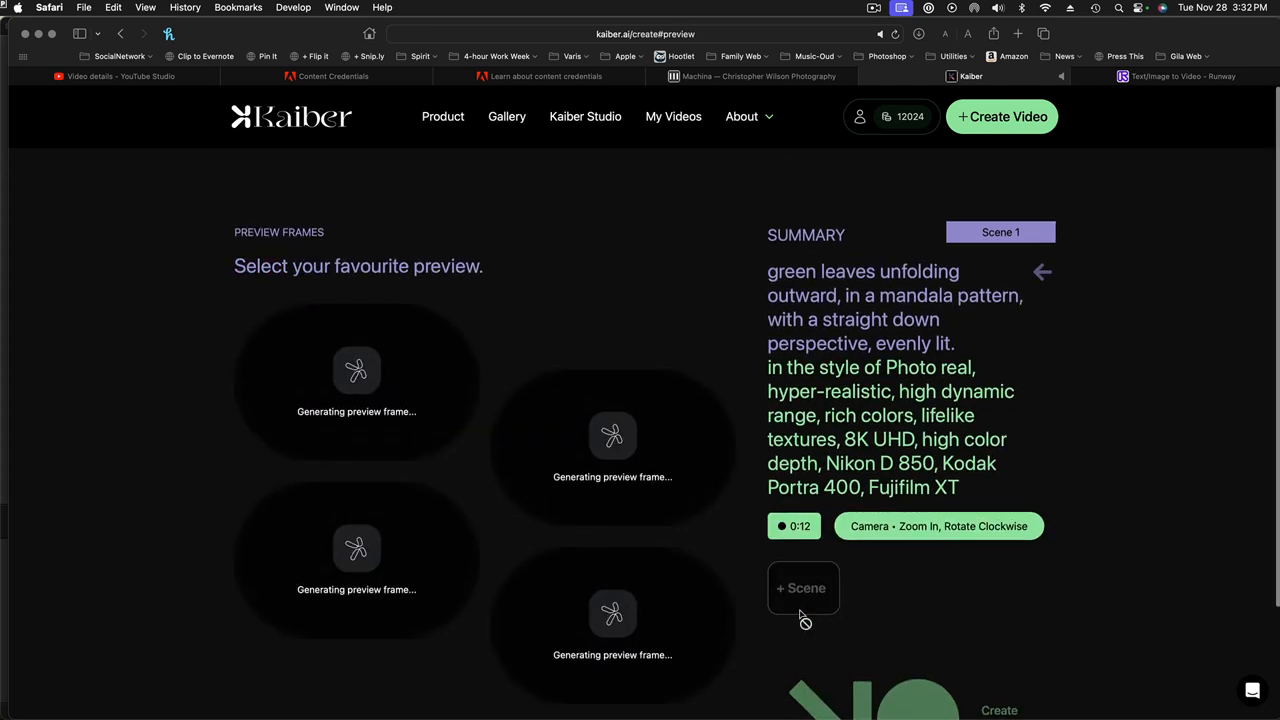
mouse_move(897, 640)
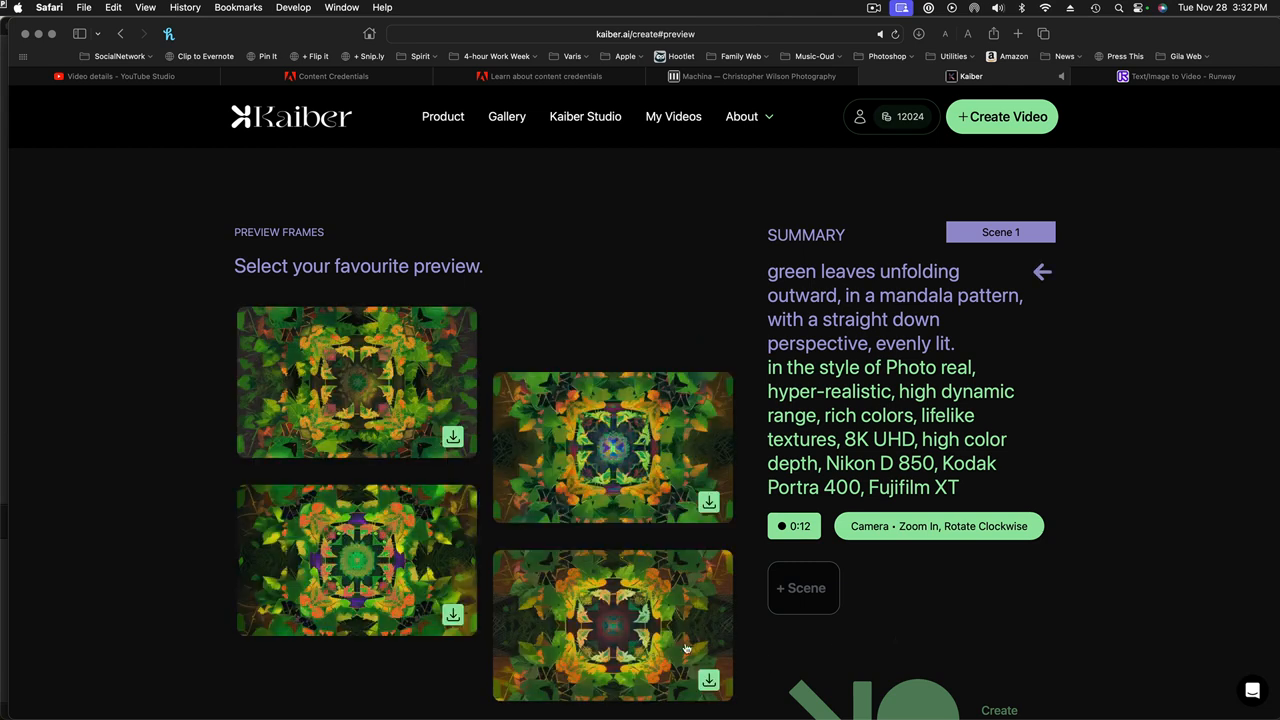
Choose the lower-left preview as scene 1 and launch Create Video rendering.
left_click(356, 560)
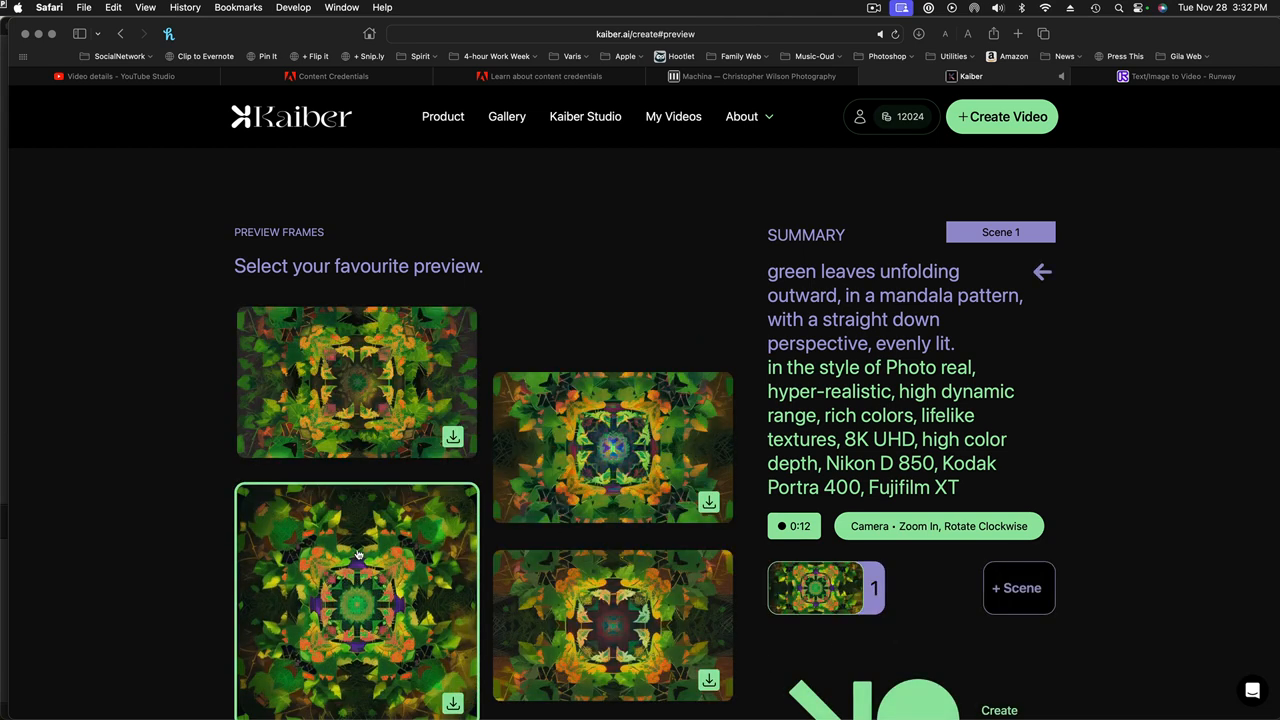
scroll("down", 3)
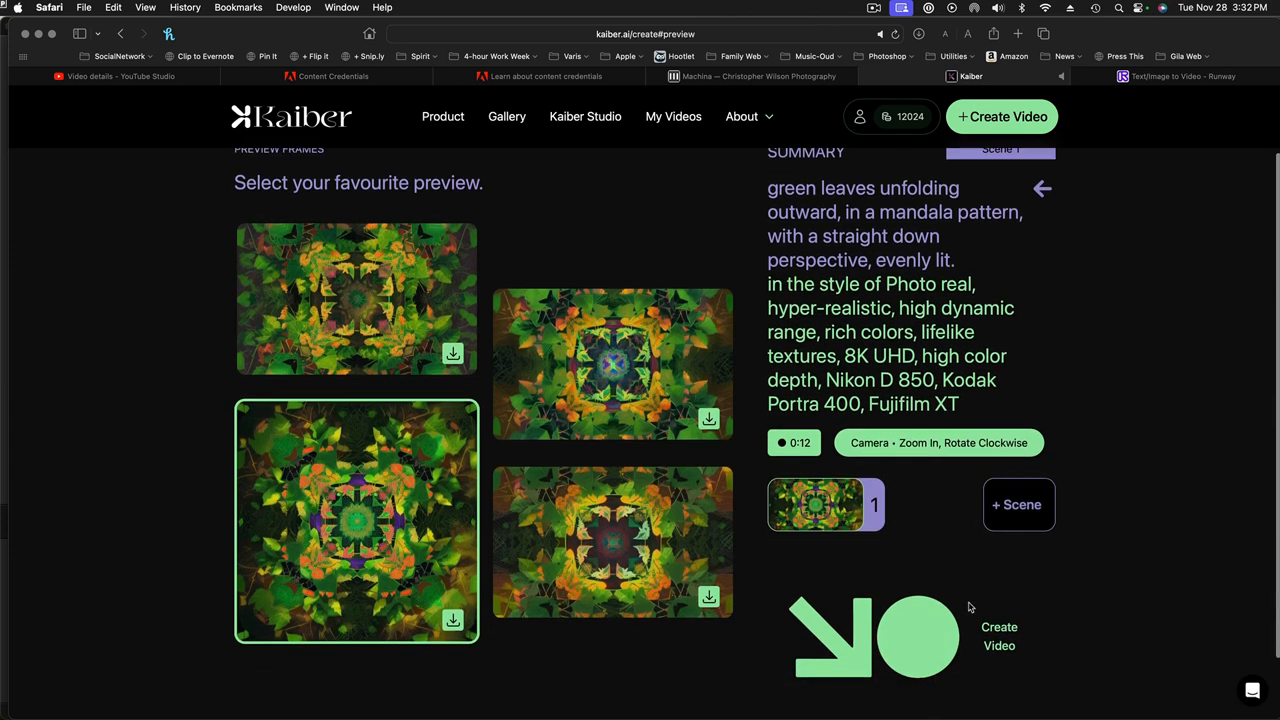
scroll("down", 3)
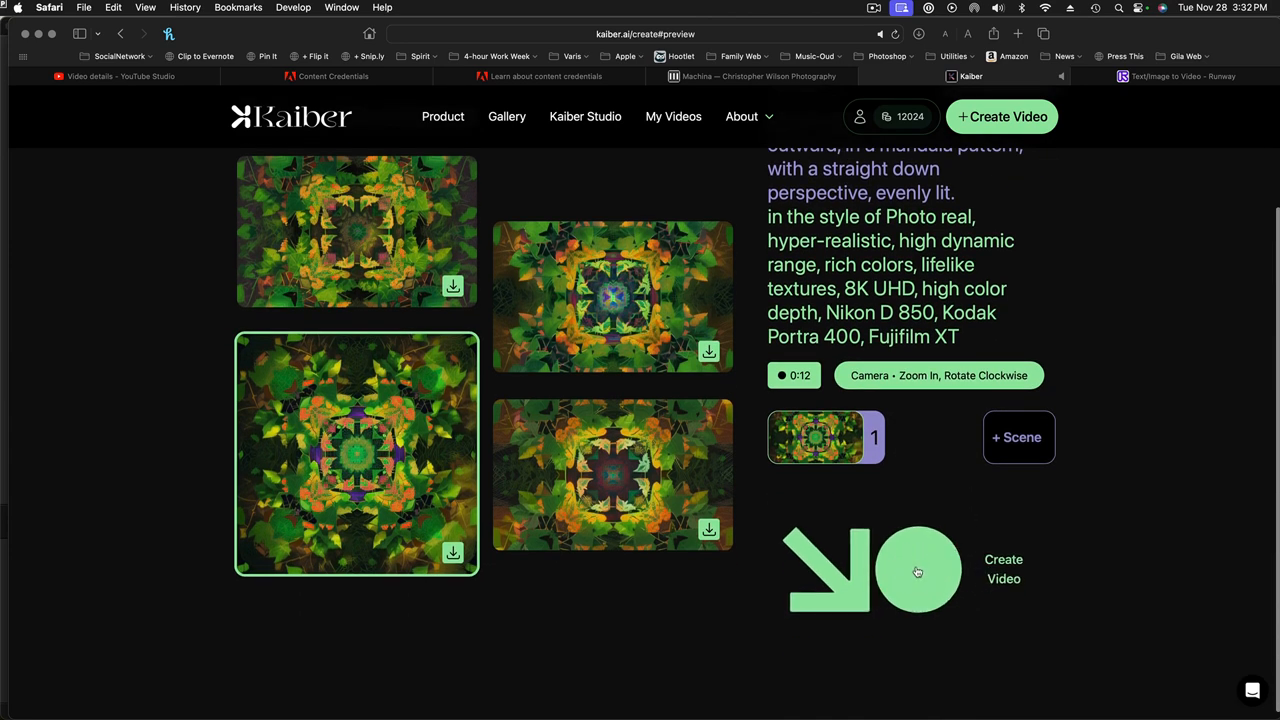
mouse_move(452, 557)
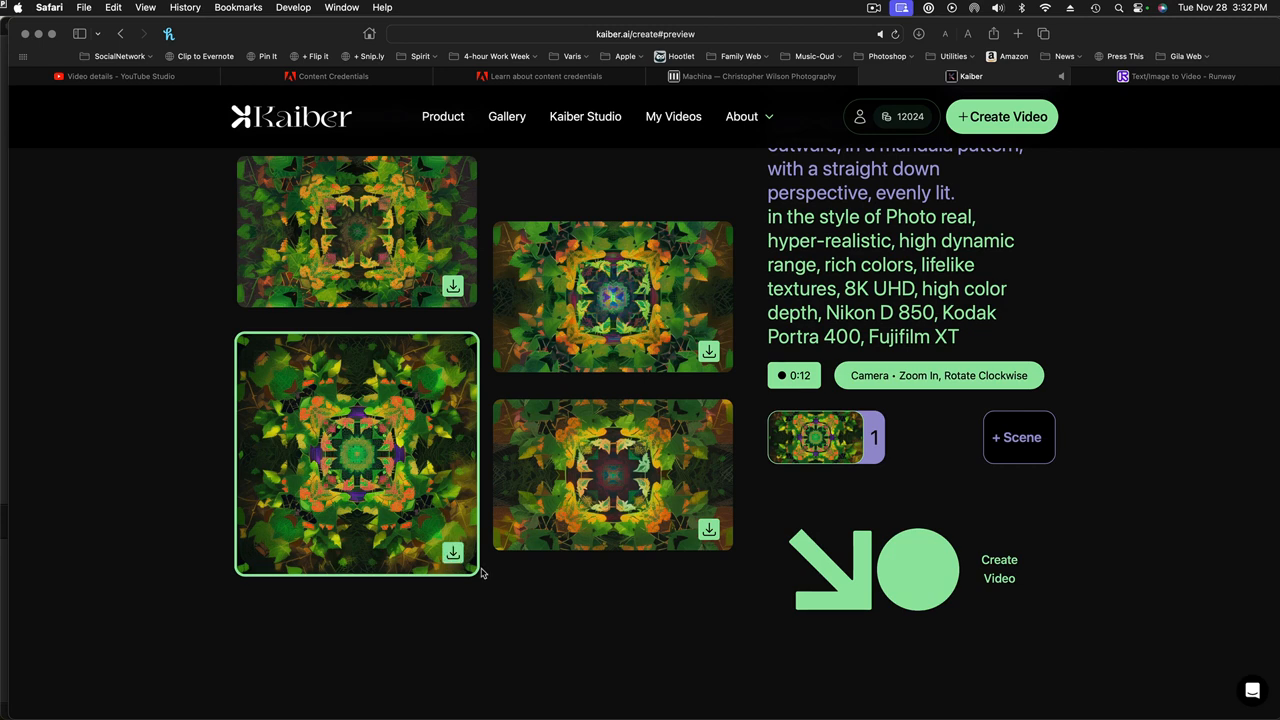
mouse_move(855, 591)
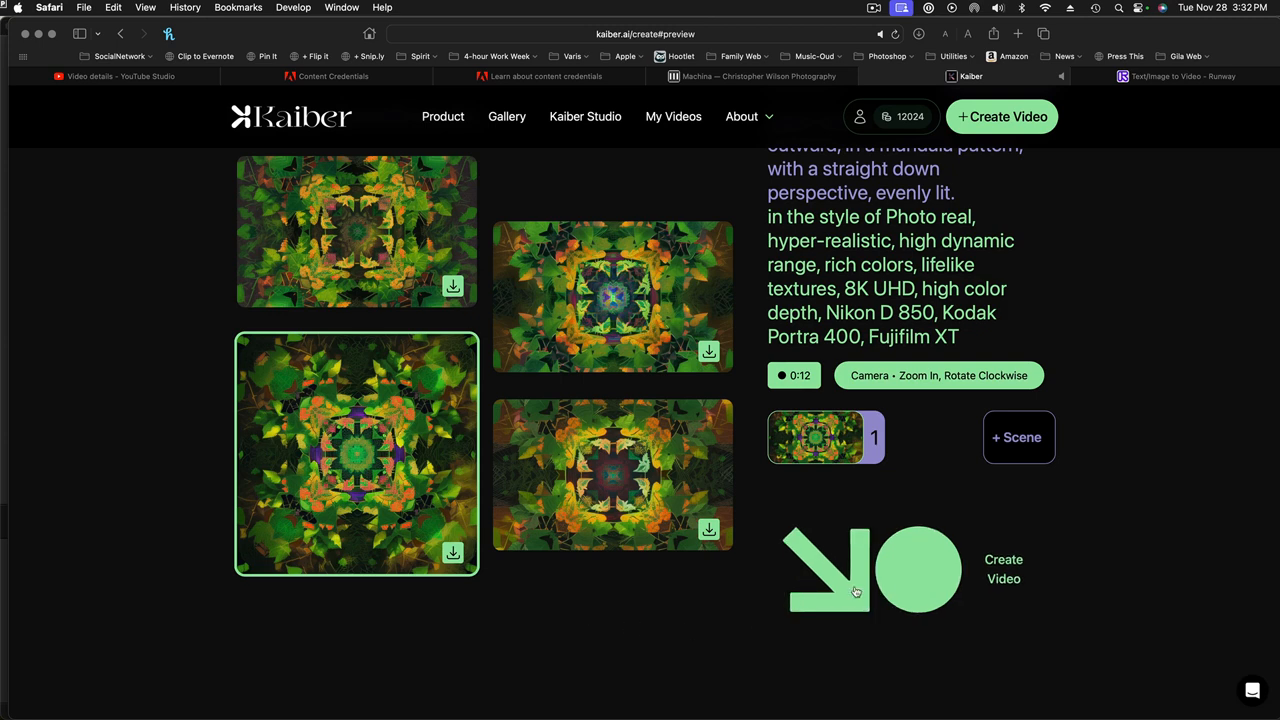
mouse_move(919, 571)
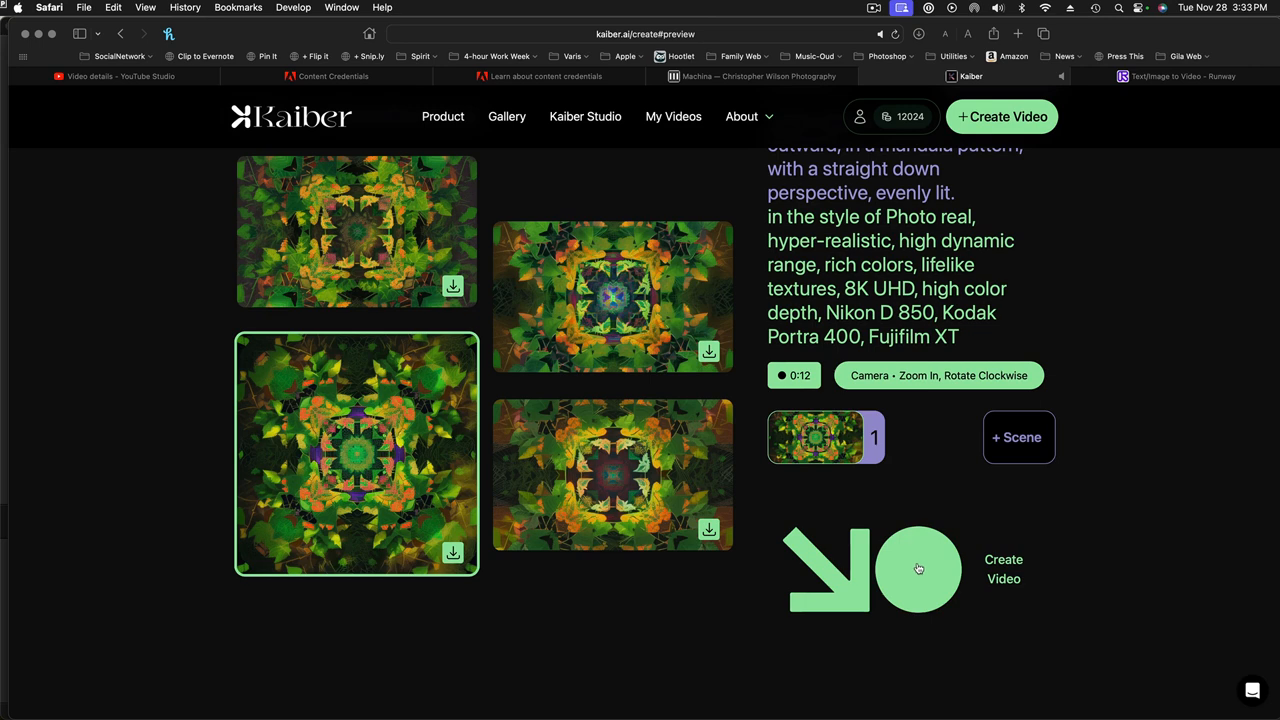
left_click(918, 569)
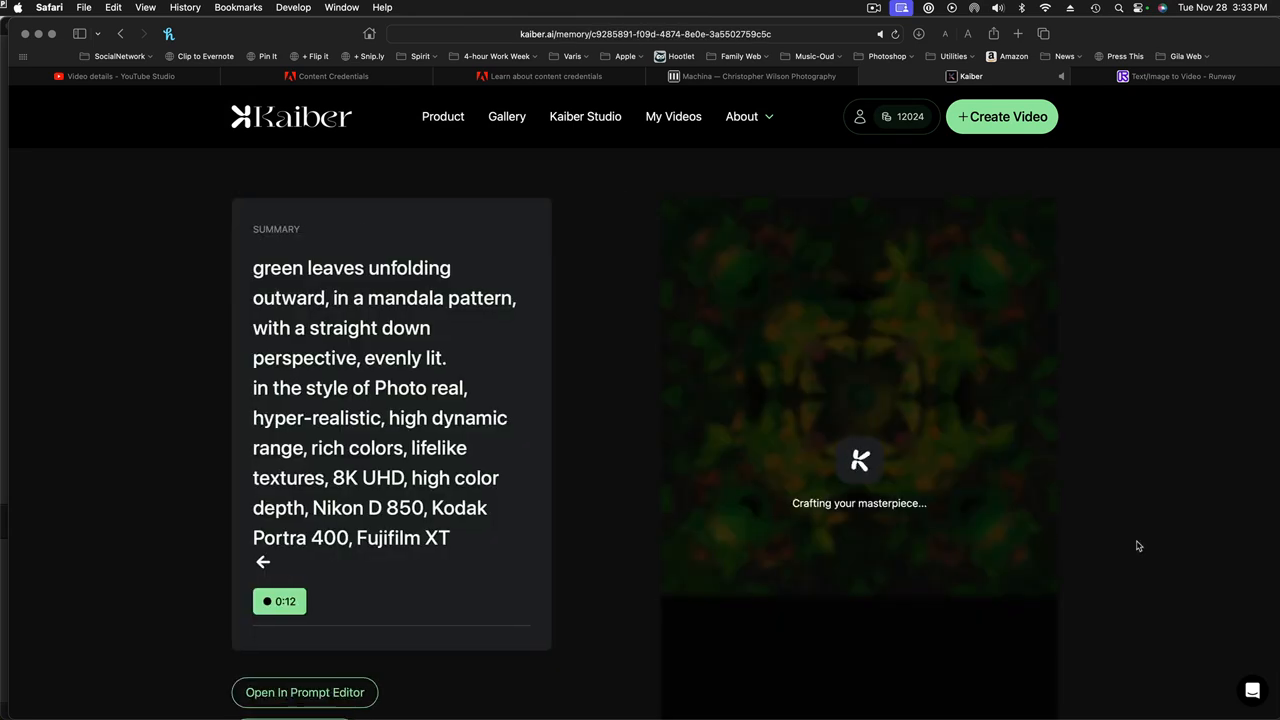
mouse_move(1087, 527)
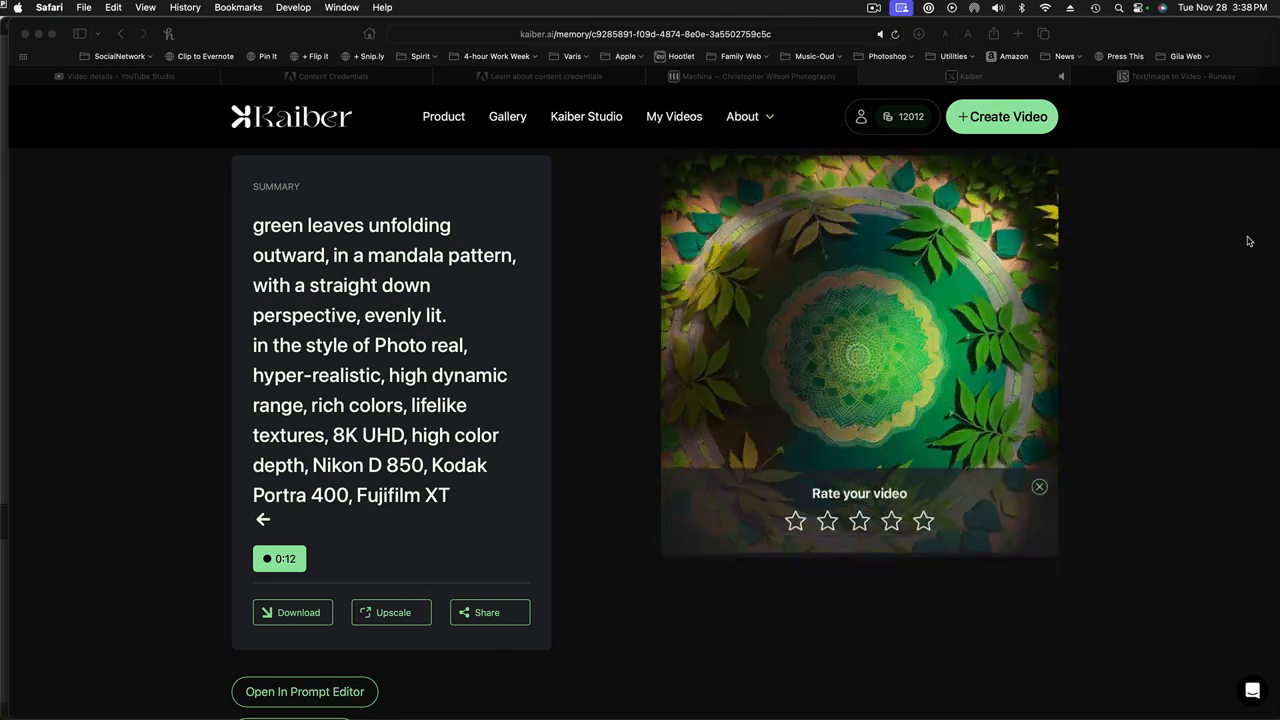
Dismiss the Rate your video overlay once the 12-second render finishes.
left_click(1039, 487)
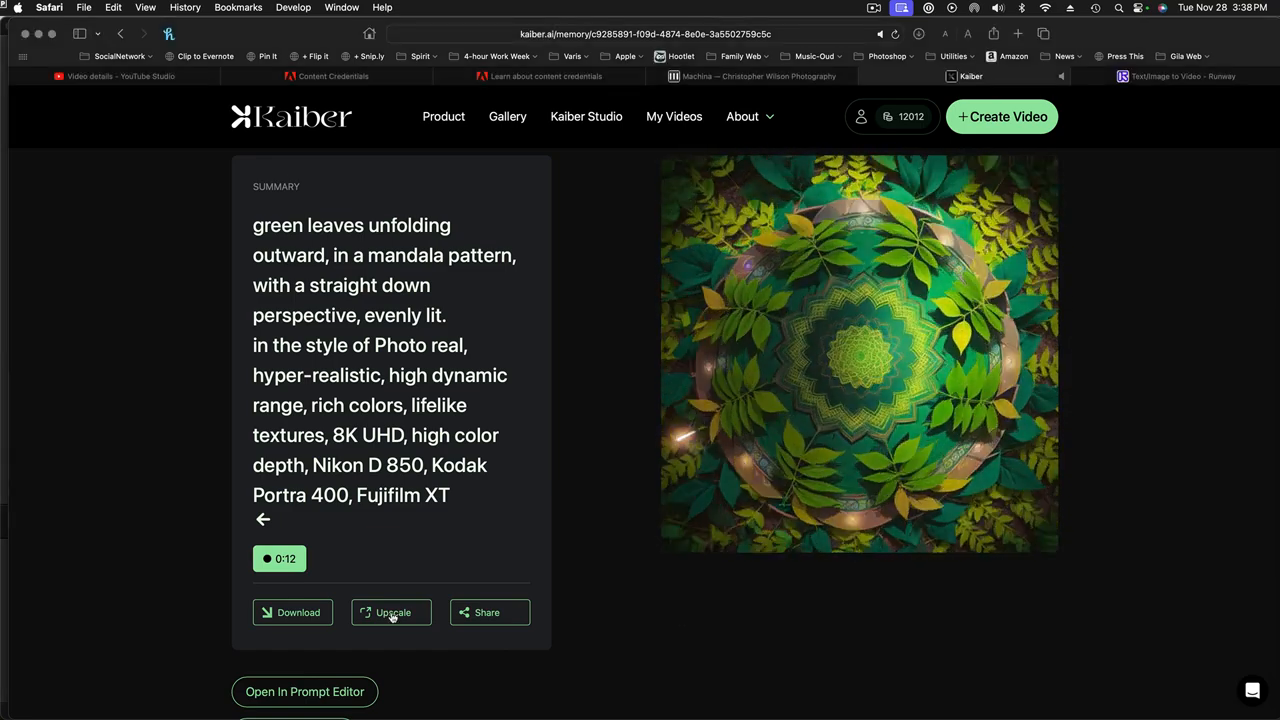
Request a 1080p upscale of the leaf mandala video in Kaiber.
left_click(391, 612)
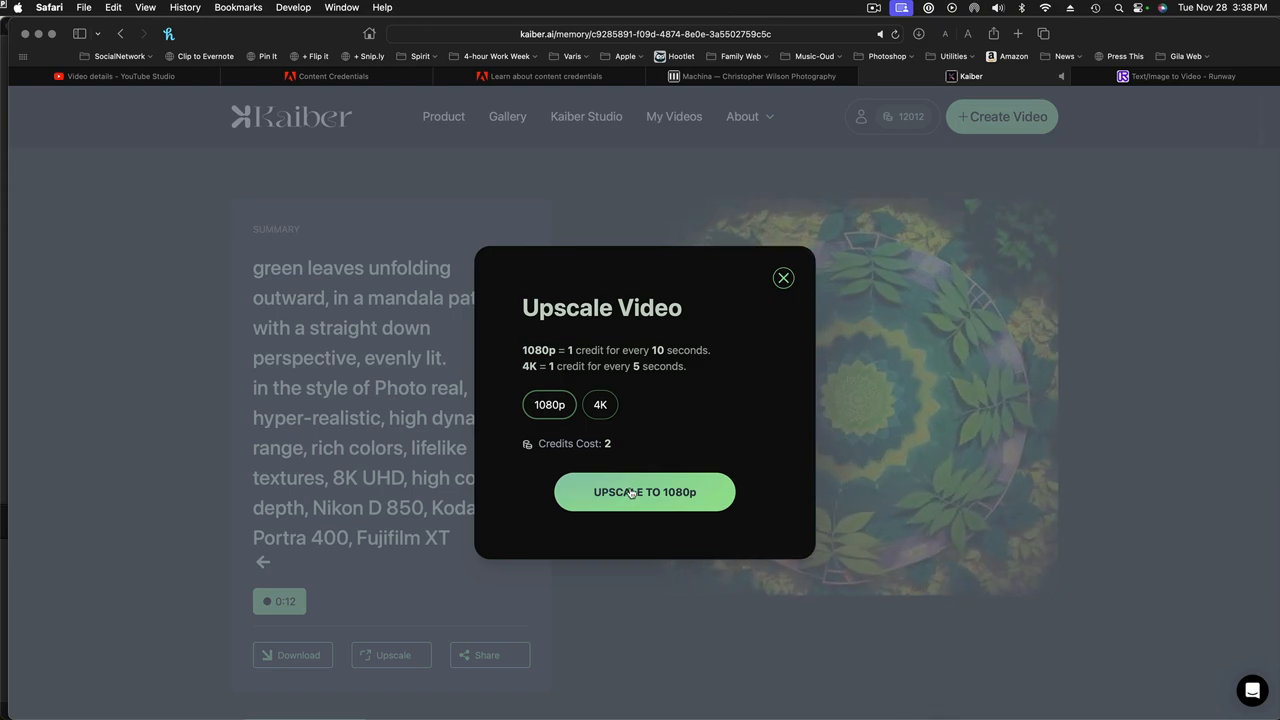
left_click(644, 491)
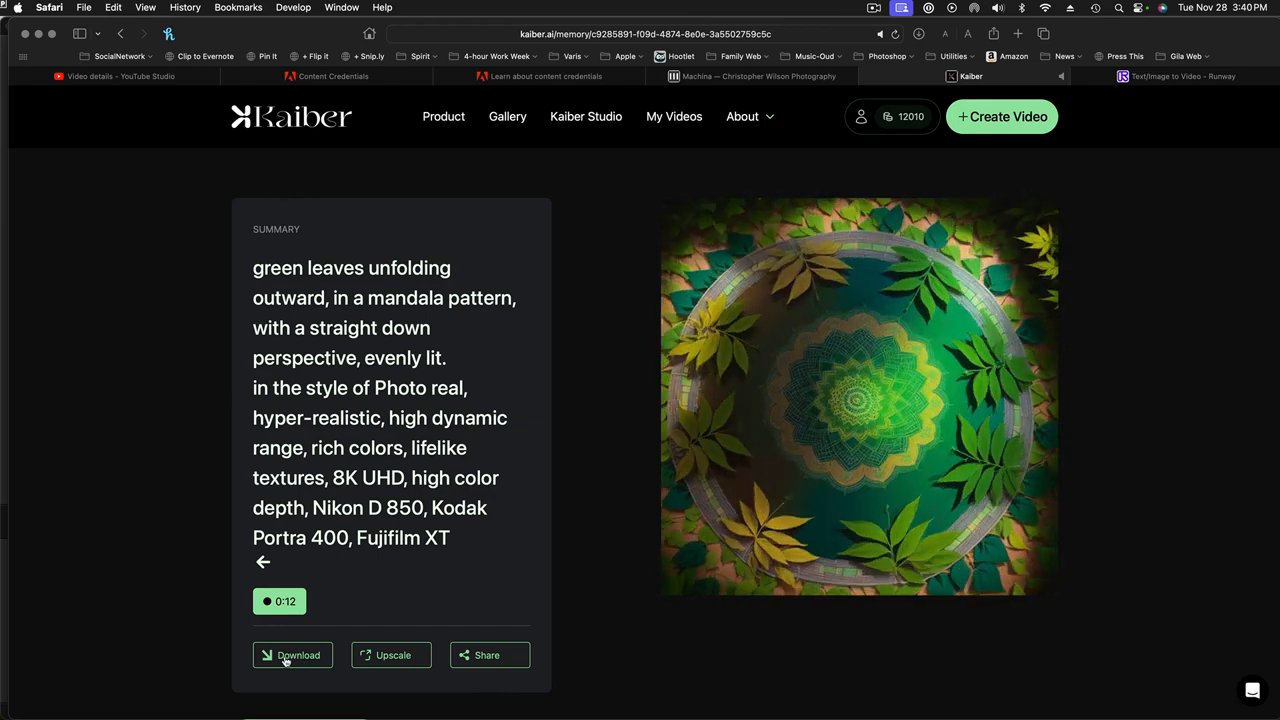
Download the 1080p leaf mandala video from Kaiber and dismiss the download options.
left_click(292, 655)
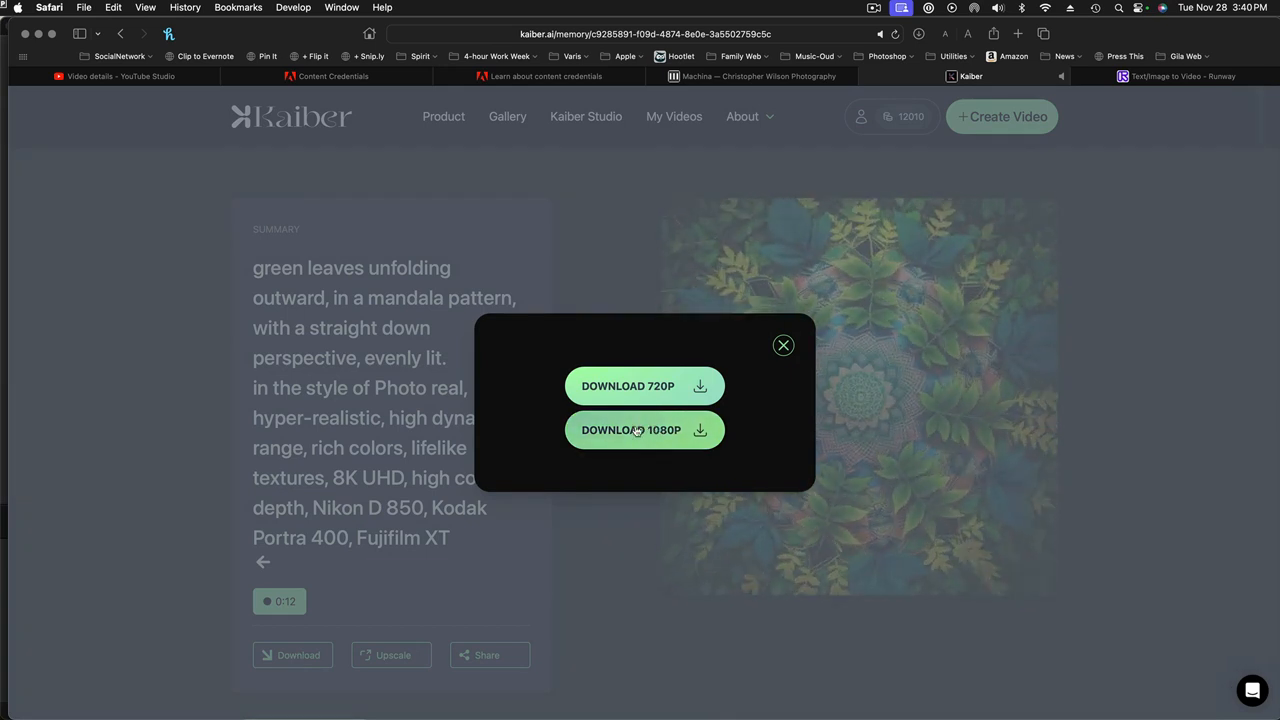
left_click(644, 429)
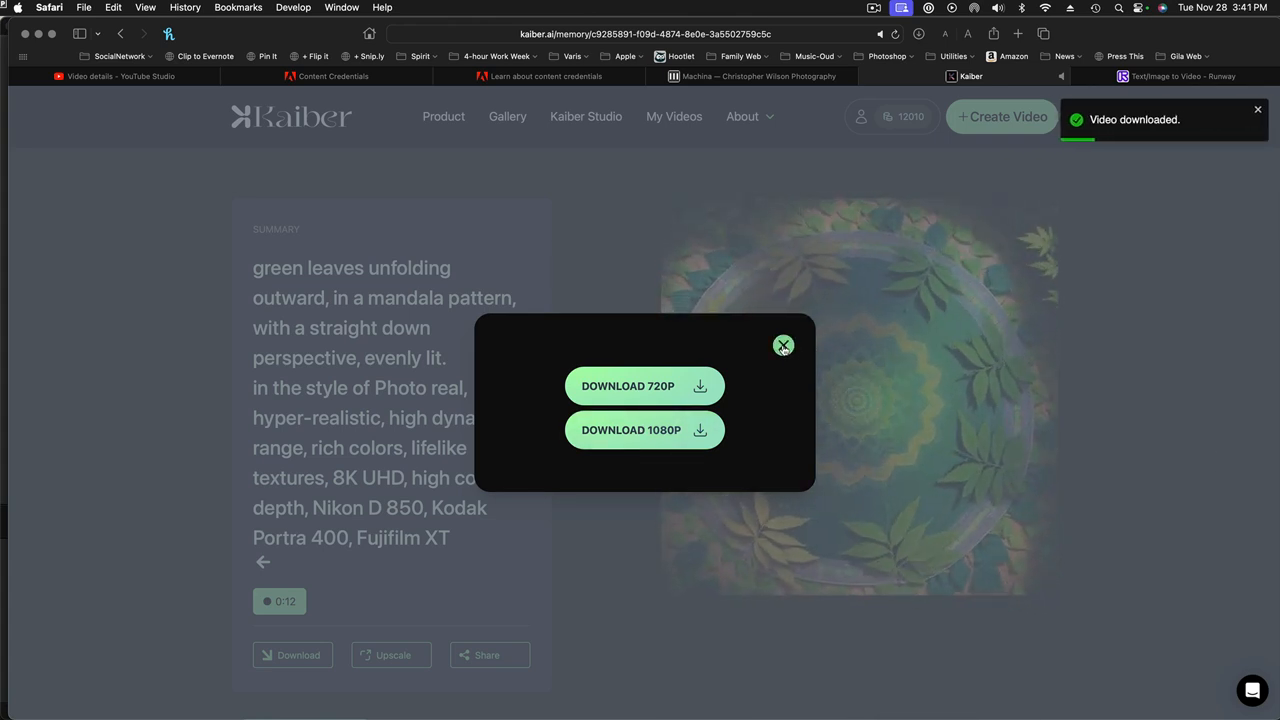
left_click(784, 345)
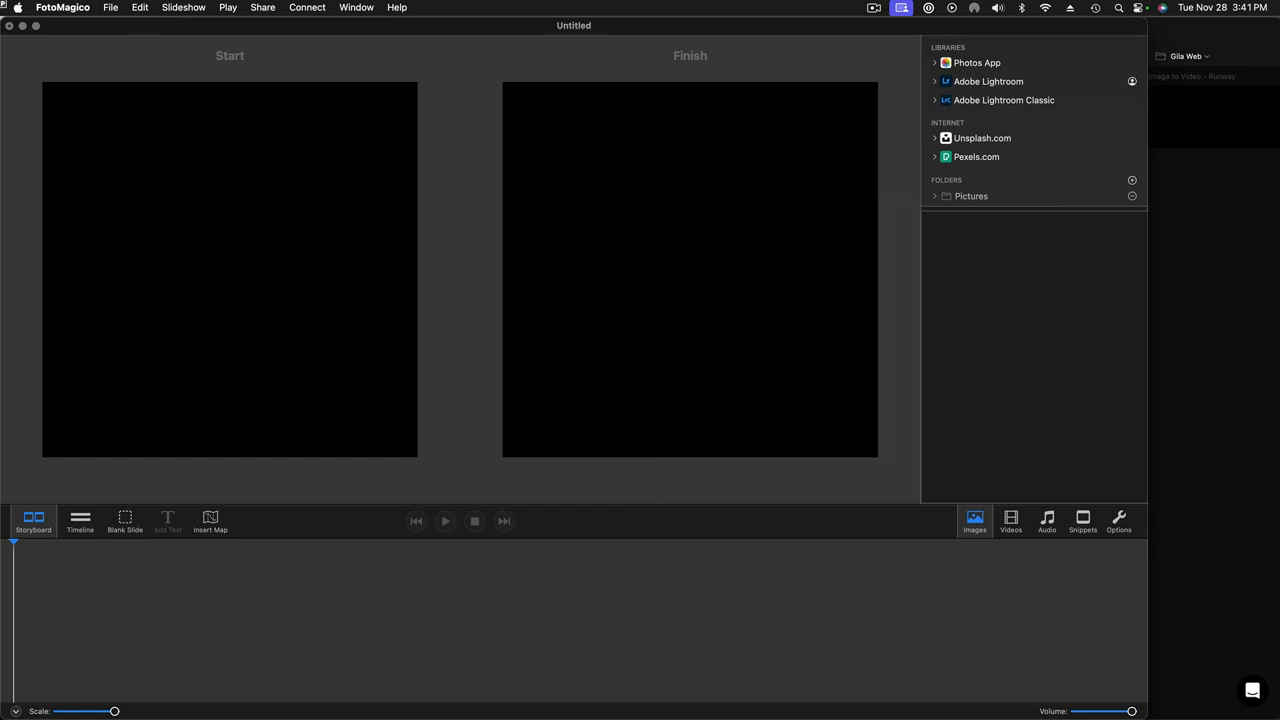
mouse_move(456, 580)
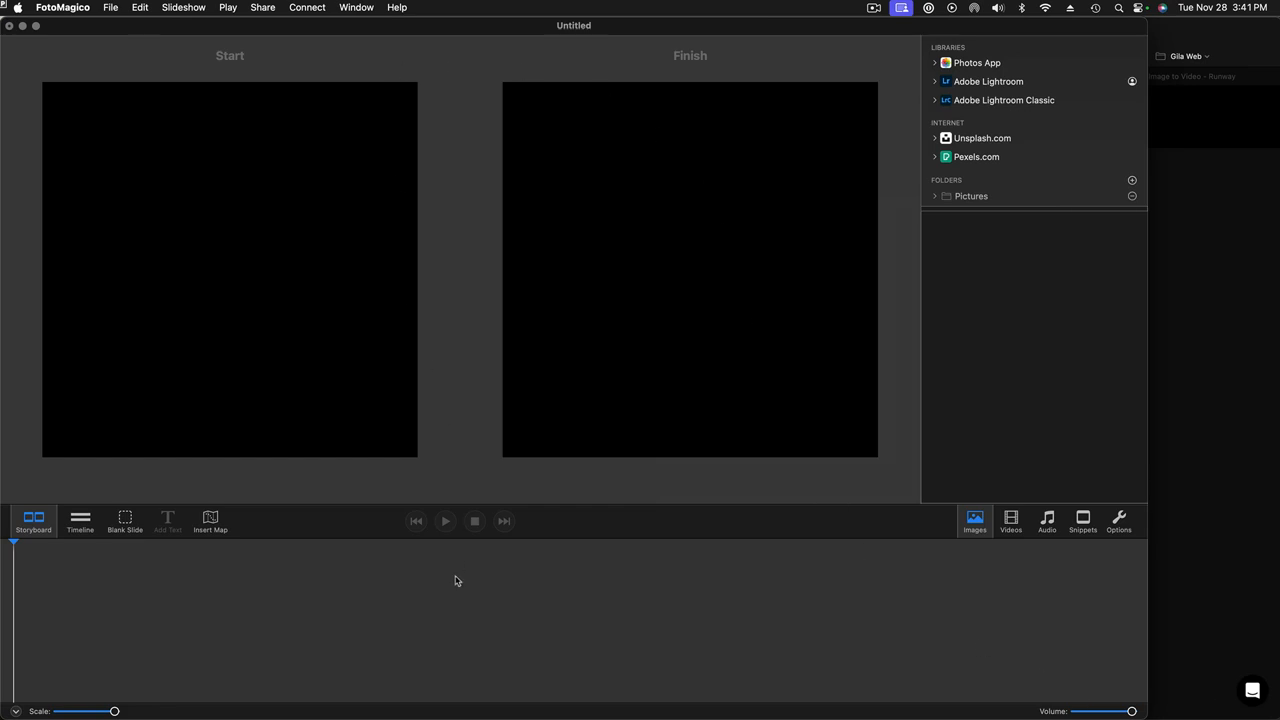
mouse_move(470, 605)
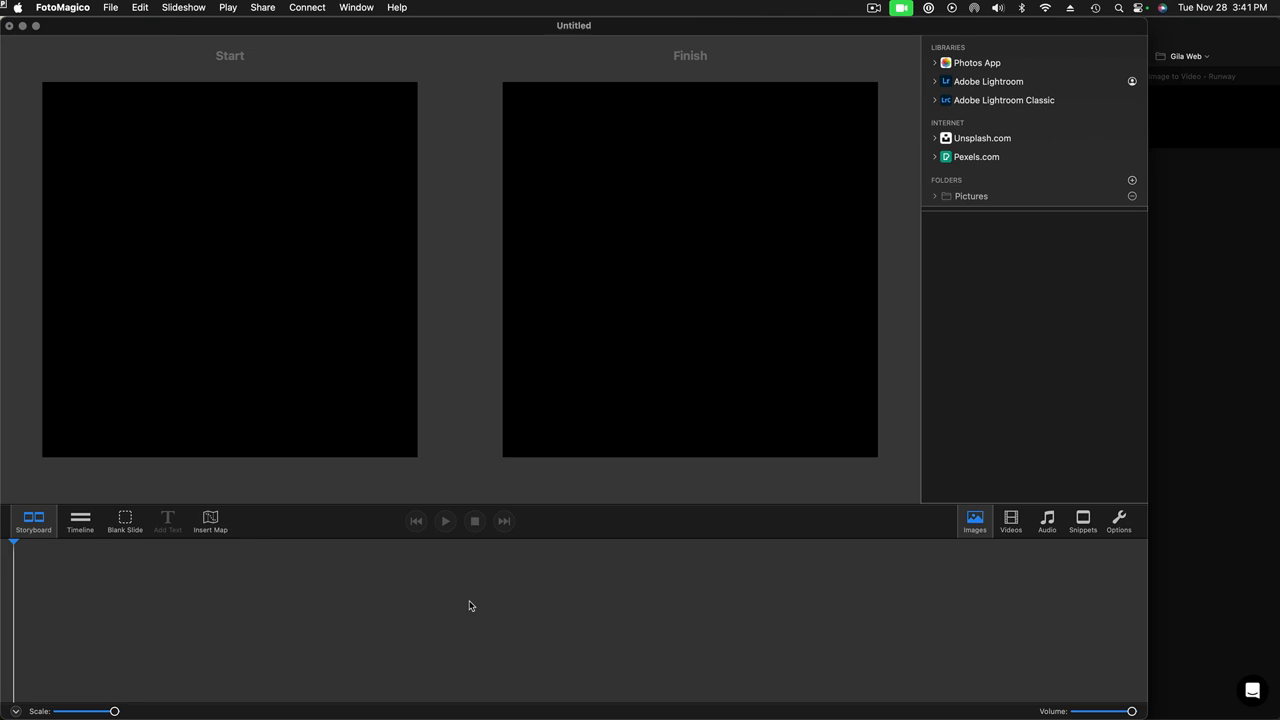
mouse_move(620, 425)
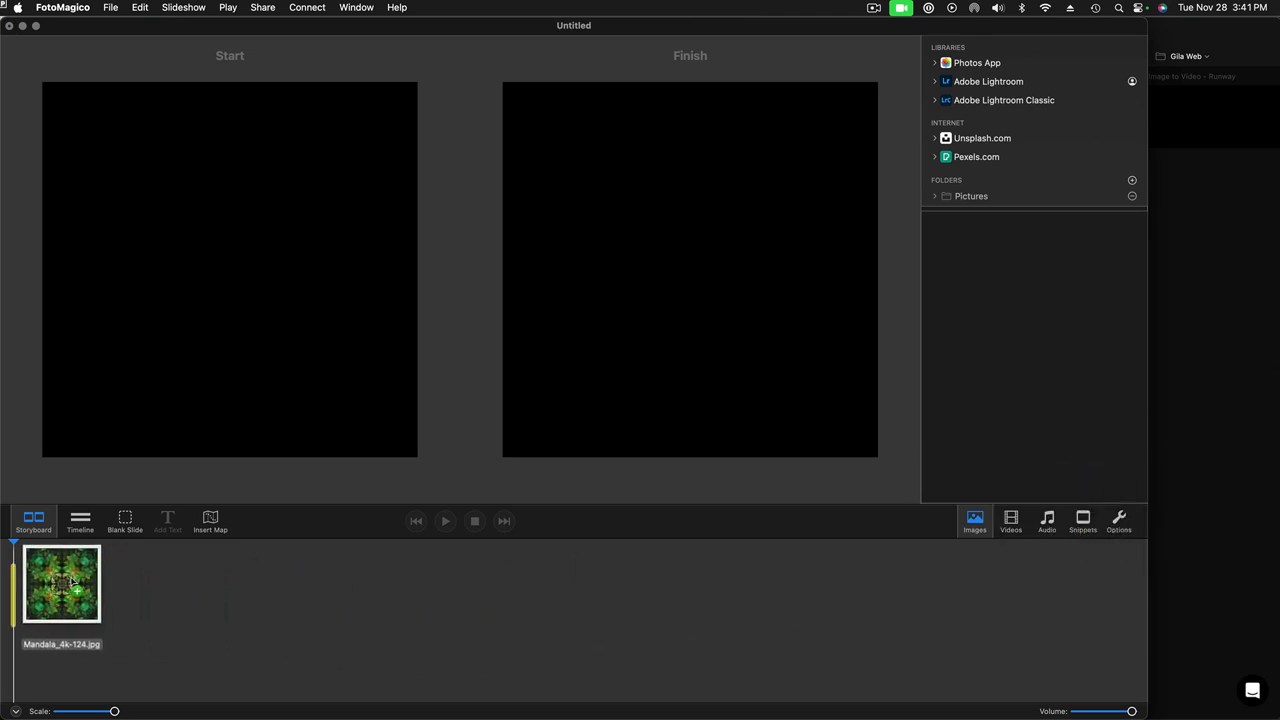
Set slide 1's finish framing to 122% zoom and 12.1° rotation, then preview the move.
left_click(60, 583)
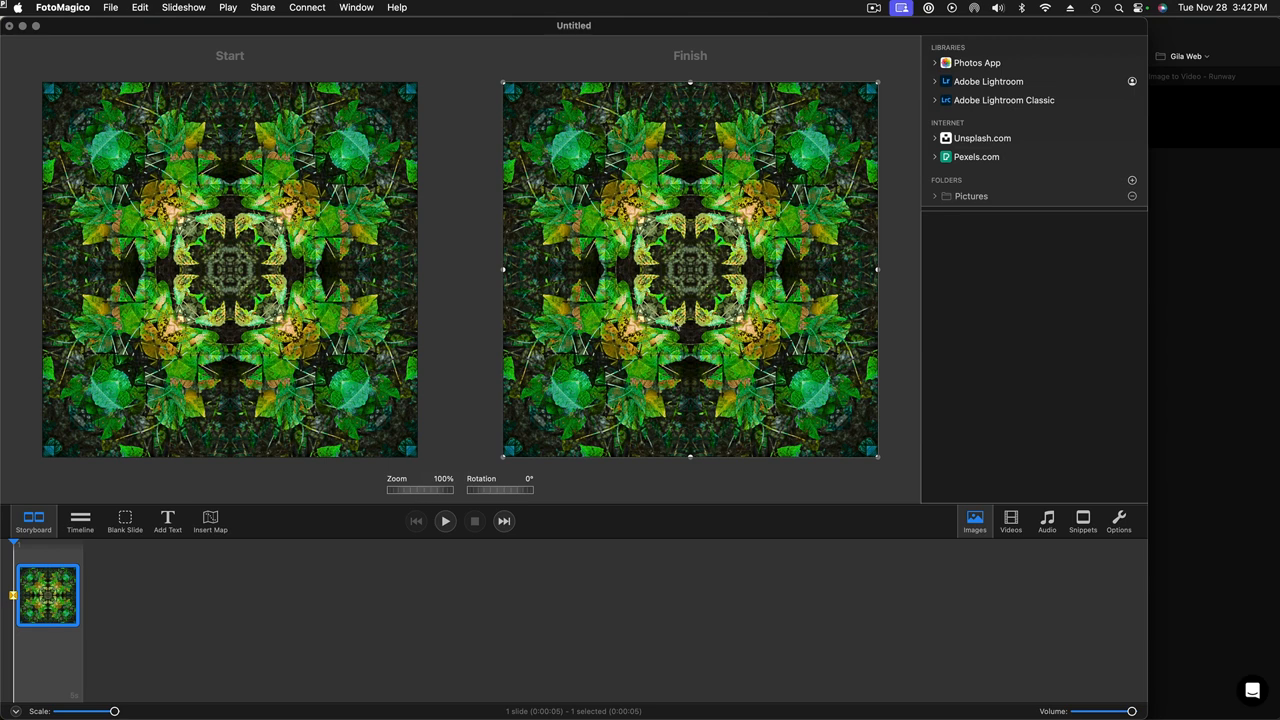
mouse_move(667, 276)
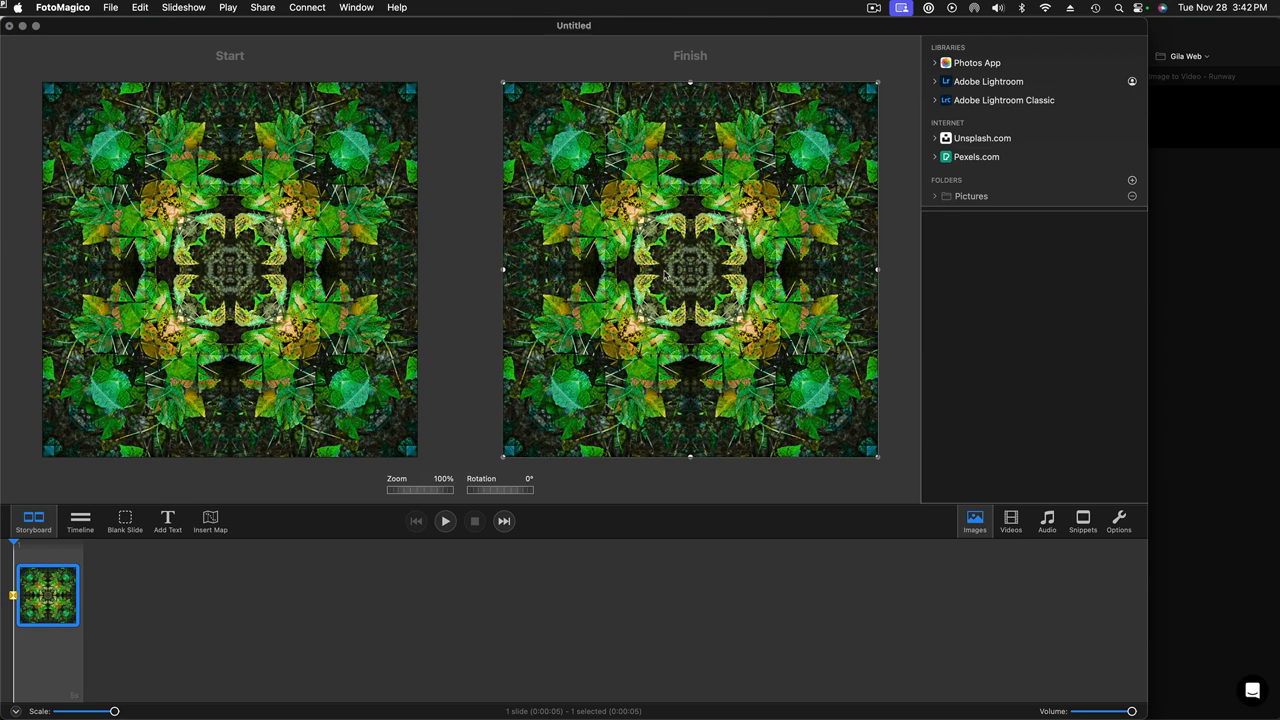
mouse_move(419, 491)
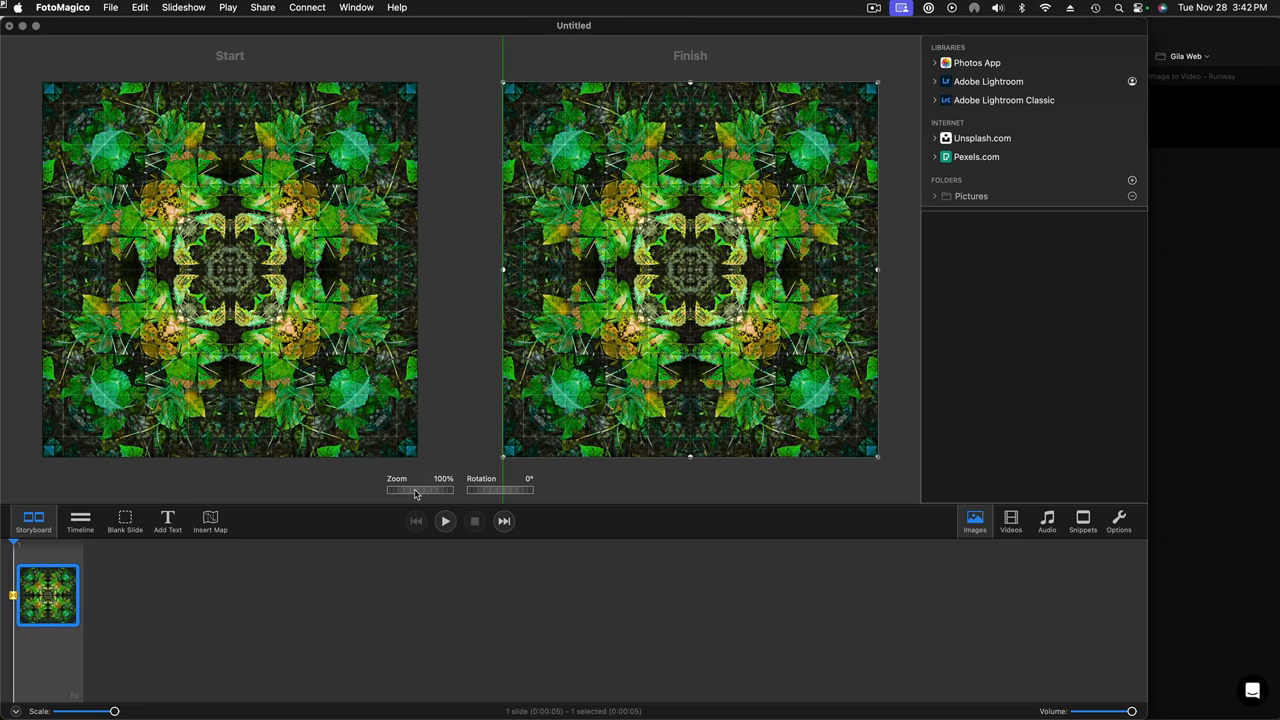
left_click_drag(415, 490, 427, 490)
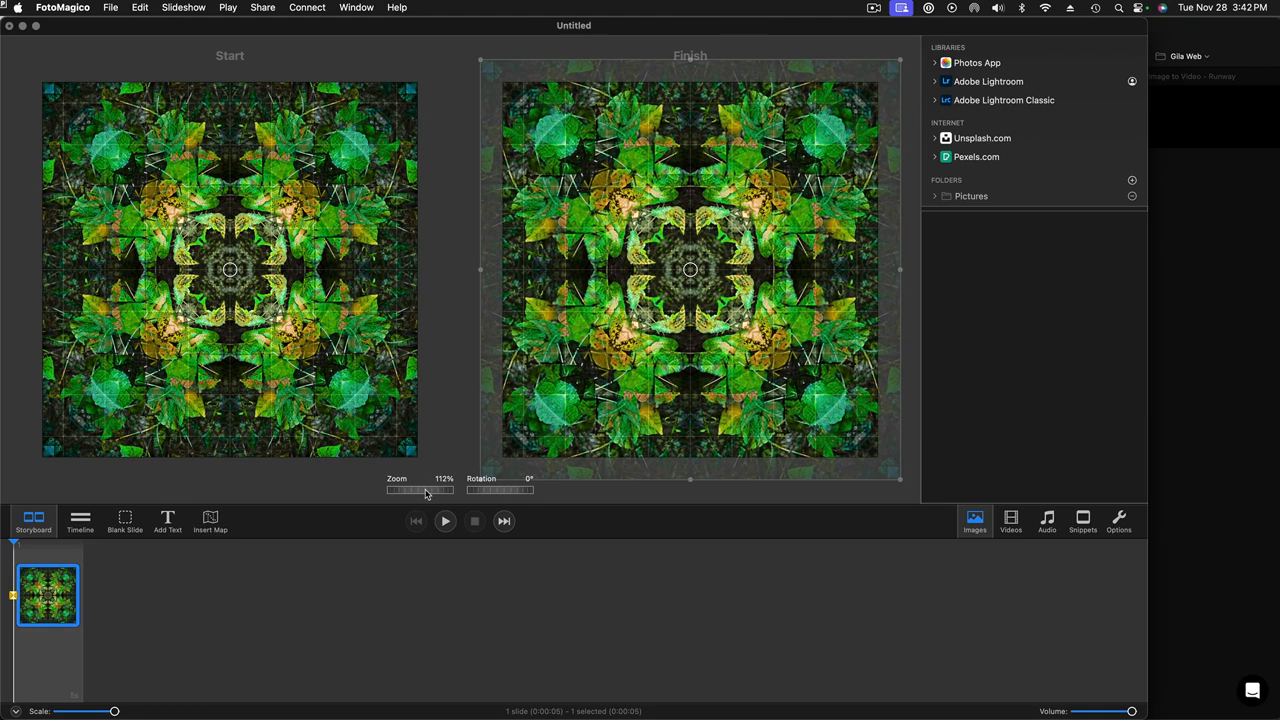
left_click_drag(420, 490, 435, 490)
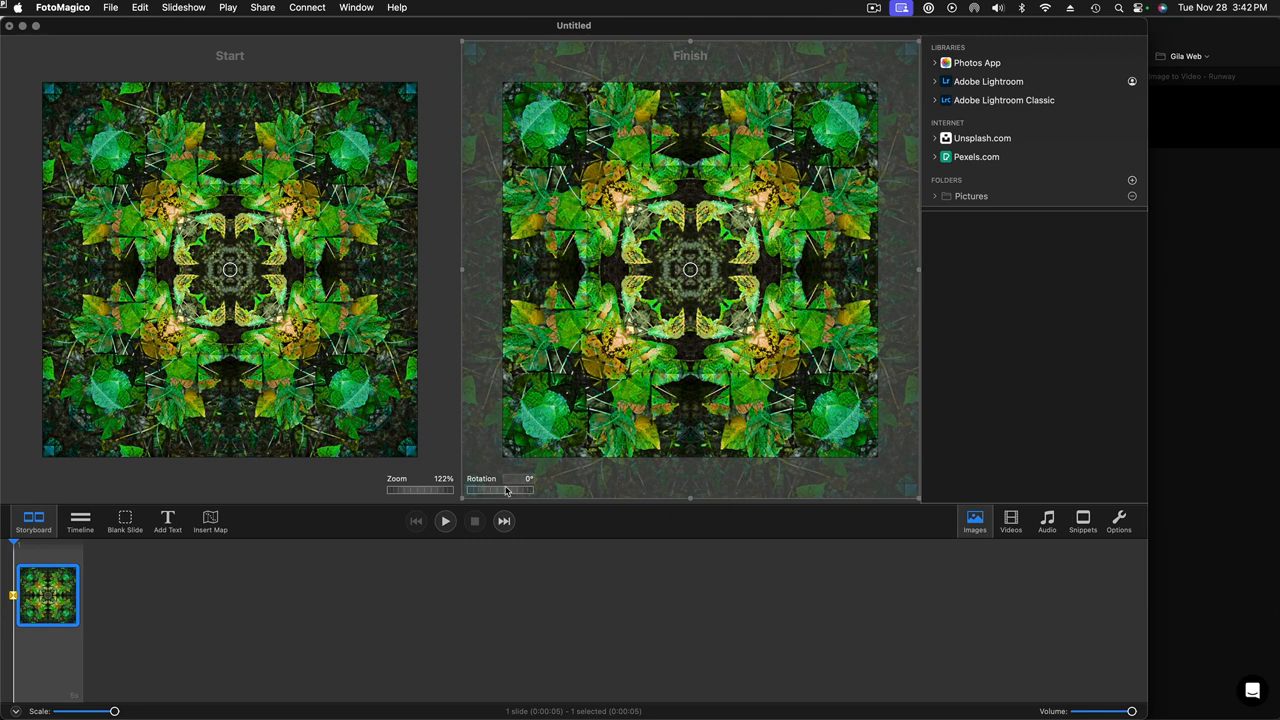
left_click_drag(490, 490, 500, 490)
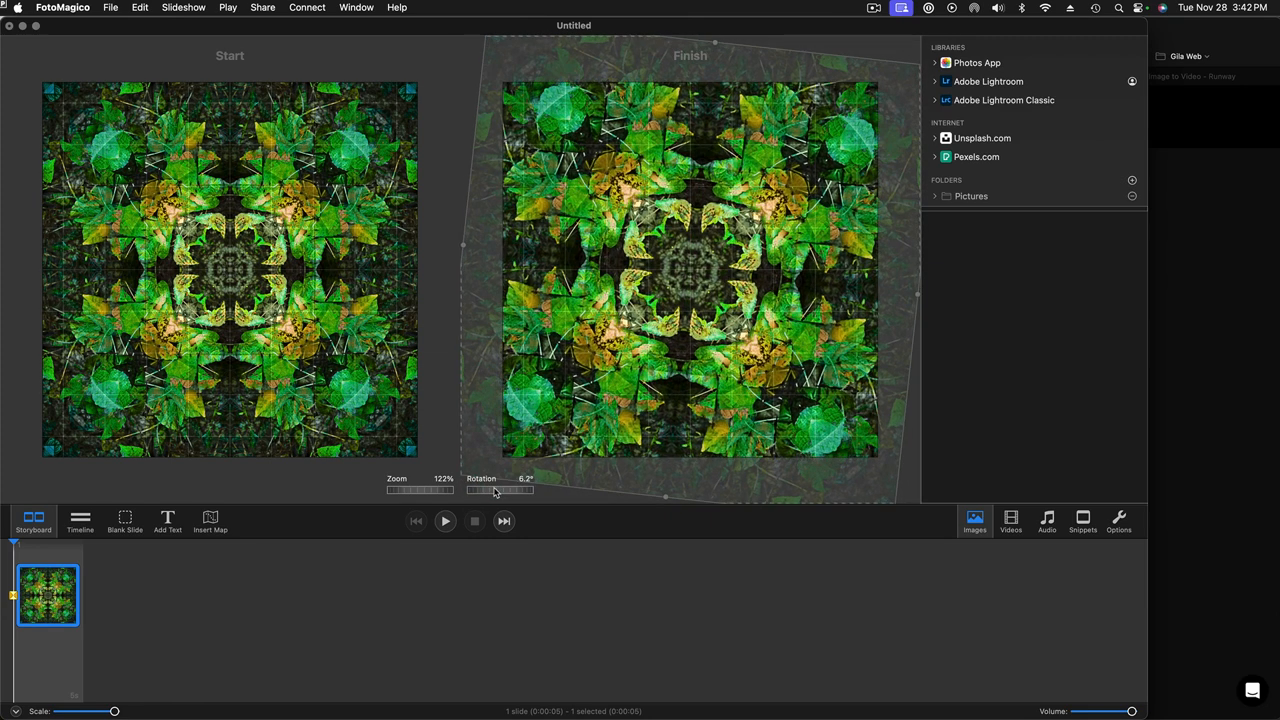
left_click_drag(497, 490, 510, 490)
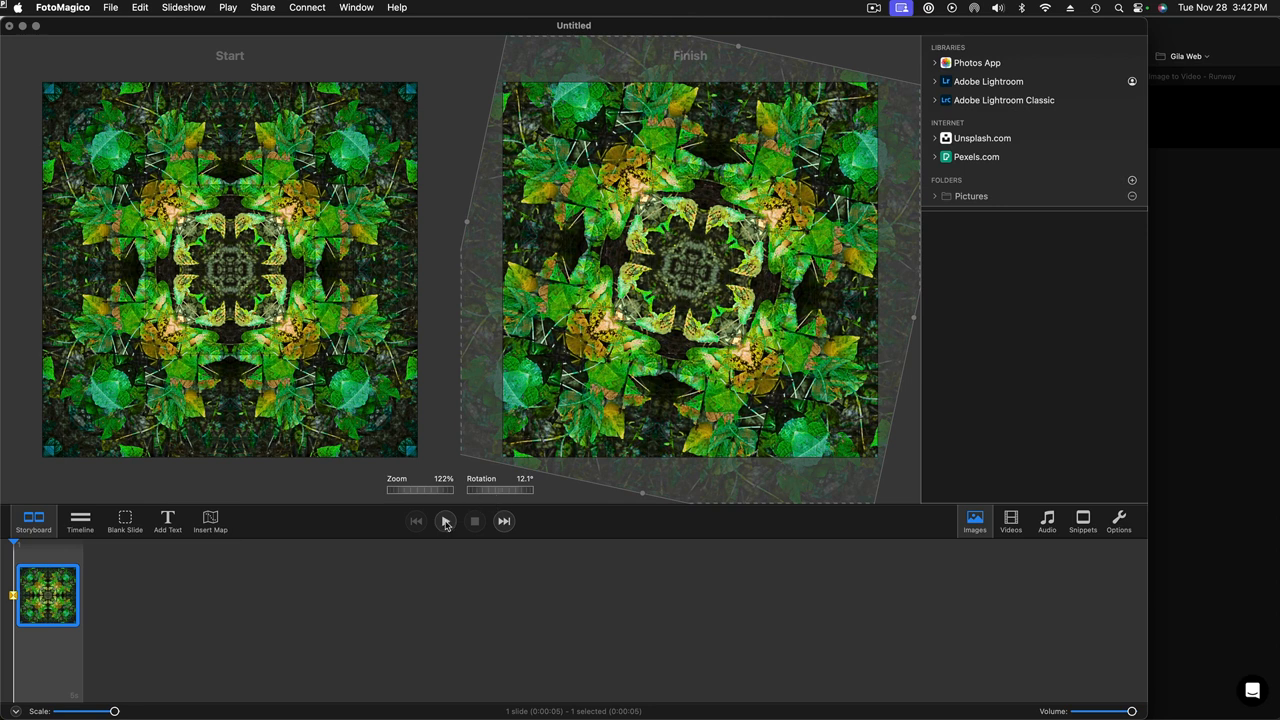
left_click(445, 520)
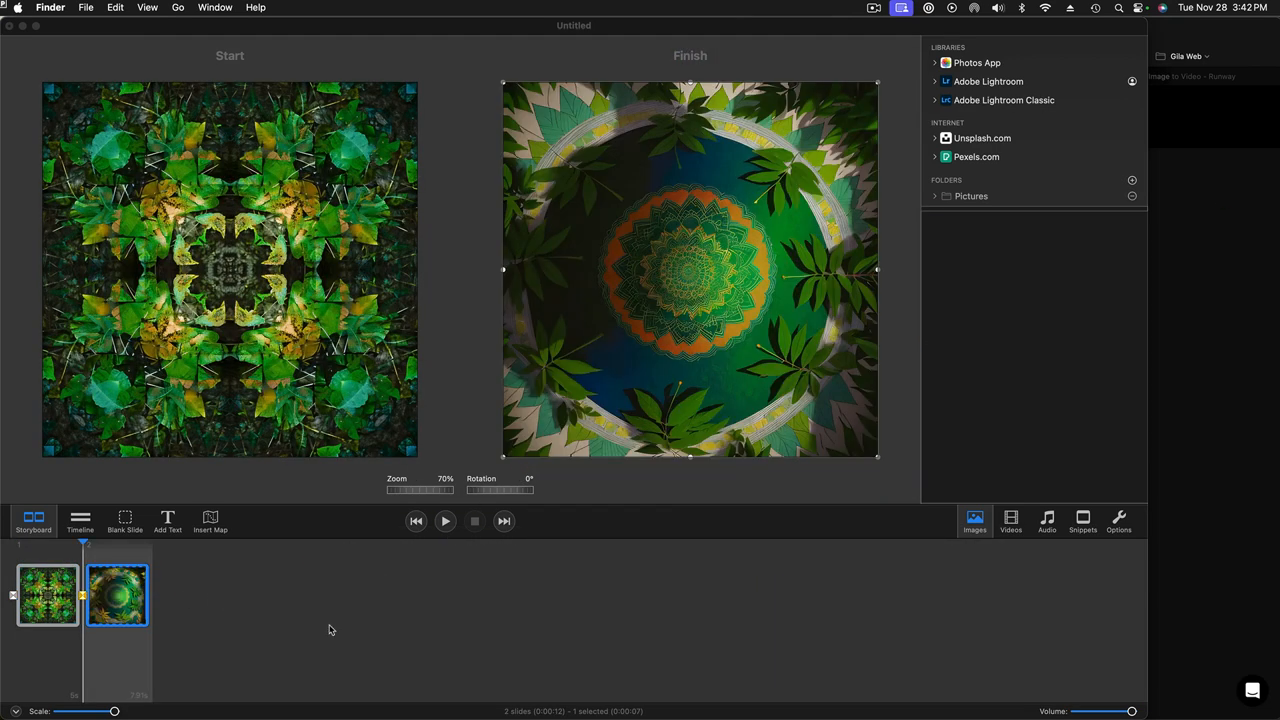
mouse_move(75, 575)
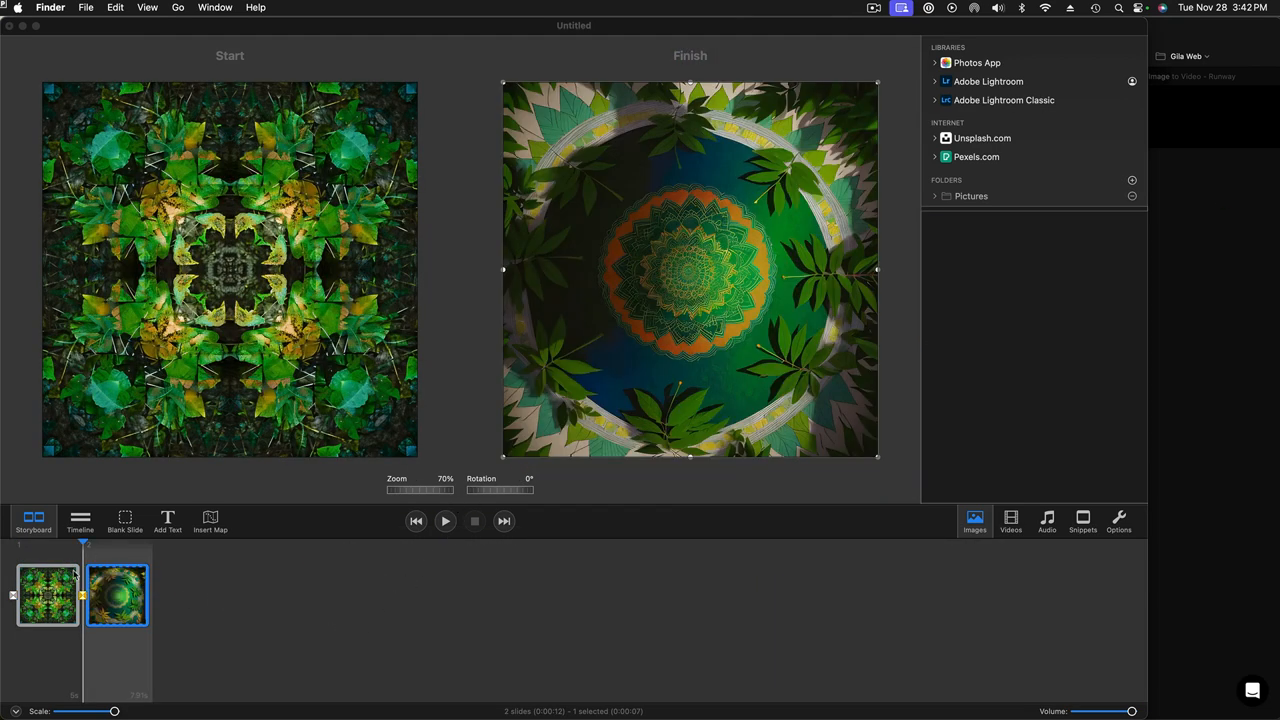
mouse_move(258, 574)
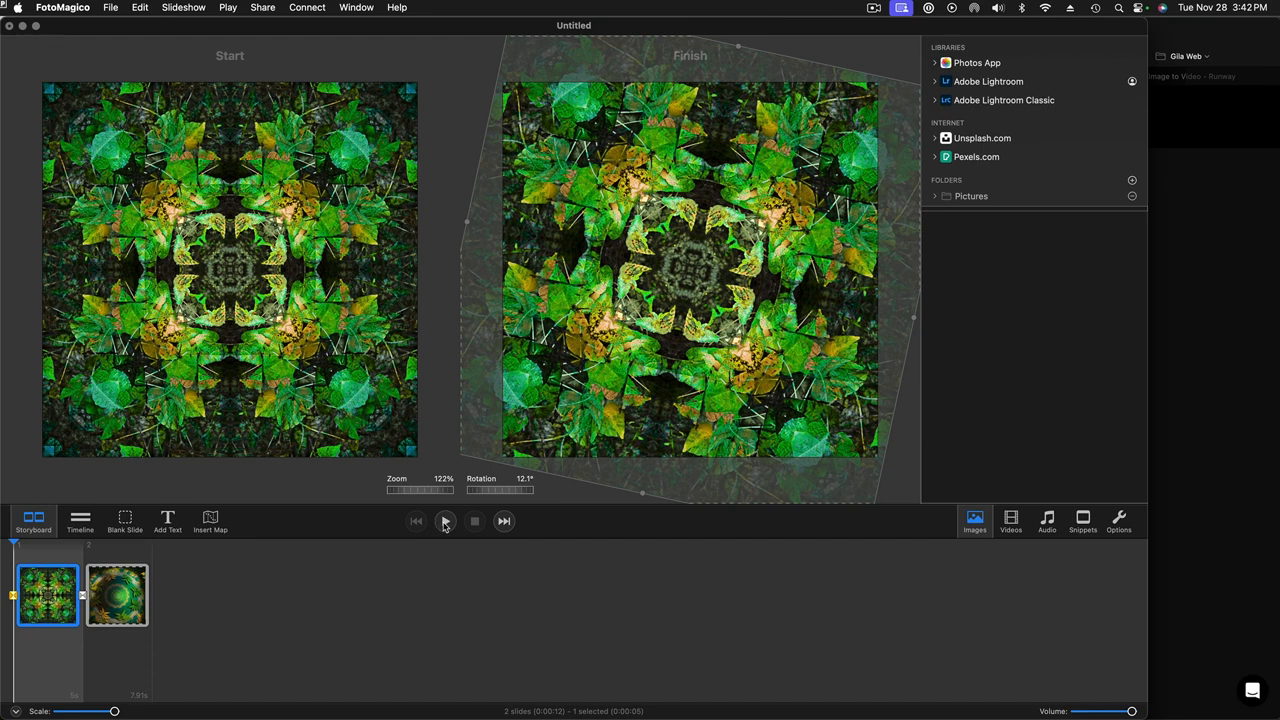
Preview slide 1's zoom-and-rotate animation with the AI video now following it.
left_click(445, 520)
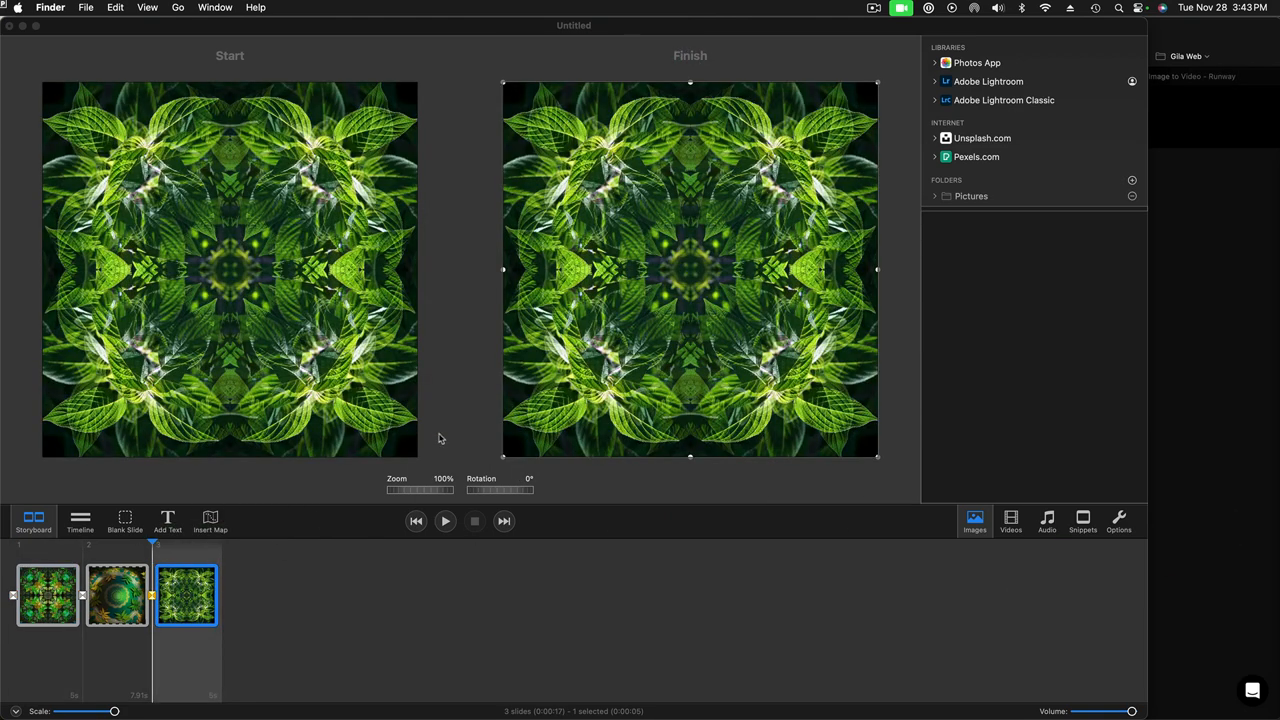
mouse_move(417, 494)
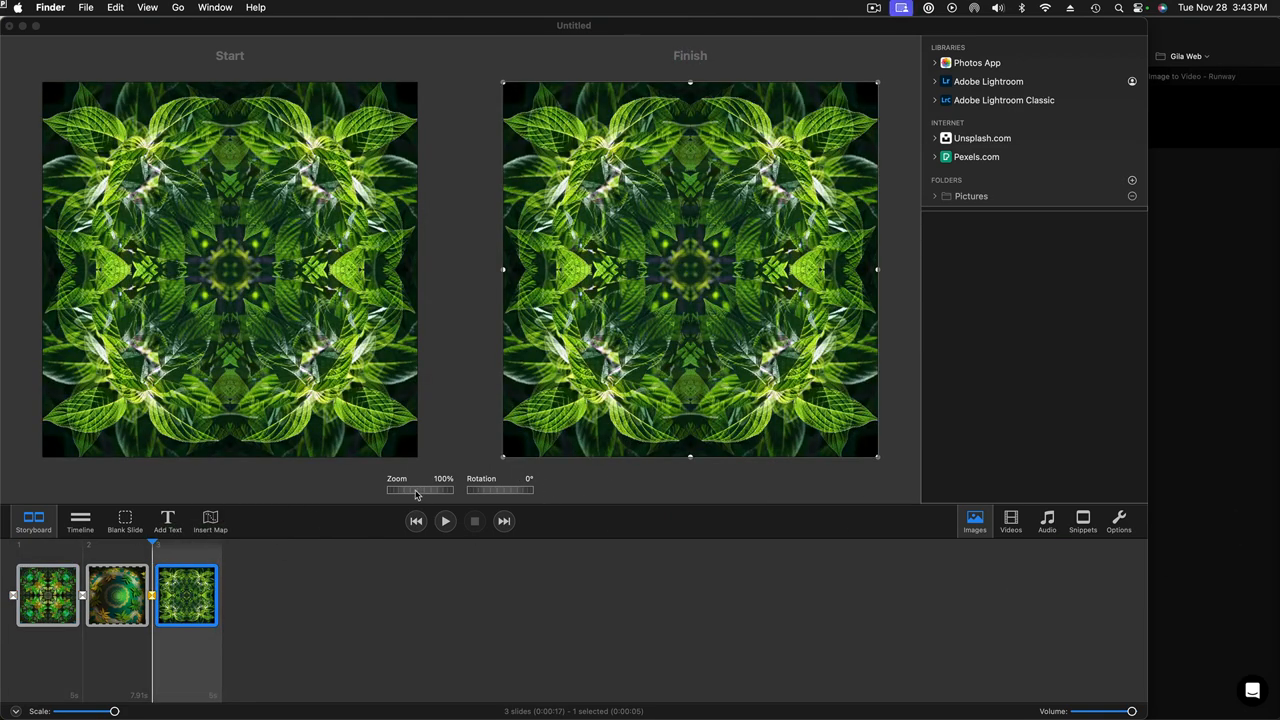
Set slide 3's finish to 122% zoom and 11.1° rotation, add the next AI video as slide 4, and preview.
left_click_drag(419, 489, 429, 489)
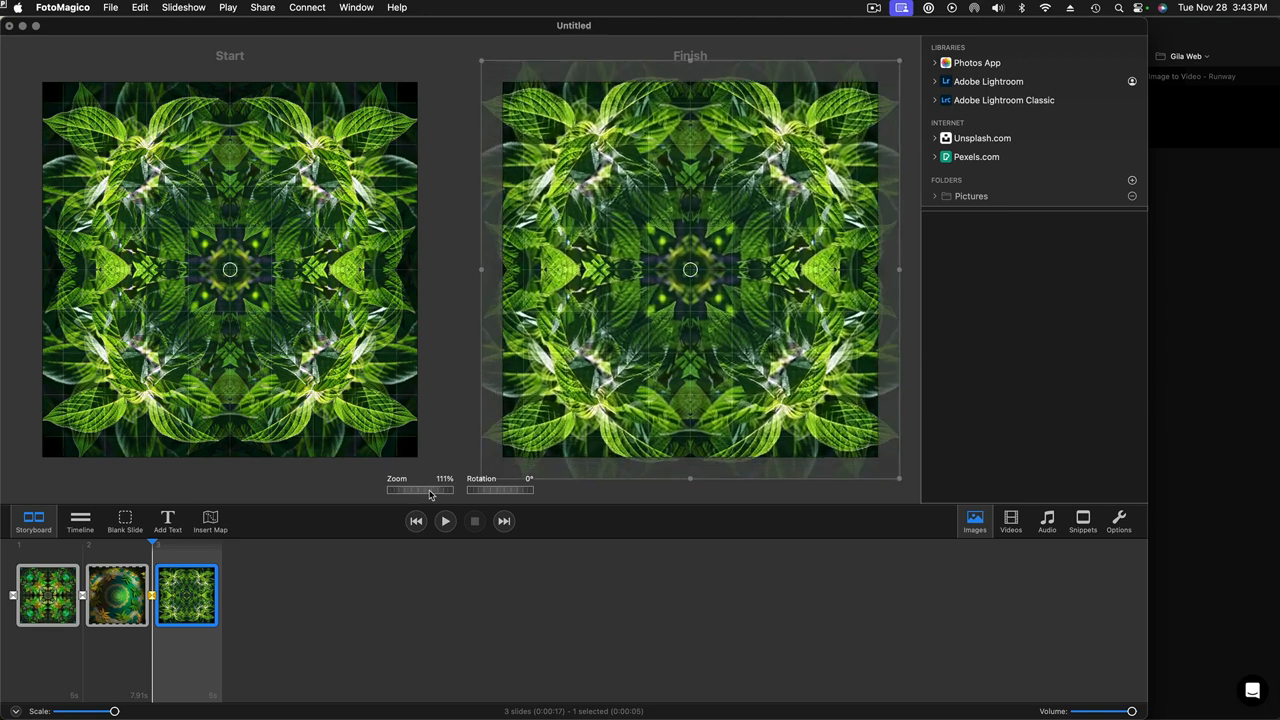
left_click_drag(430, 490, 487, 490)
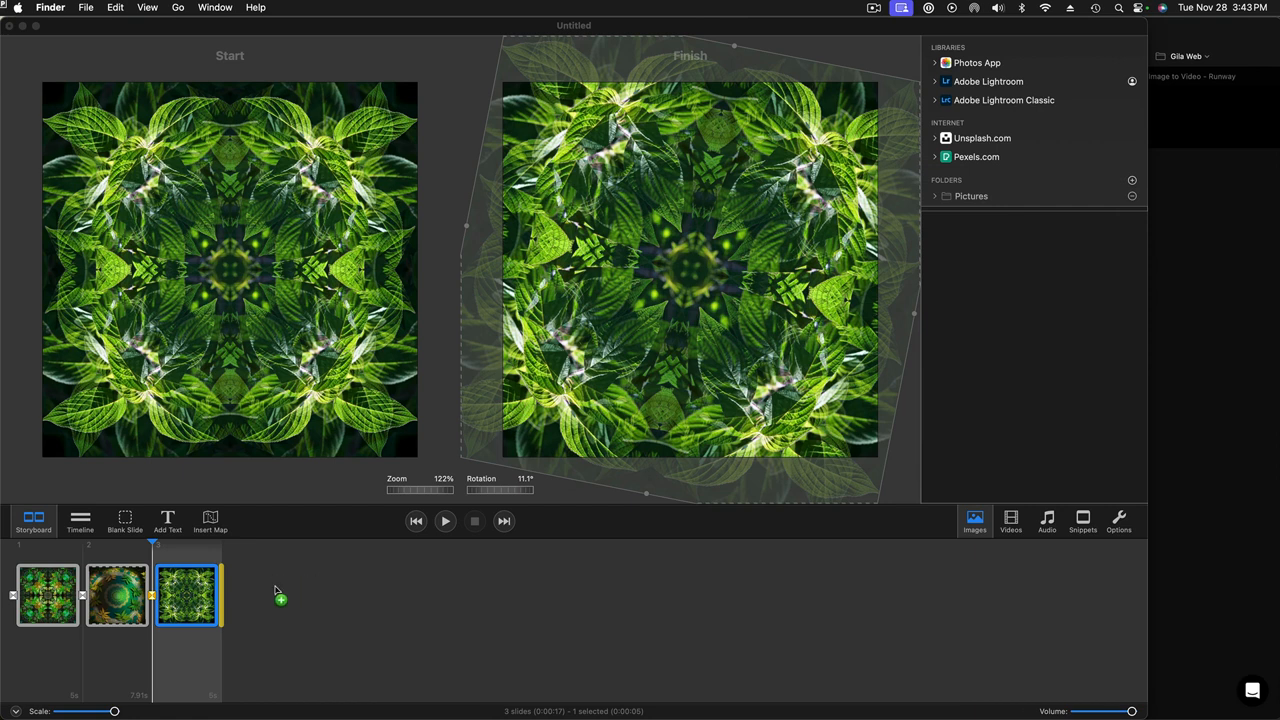
left_click(255, 595)
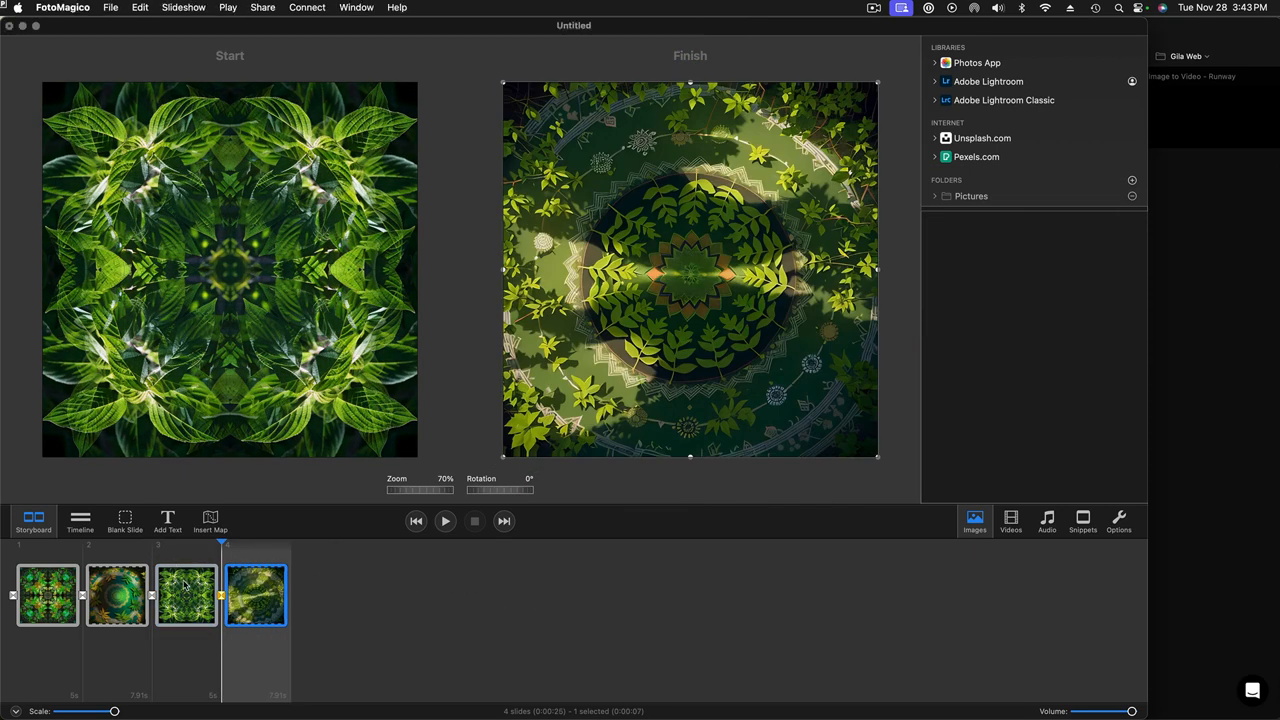
left_click(185, 595)
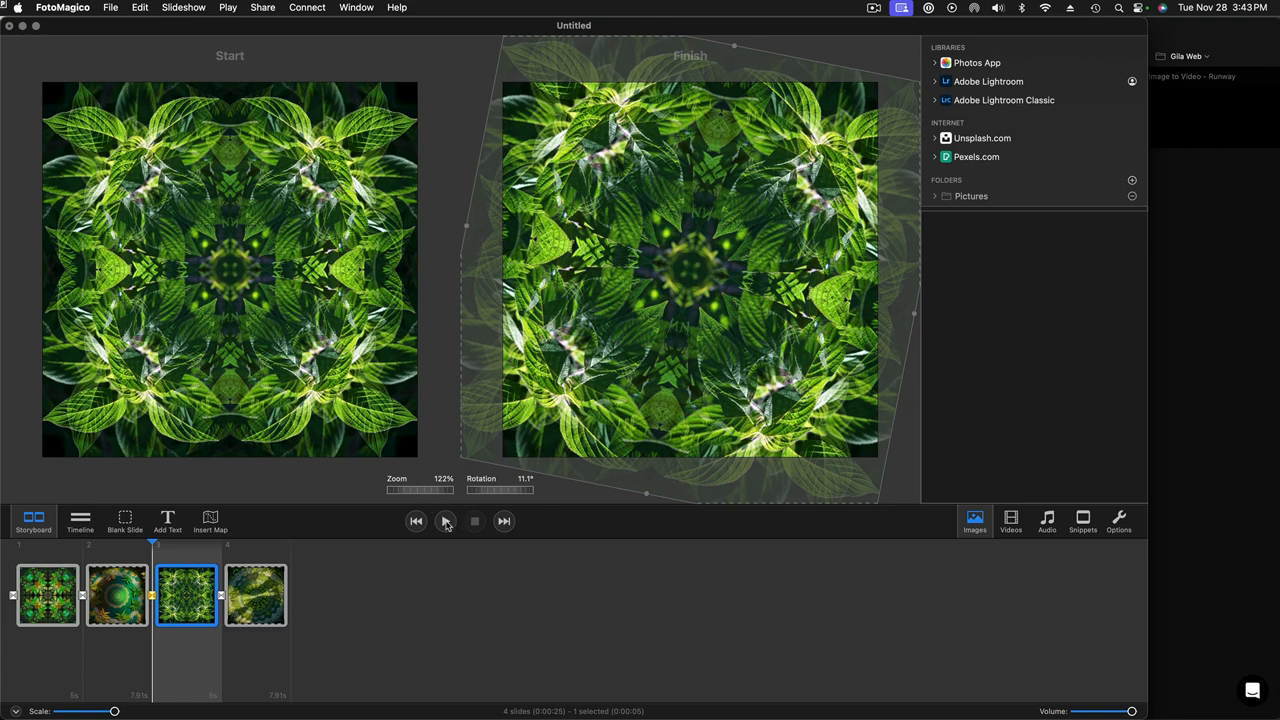
left_click(445, 520)
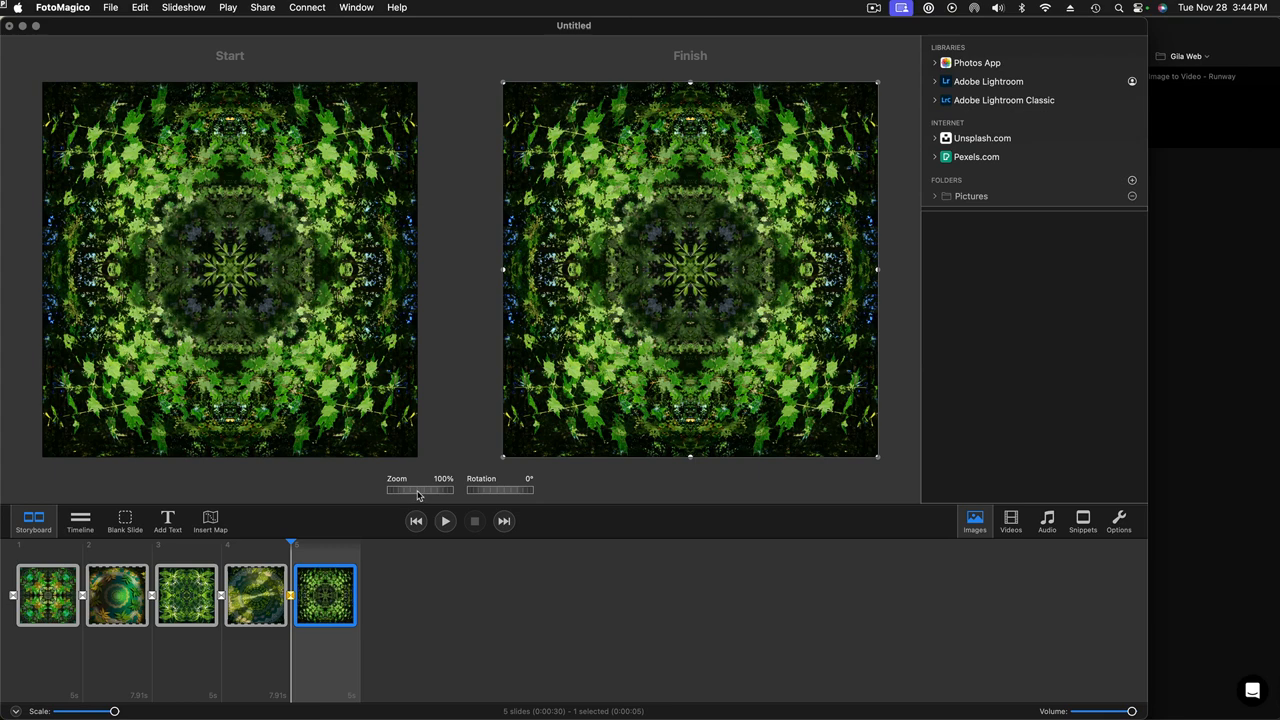
Zoom in slide 5's finish framing, then set slide 7's finish to 120% zoom and 10.5° rotation.
left_click_drag(415, 490, 430, 490)
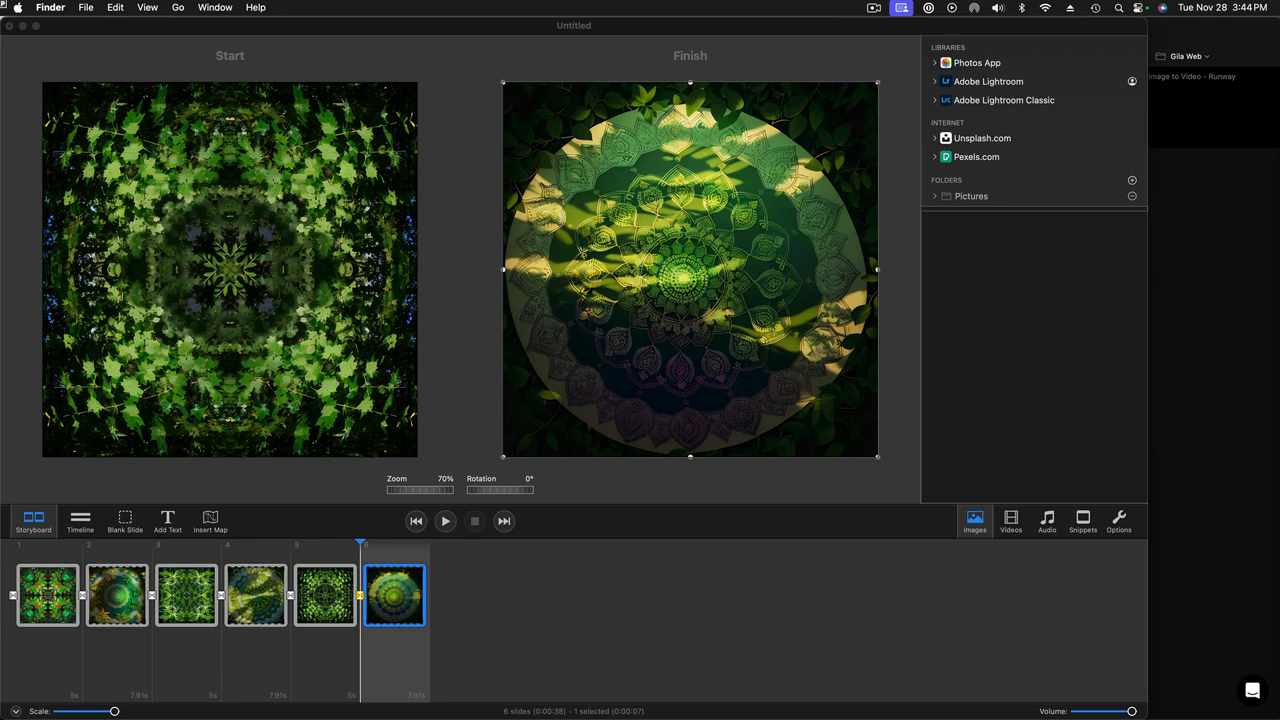
left_click(463, 595)
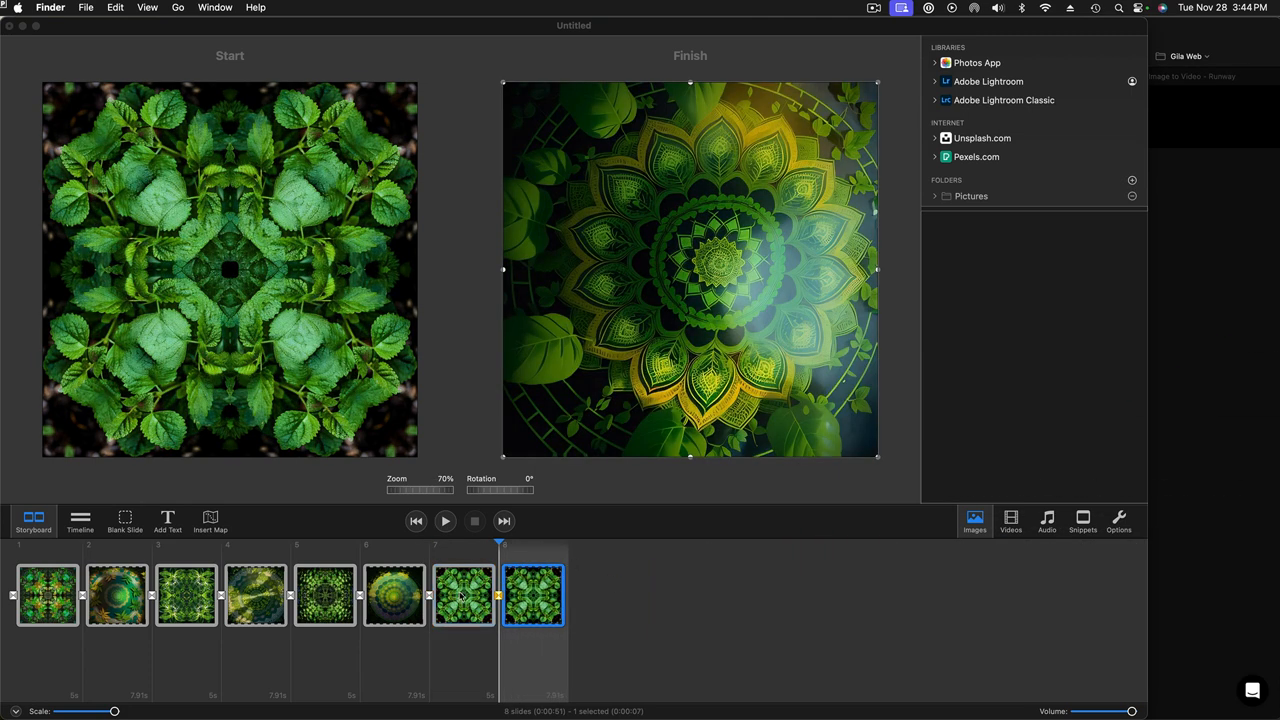
left_click(463, 595)
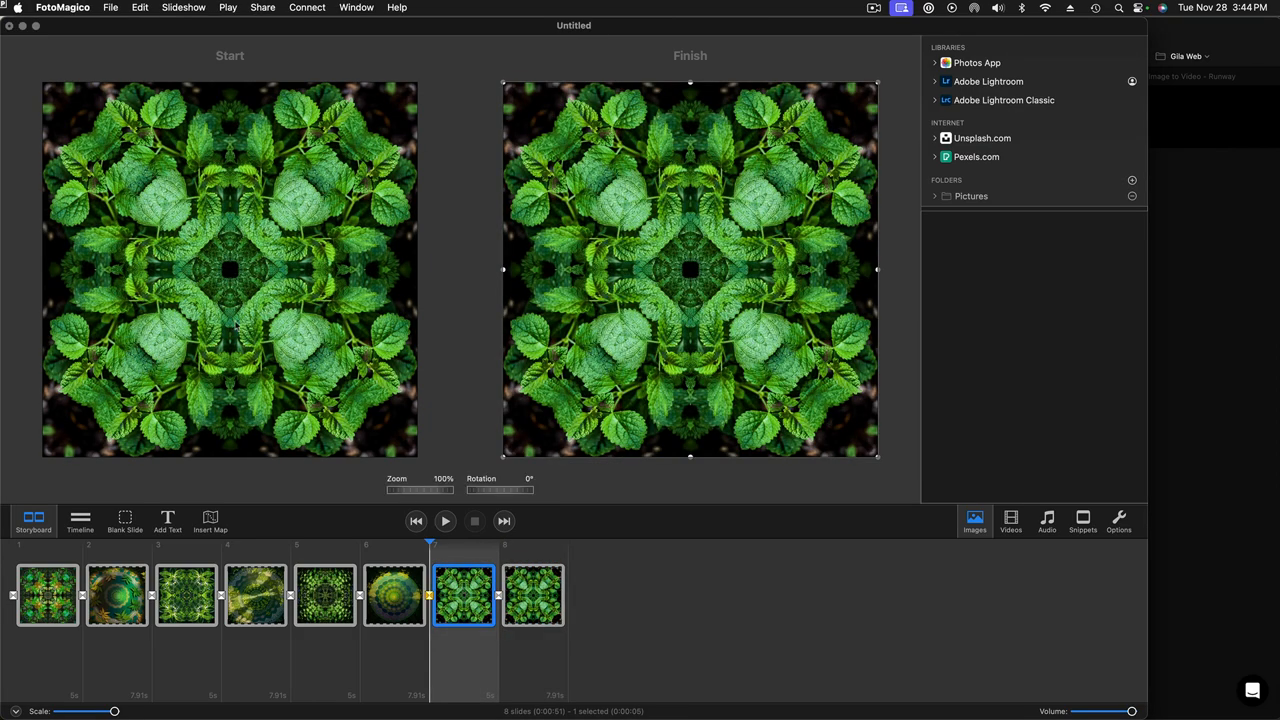
left_click_drag(418, 490, 420, 490)
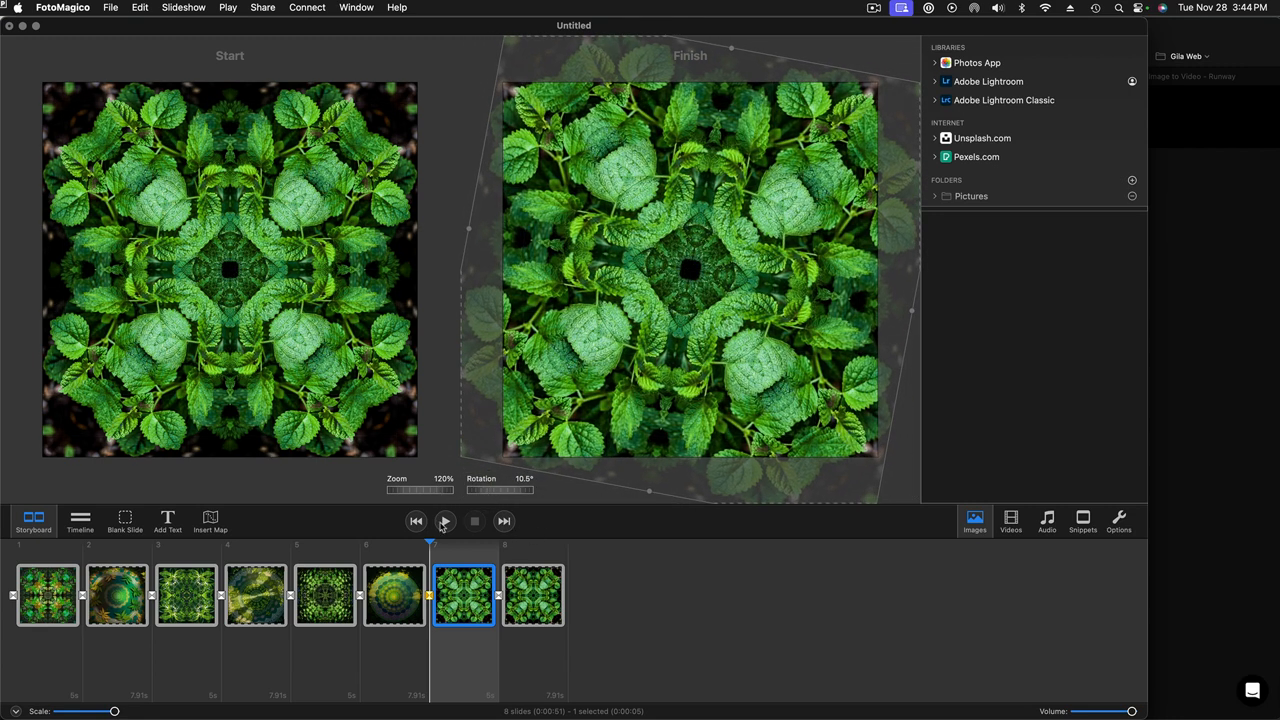
left_click(415, 520)
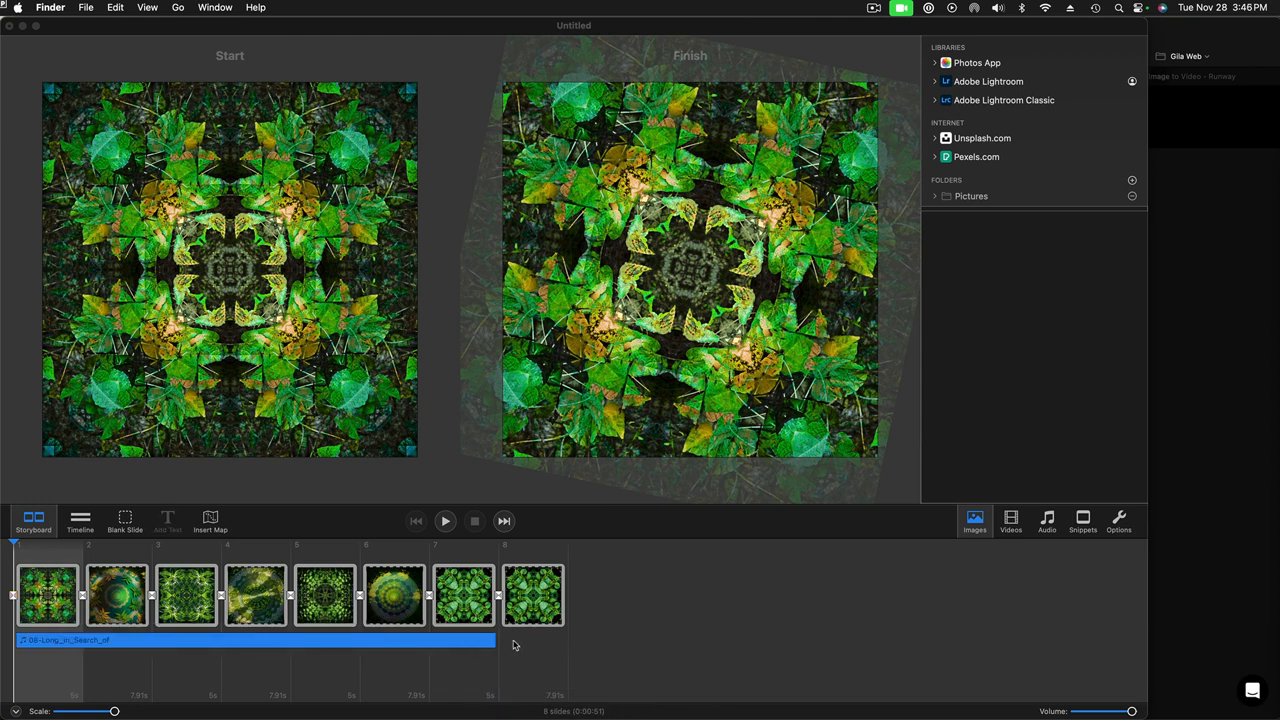
mouse_move(488, 643)
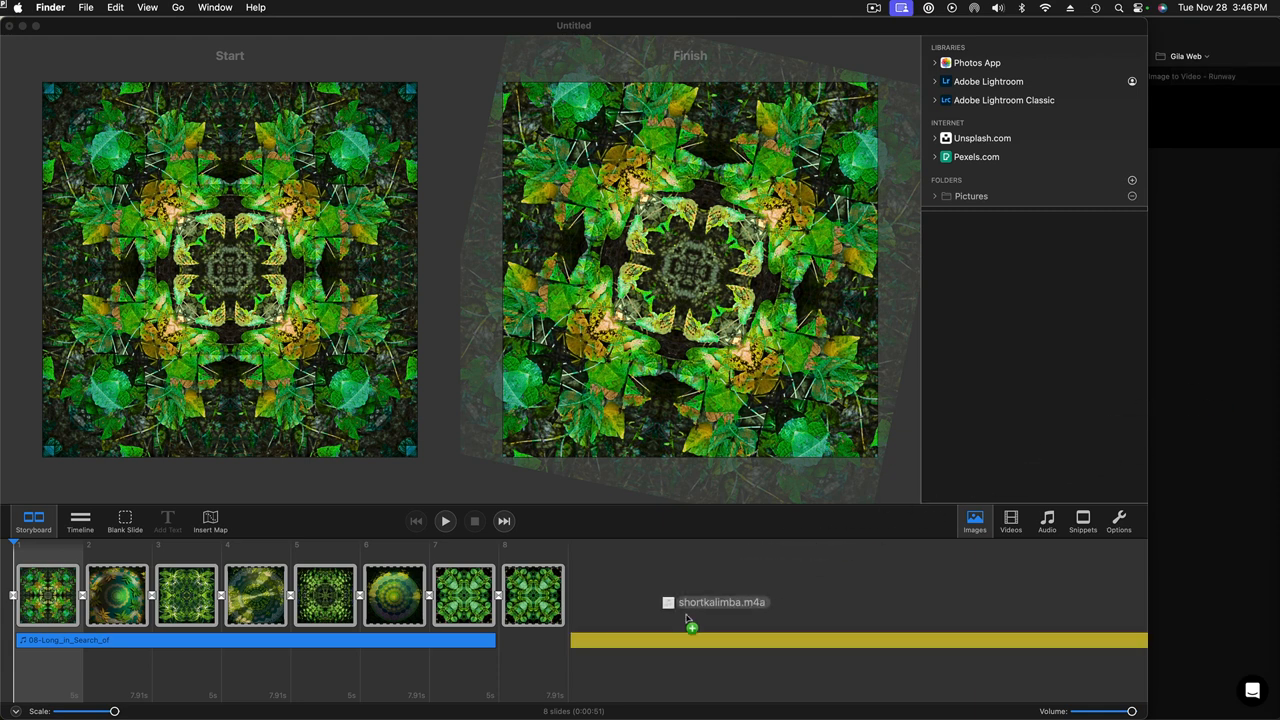
Place a second copy of the 06-Long_in_Search_of music track right after the first.
left_click_drag(690, 610, 565, 650)
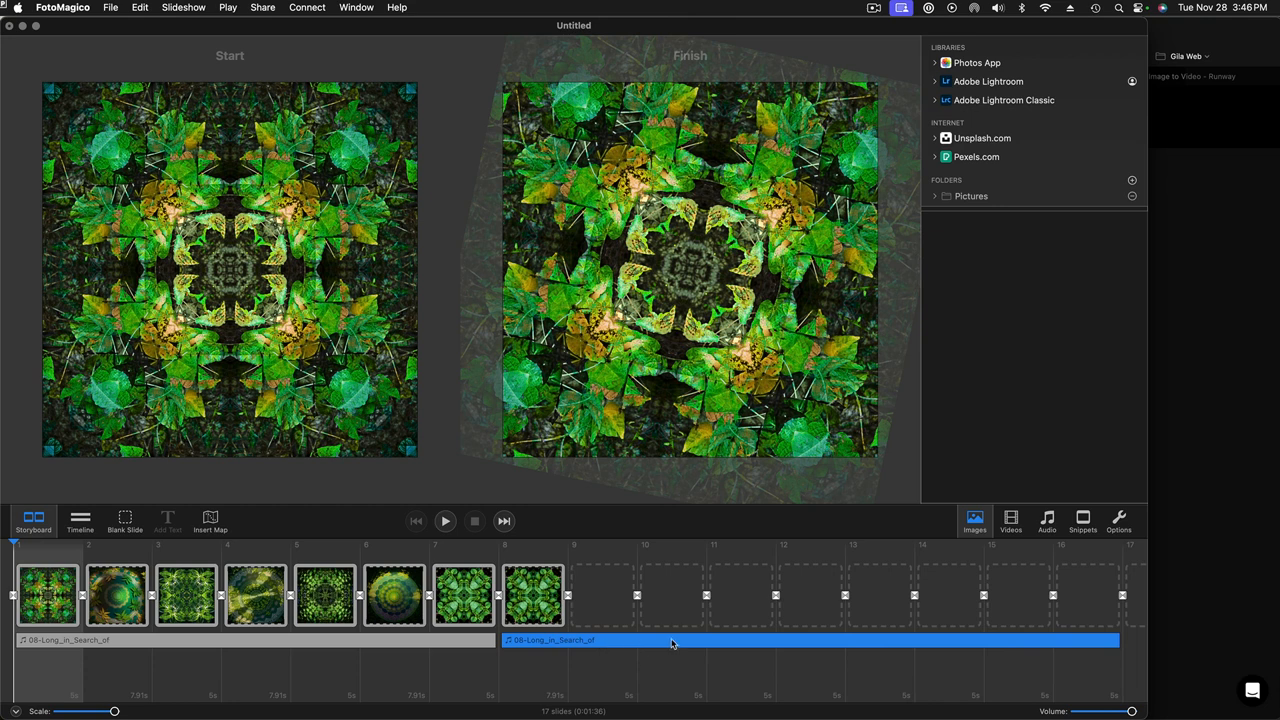
mouse_move(1013, 641)
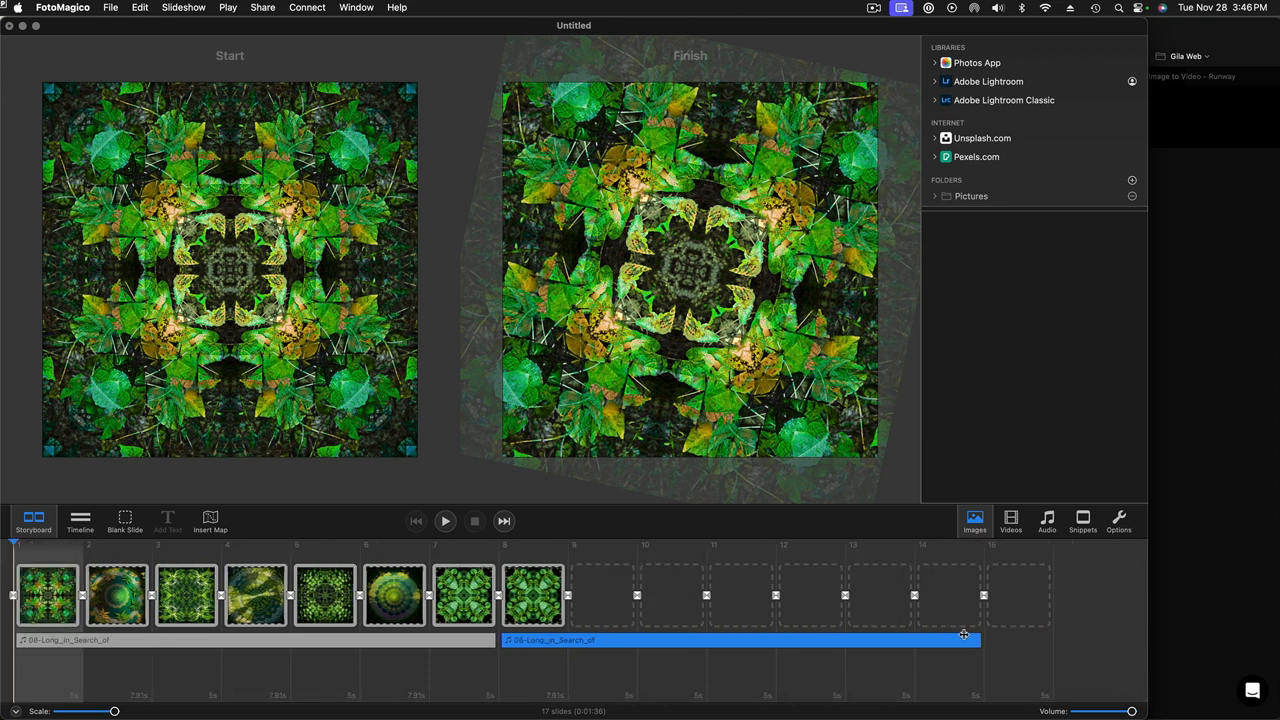
Trim the second 06-Long_in_Search_of track so it ends under slide 9.
left_click_drag(963, 640, 620, 640)
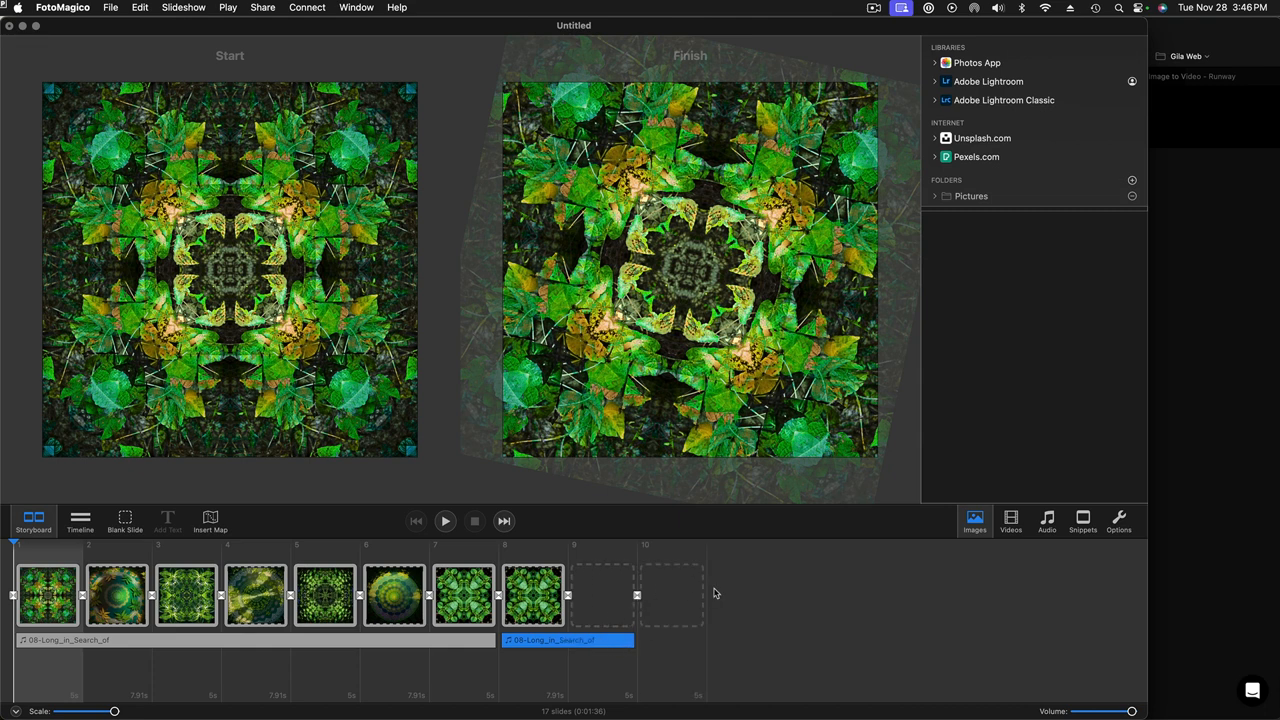
mouse_move(534, 56)
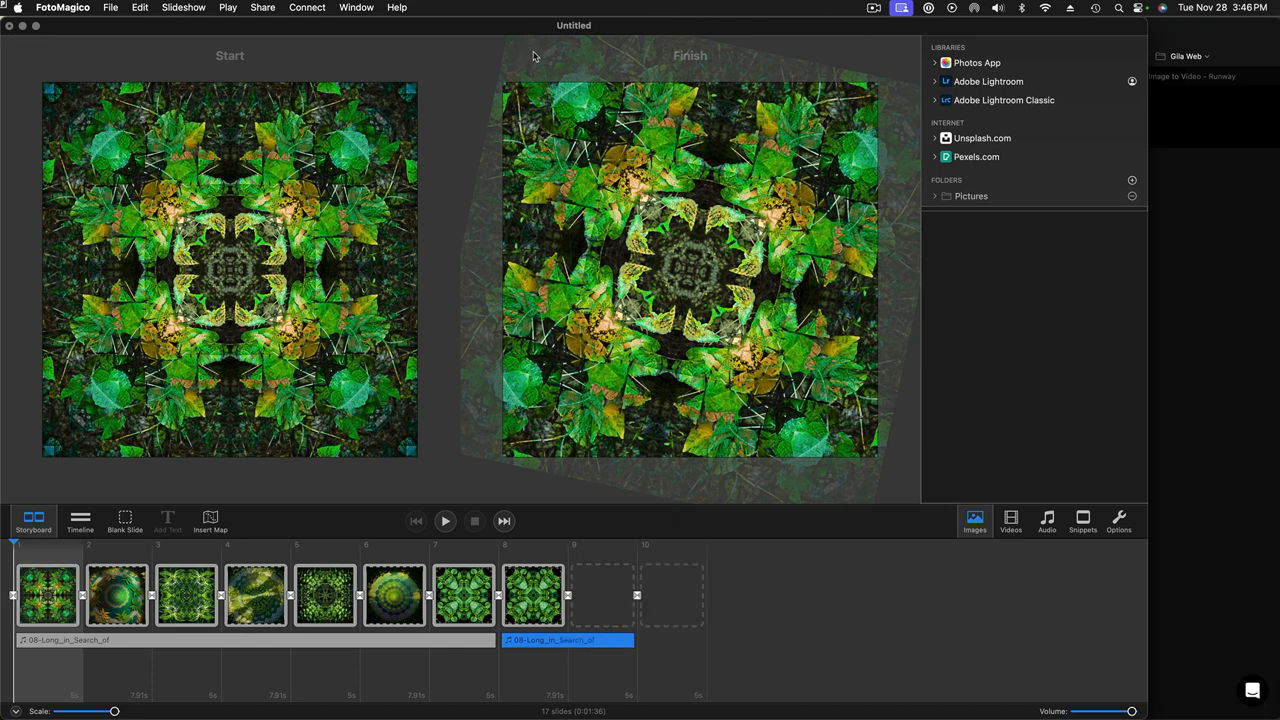
mouse_move(473, 40)
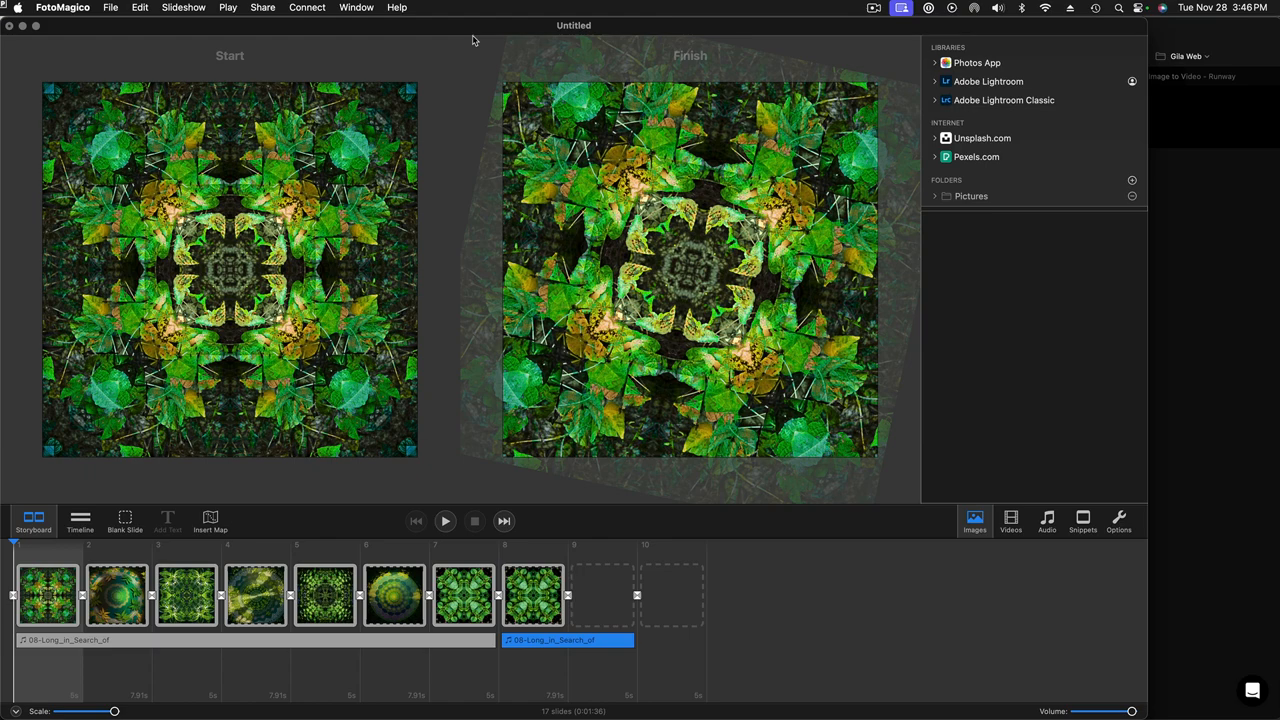